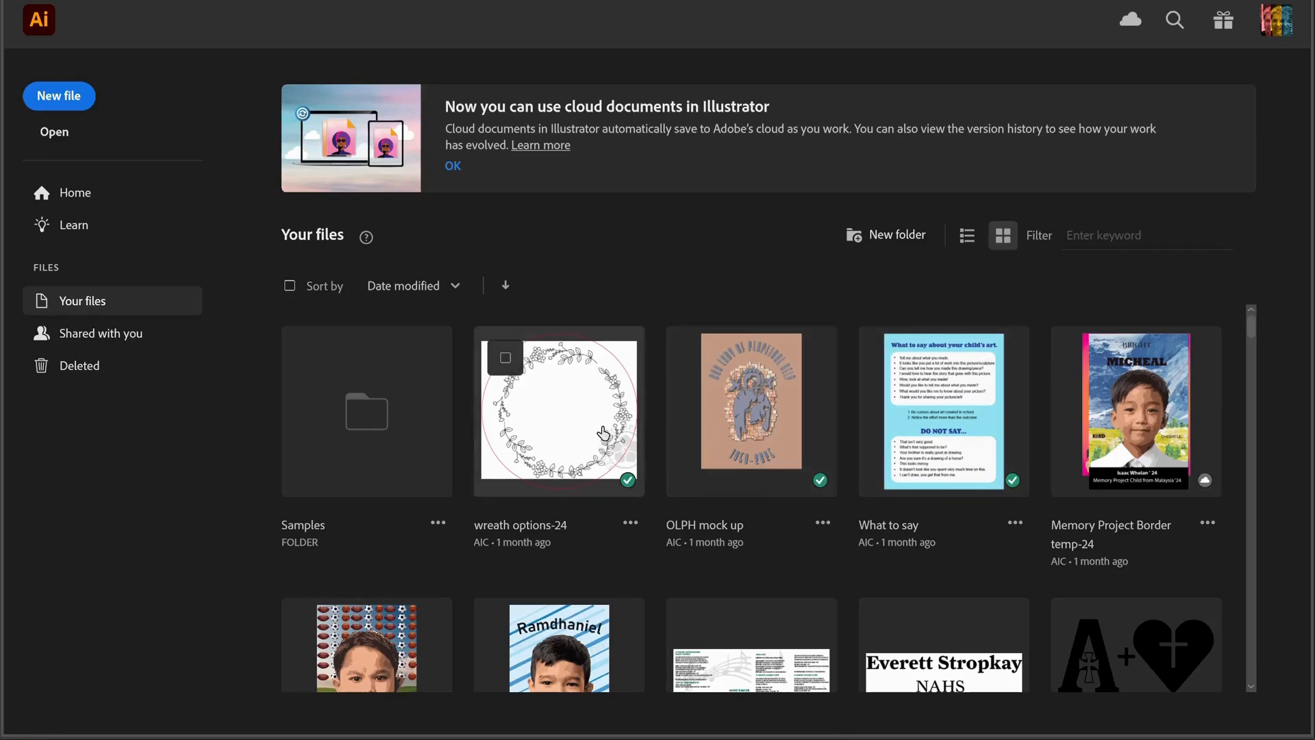
mouse_move(597, 429)
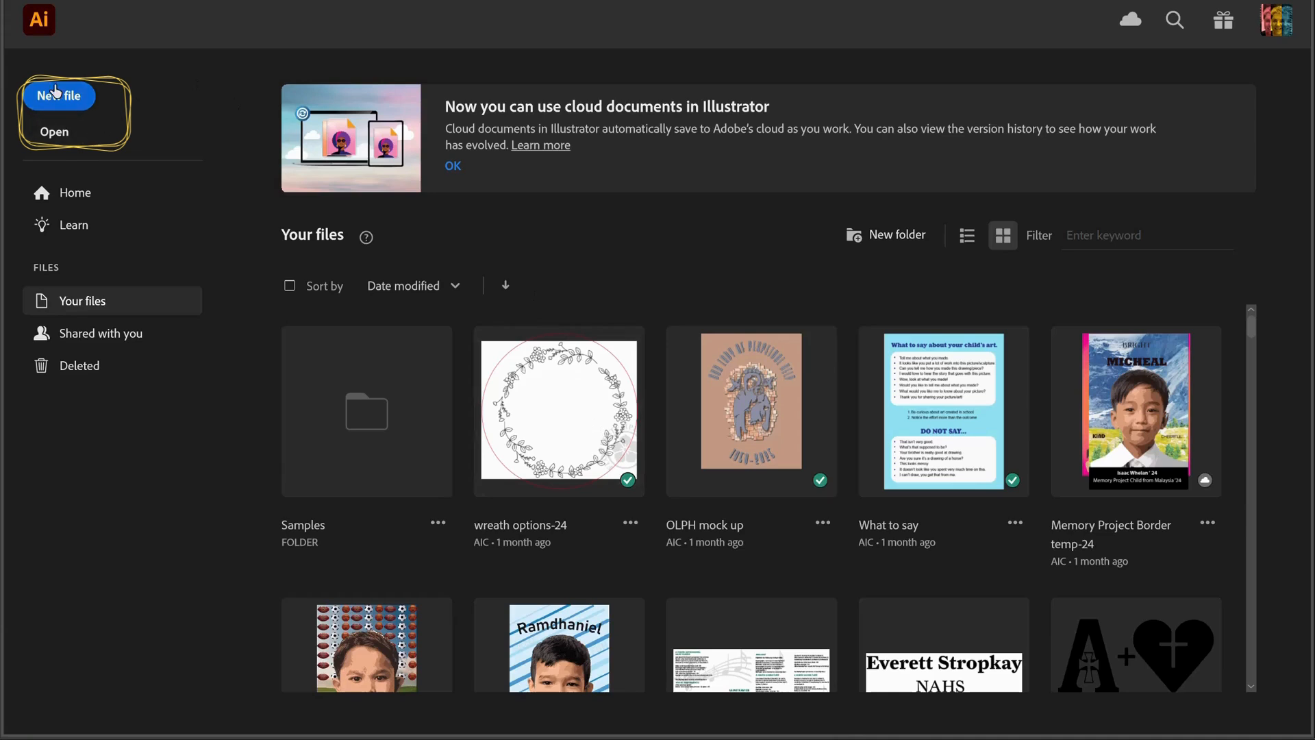
mouse_move(62, 135)
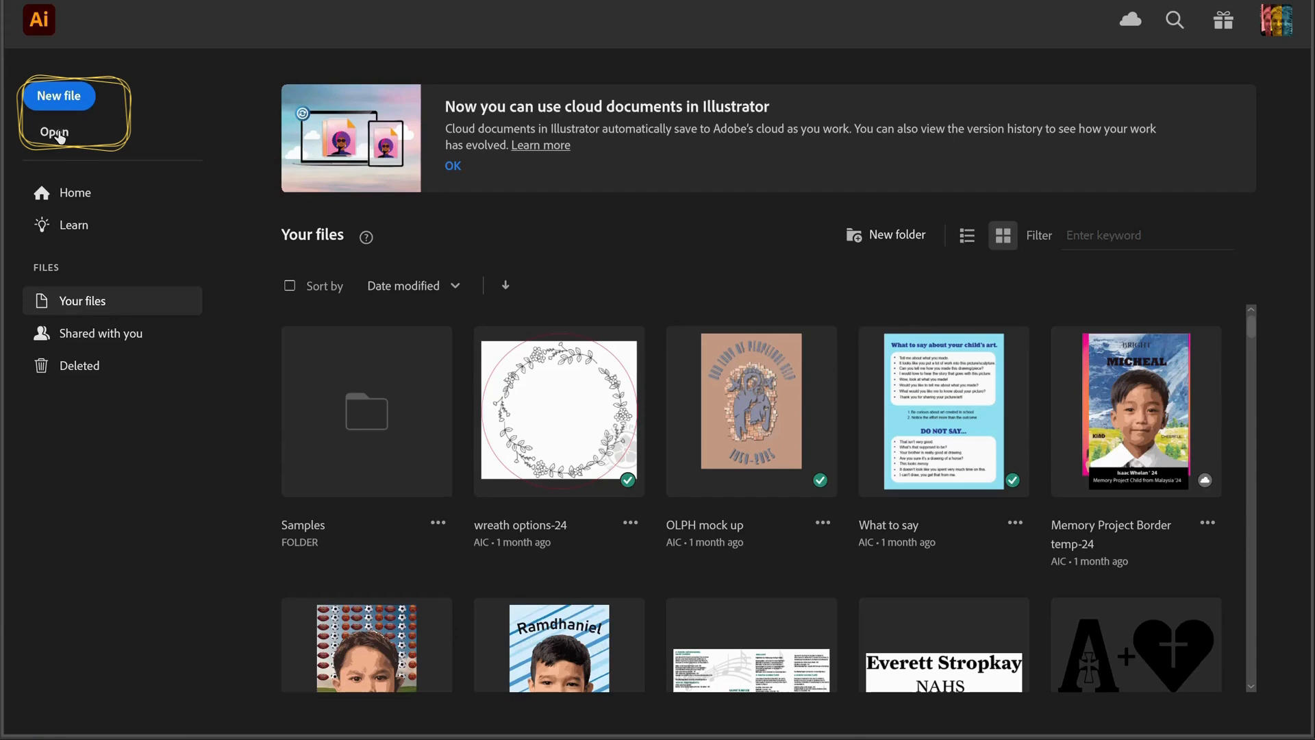
- Browse the Open dialog through Google Drive > My Drive > Graphic Design 1 to the Lessons folder
left_click(54, 132)
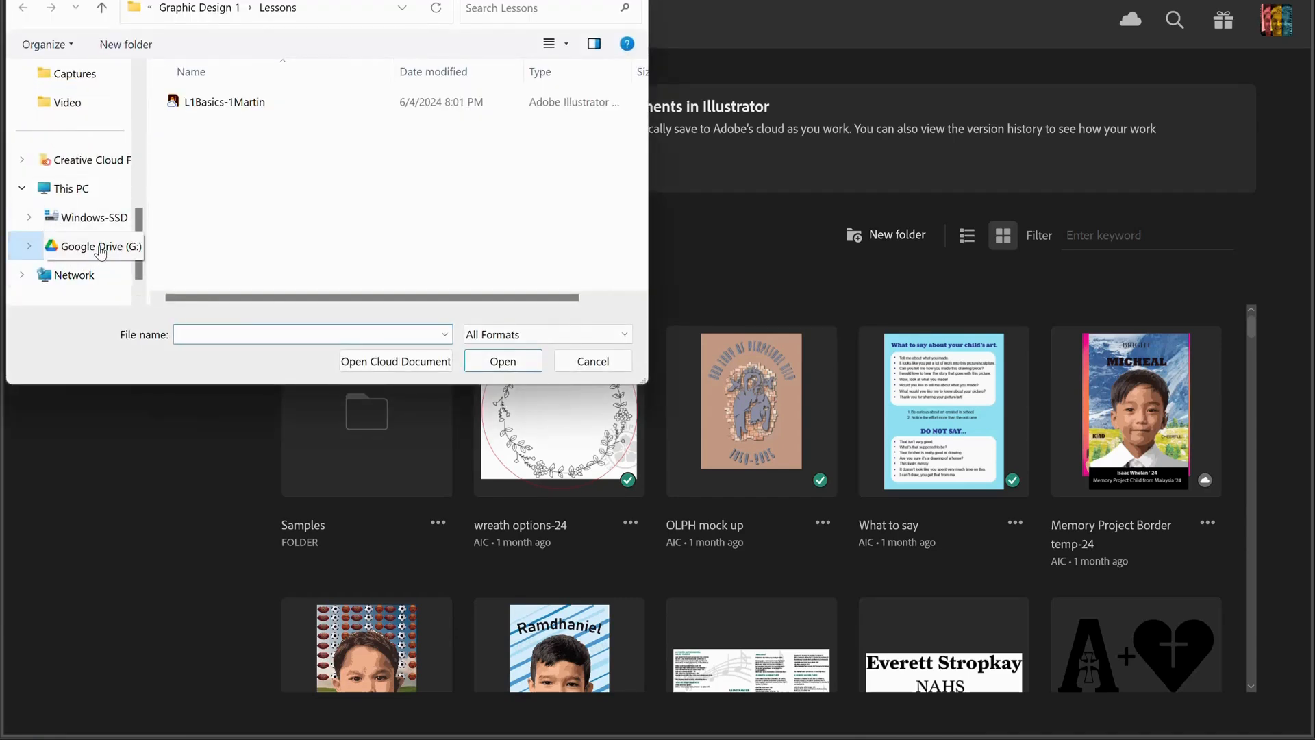
left_click(99, 247)
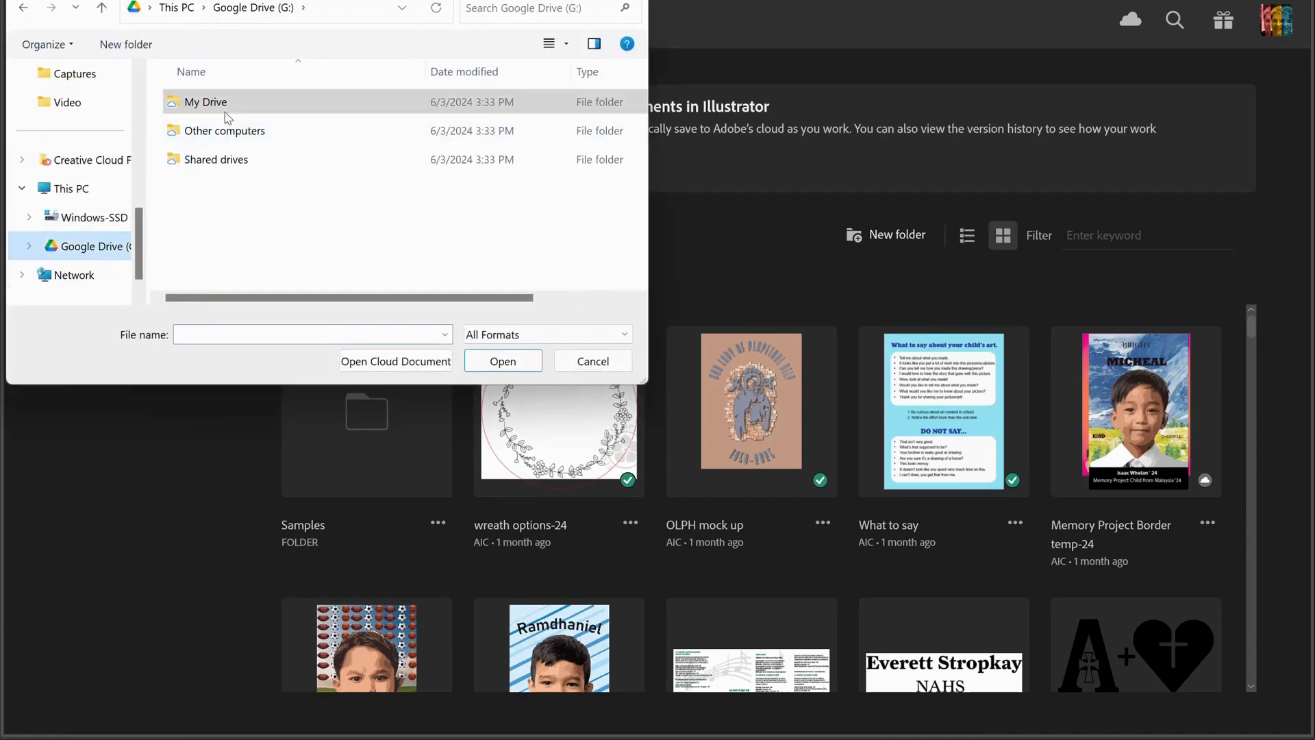
double_click(205, 101)
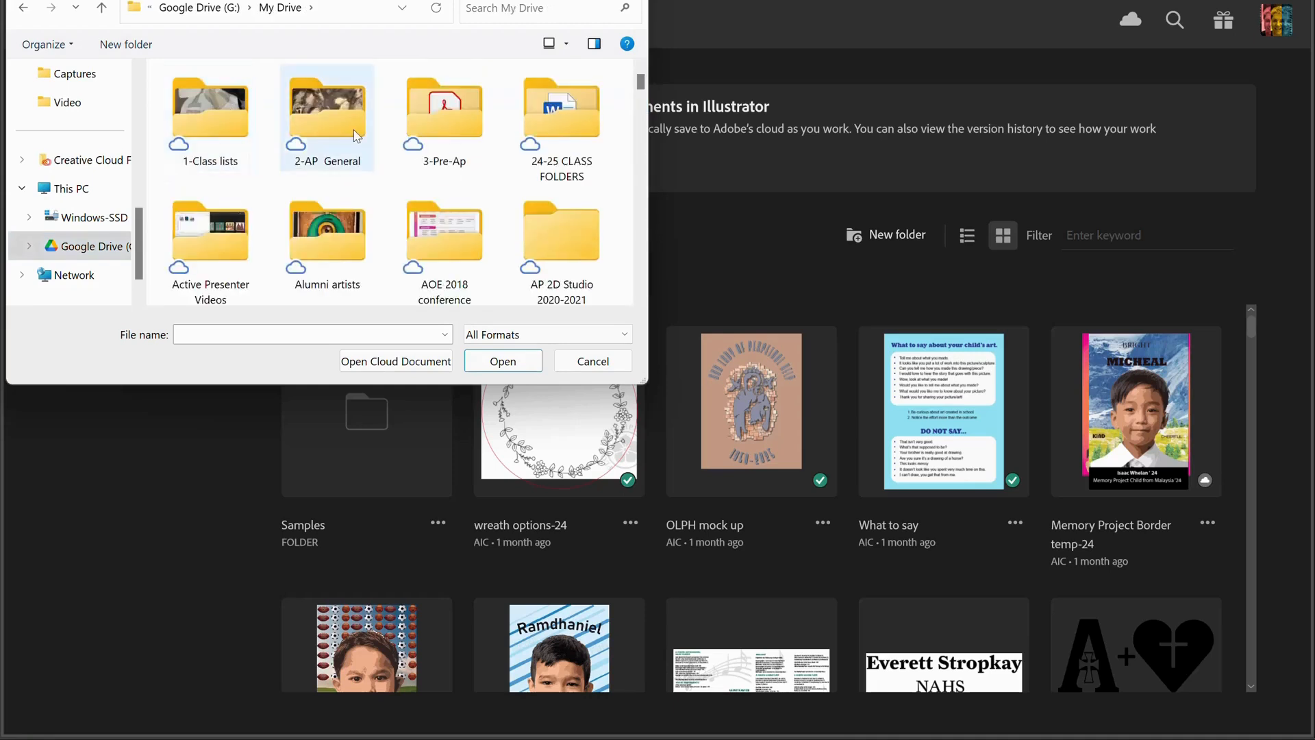
scroll("down", 3)
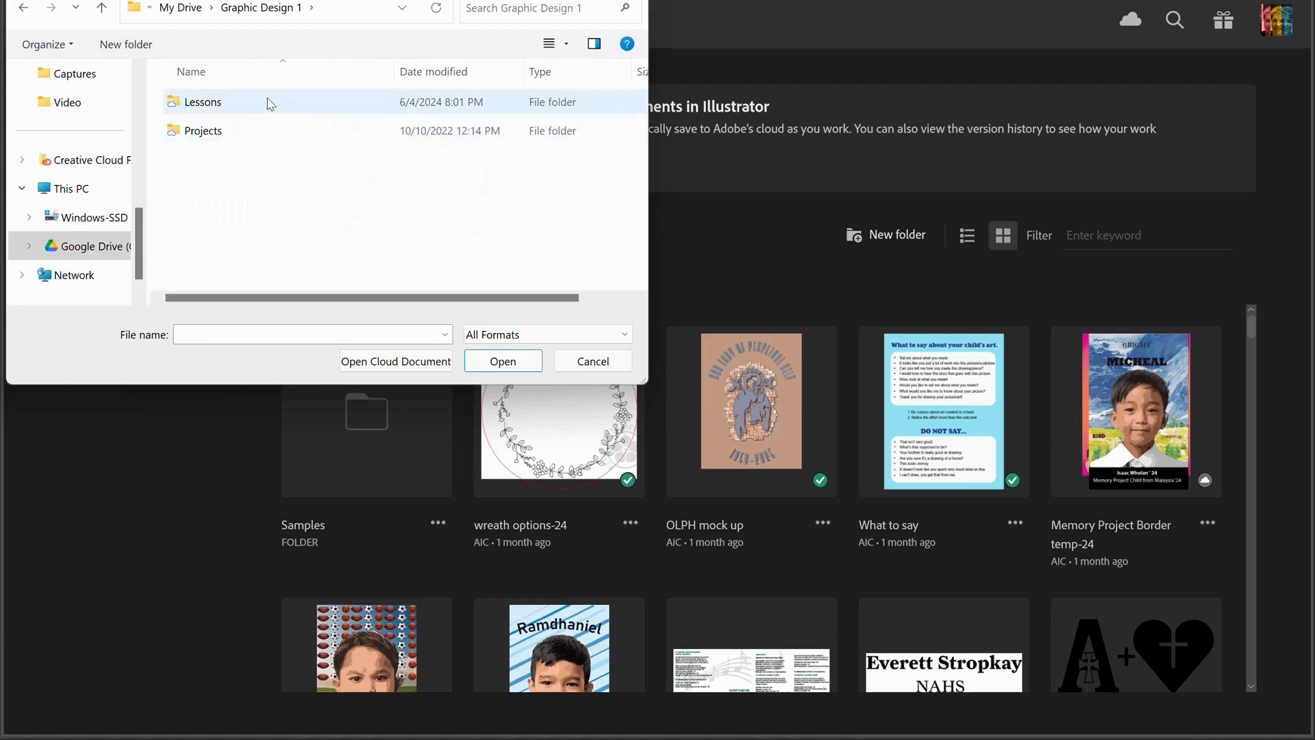
mouse_move(218, 106)
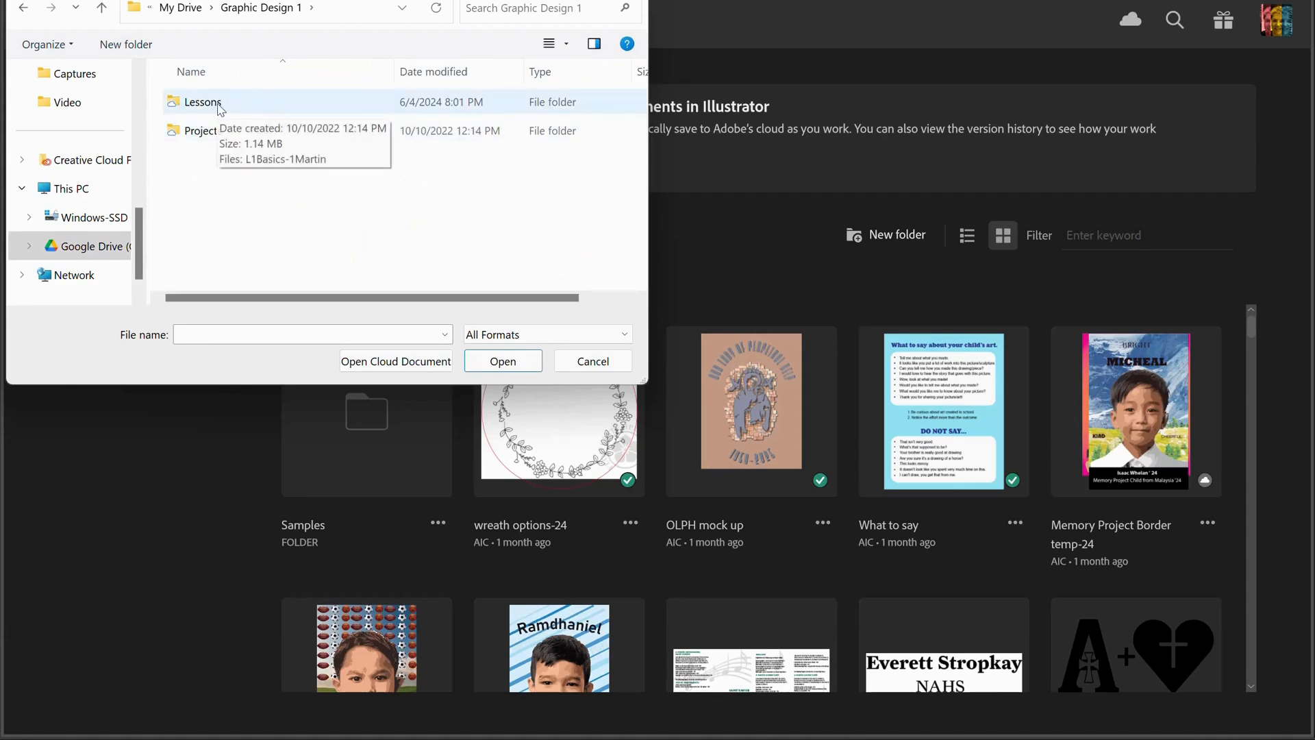
double_click(203, 102)
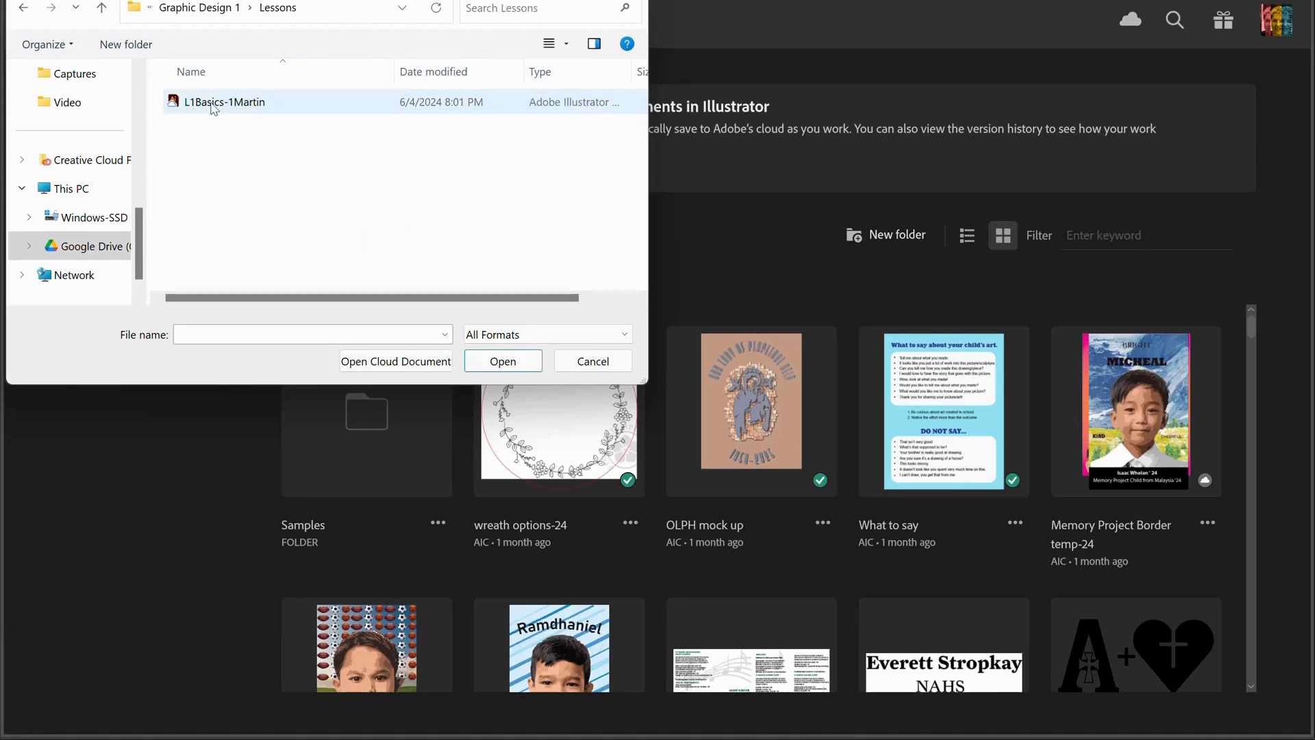
mouse_move(230, 109)
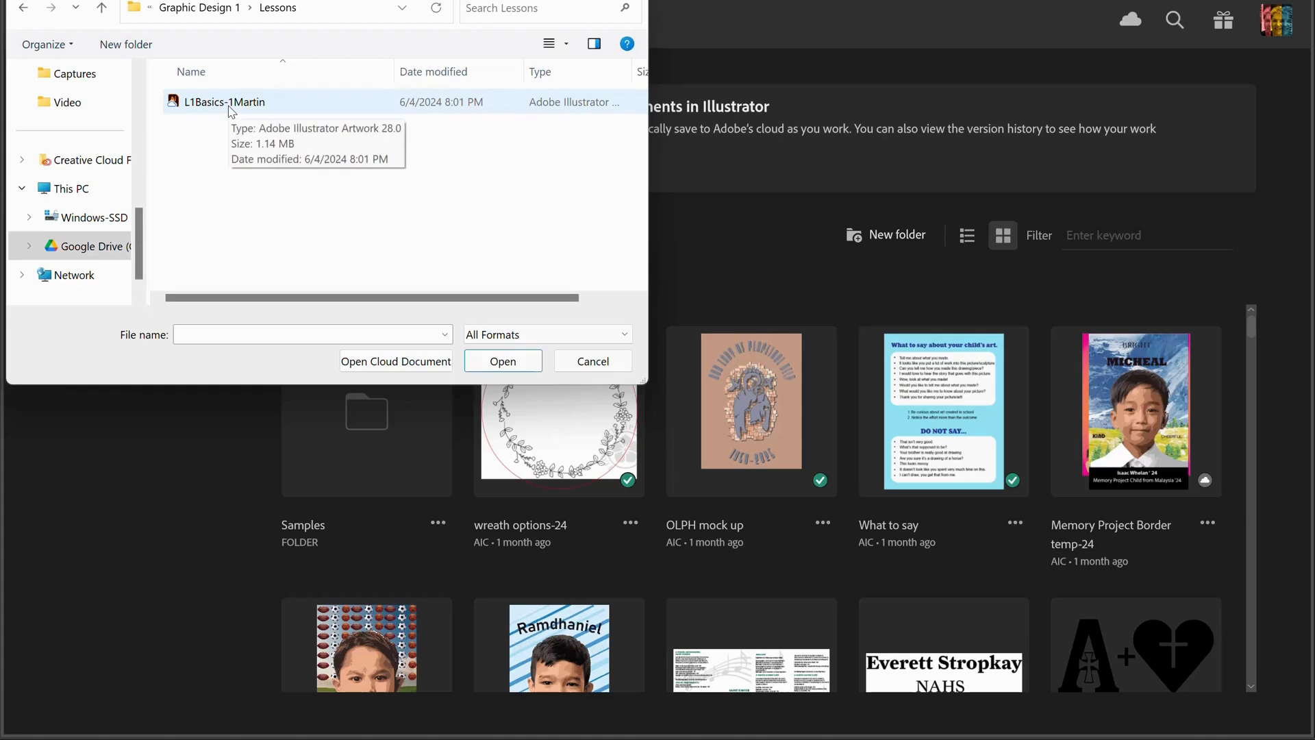
mouse_move(260, 109)
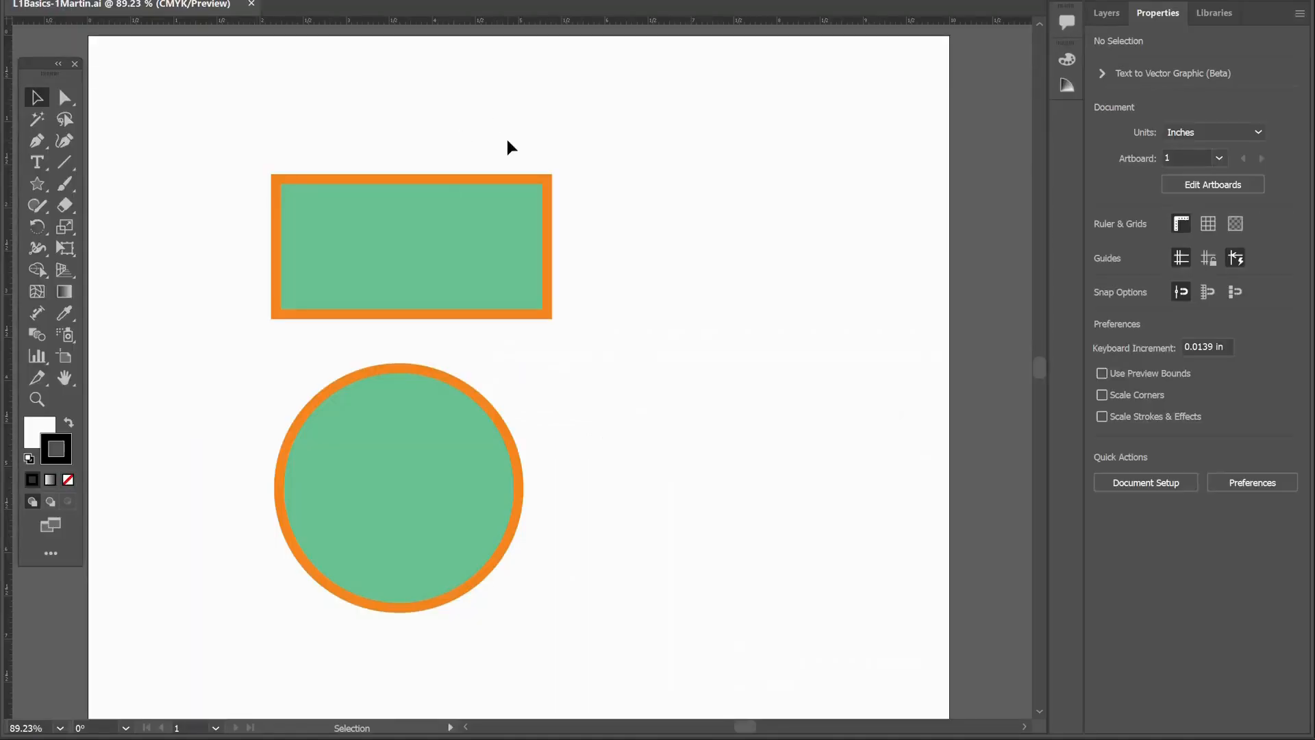
mouse_move(75, 144)
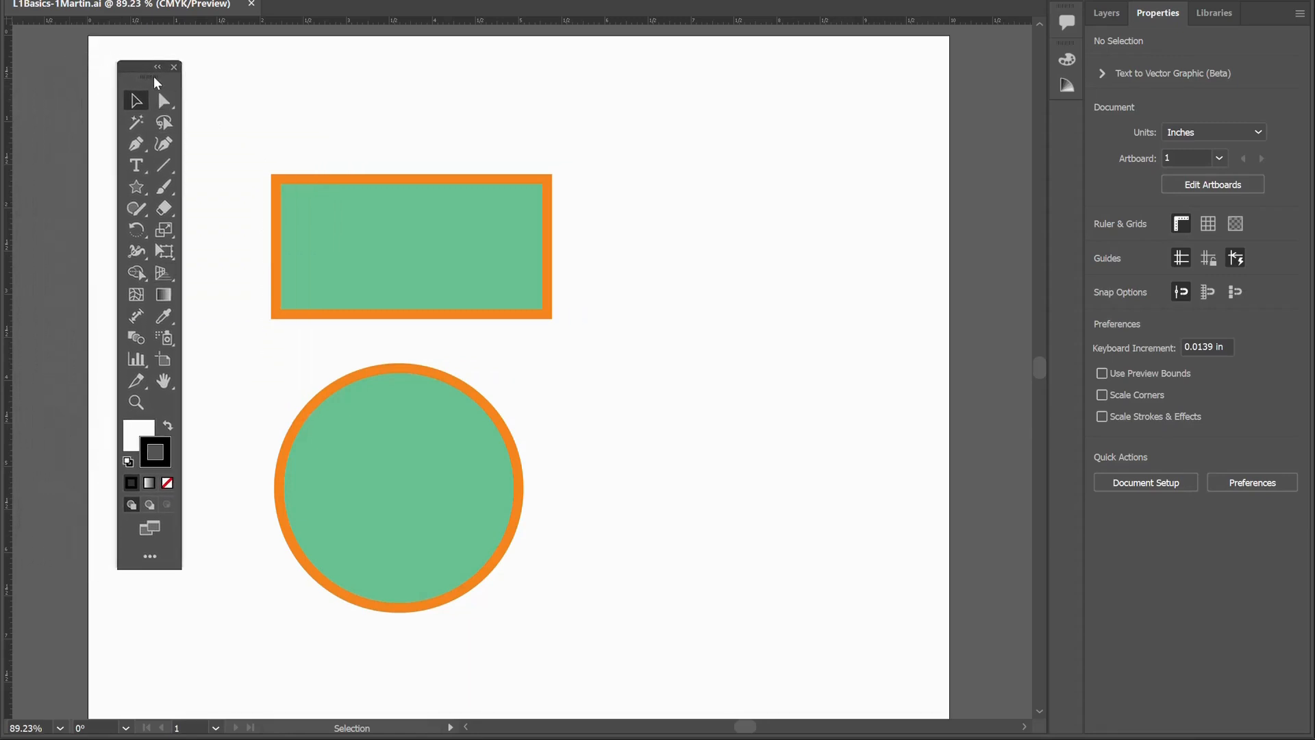
left_click(142, 67)
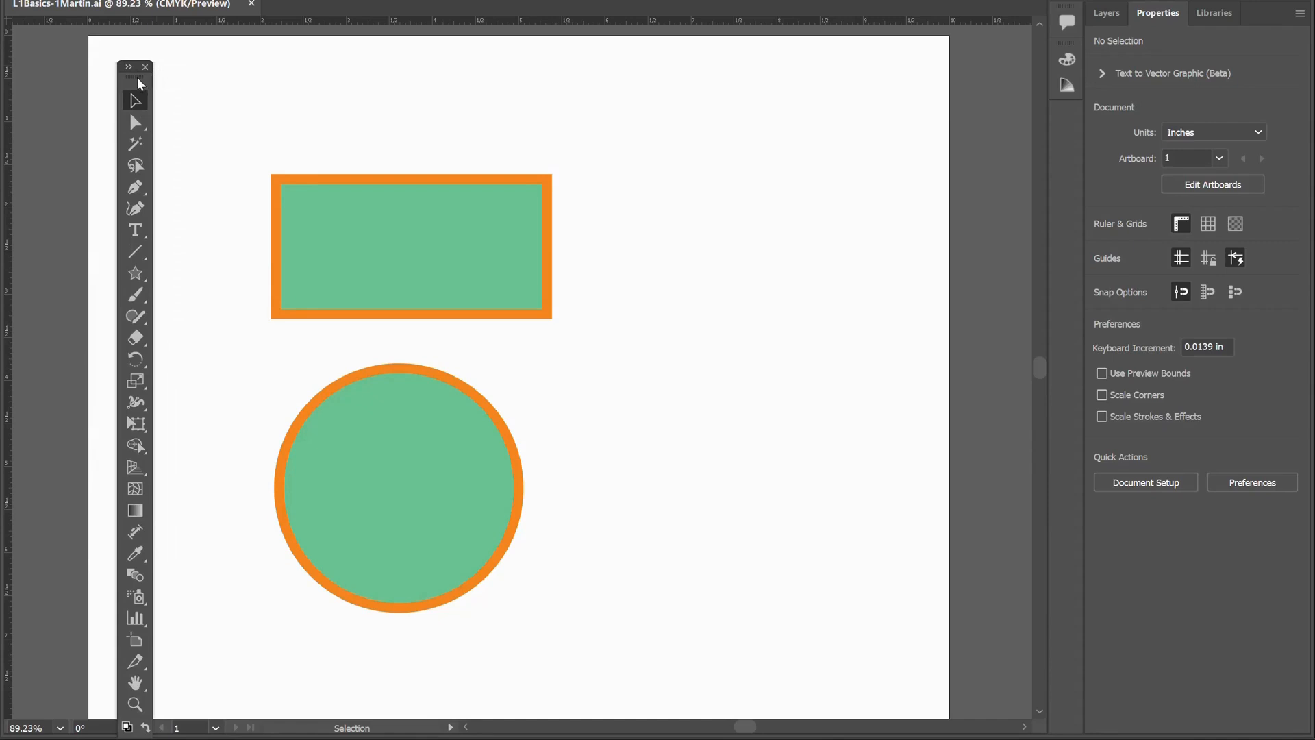
left_click(132, 67)
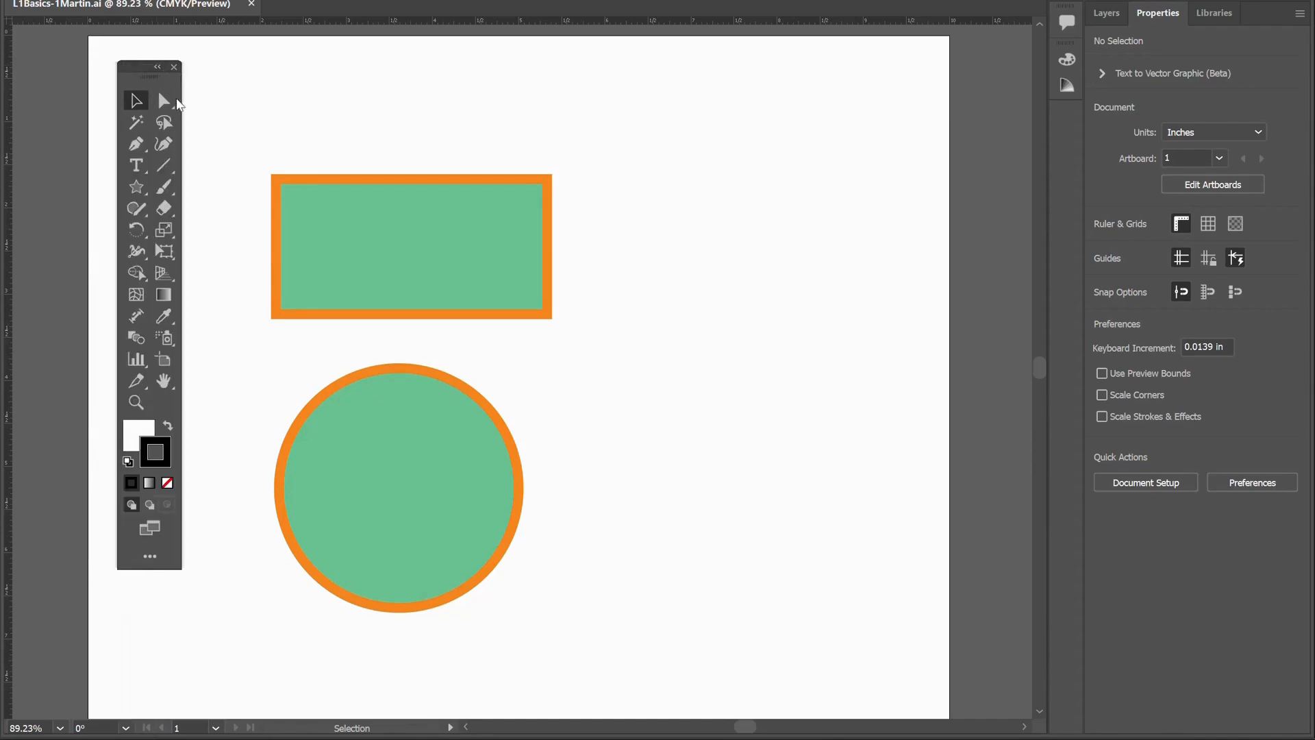
mouse_move(149, 557)
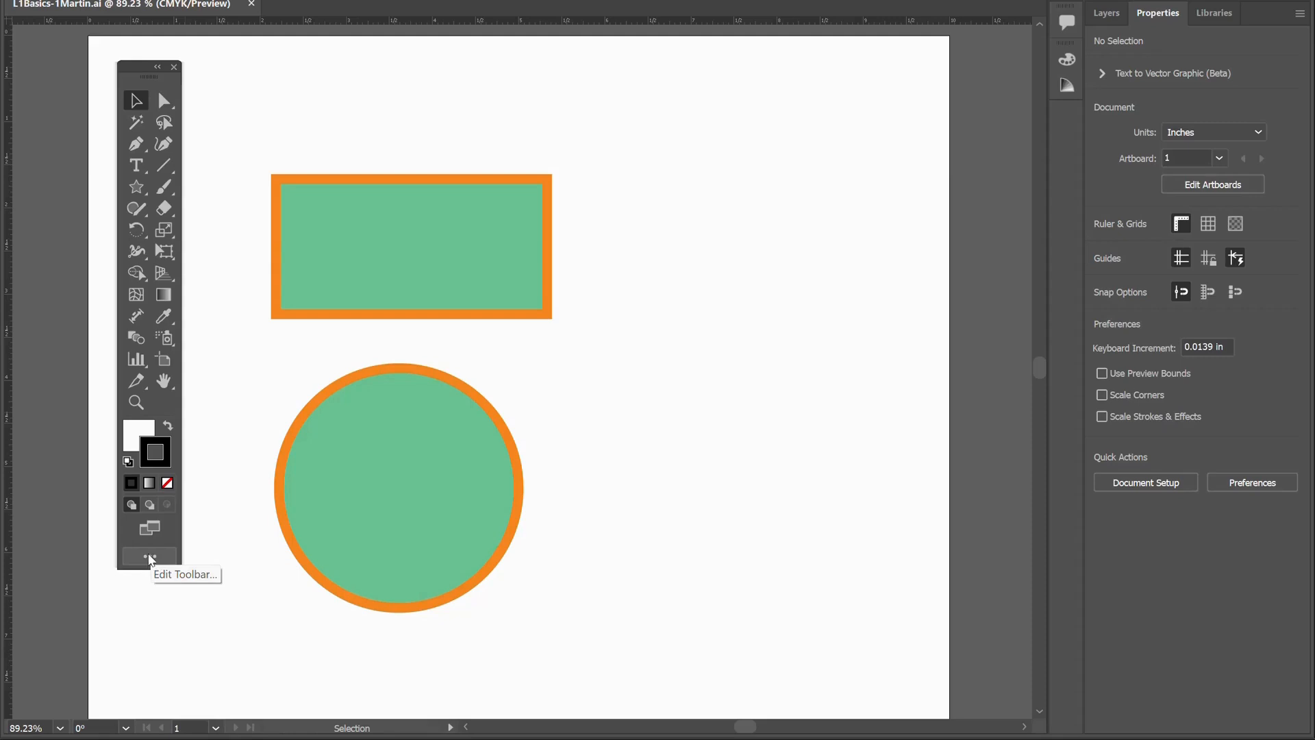
mouse_move(164, 381)
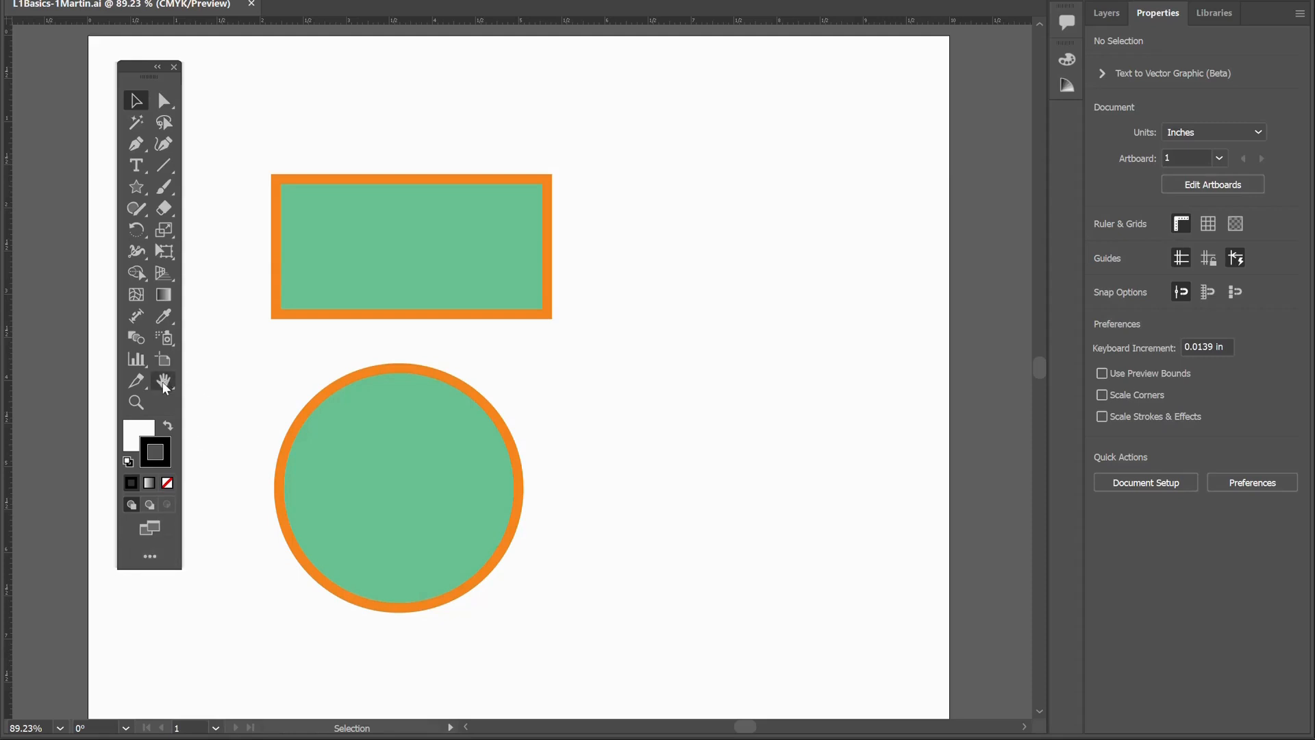
mouse_move(135, 403)
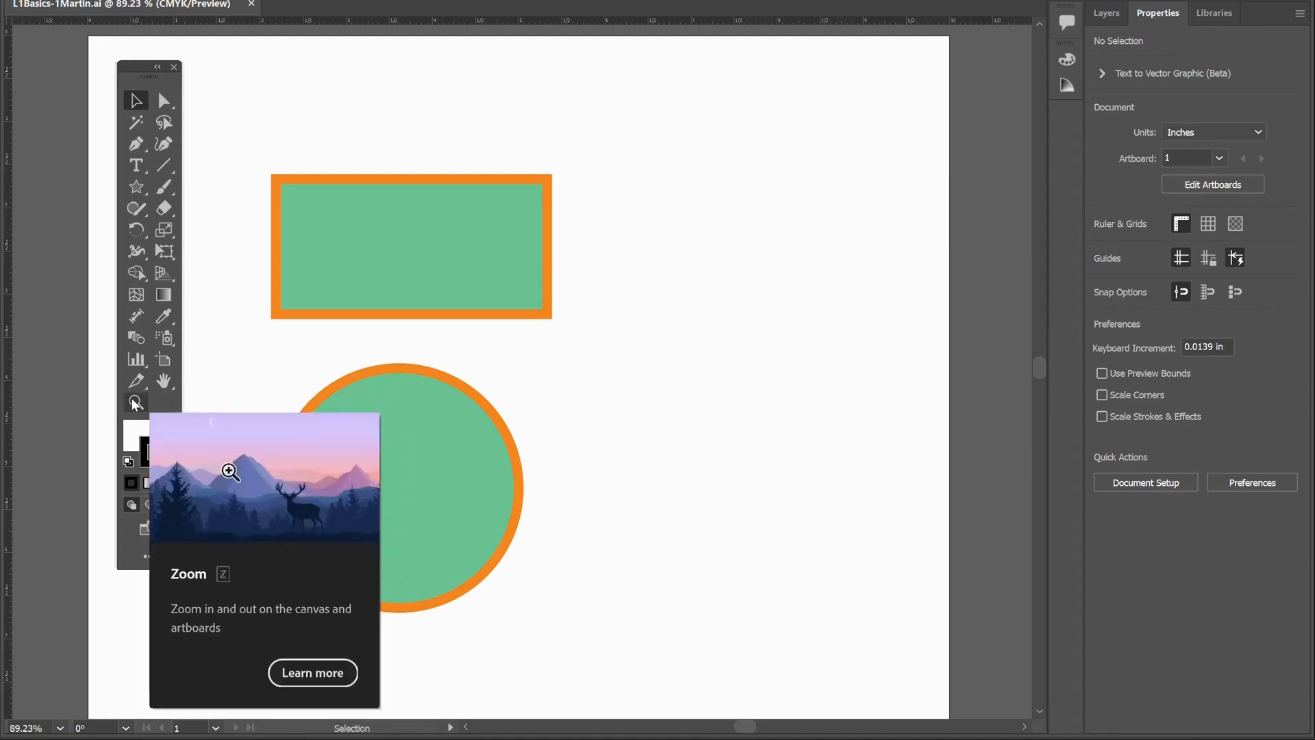
mouse_move(159, 581)
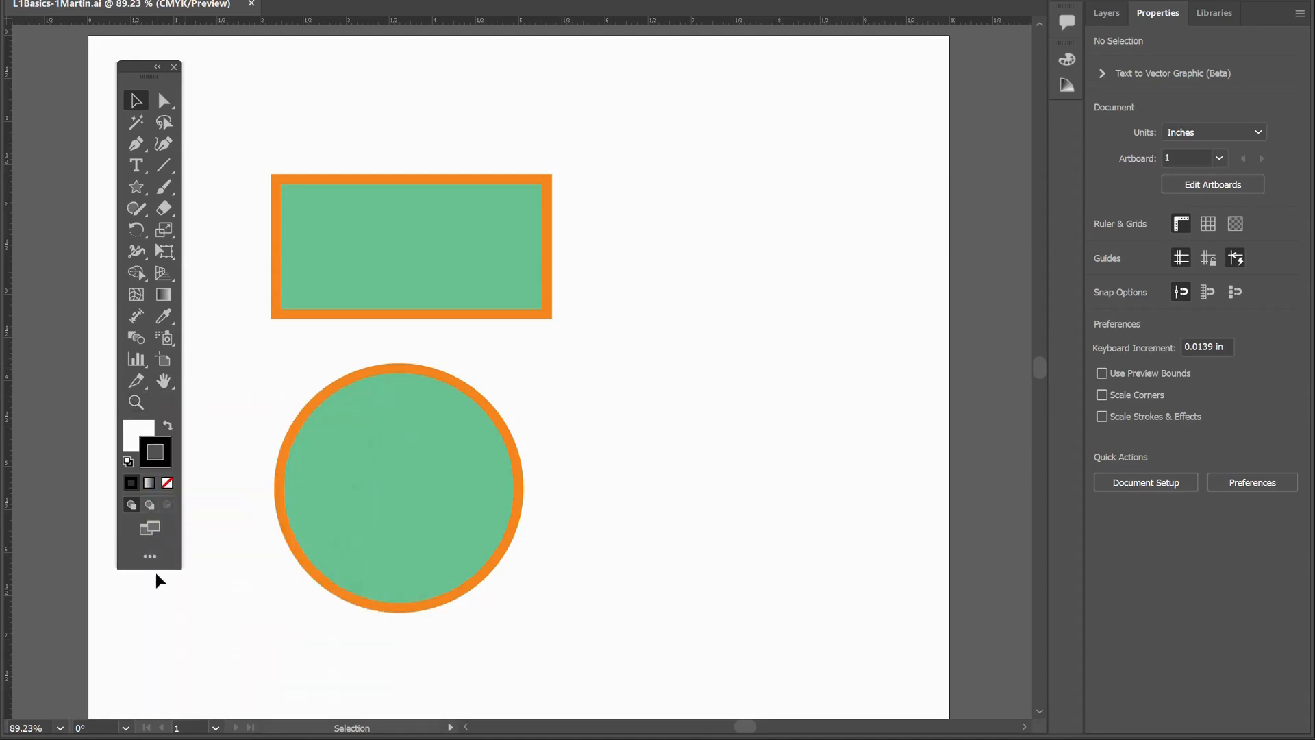
left_click(149, 557)
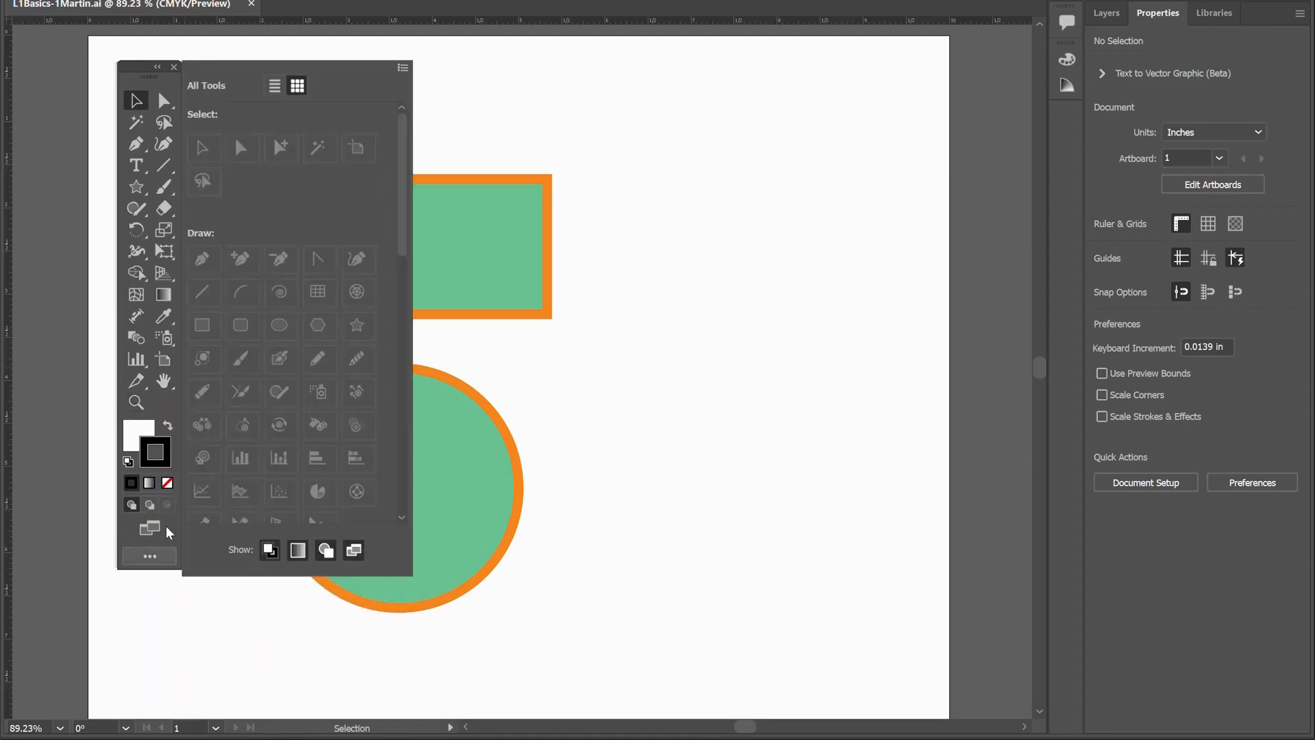
left_click(401, 69)
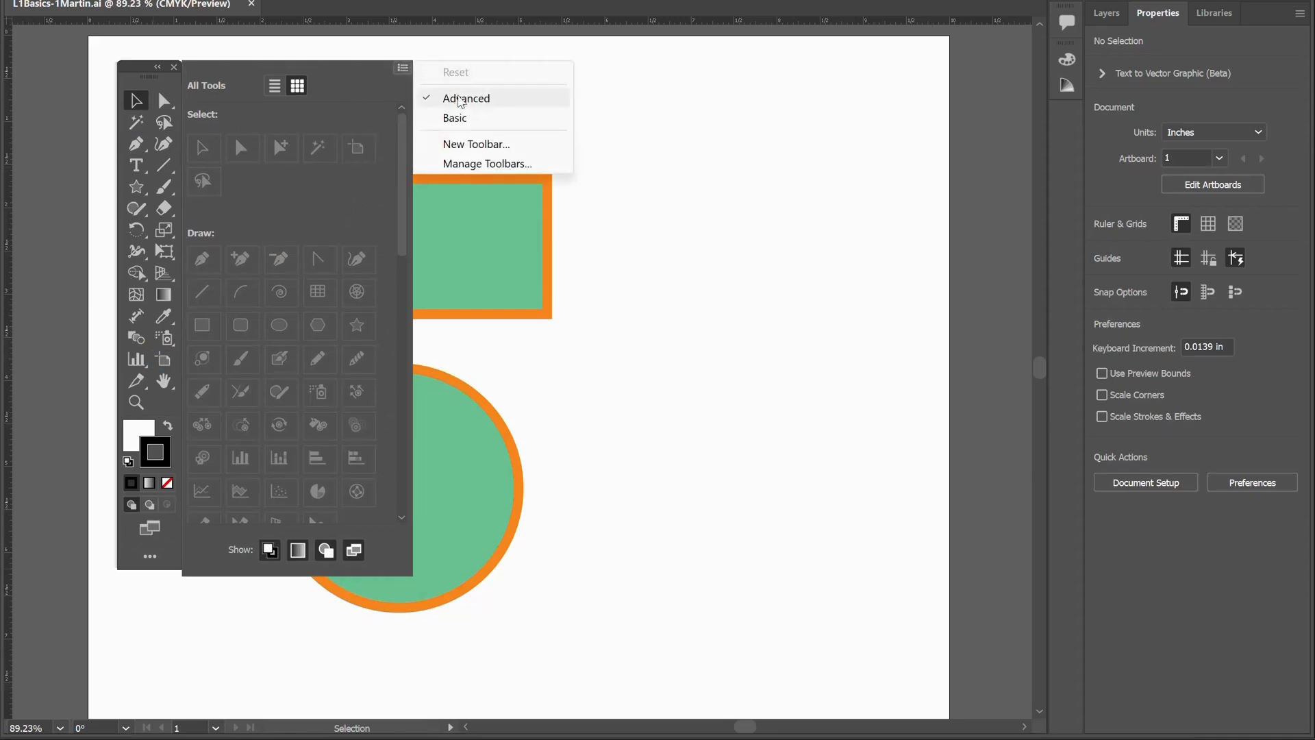
left_click(455, 118)
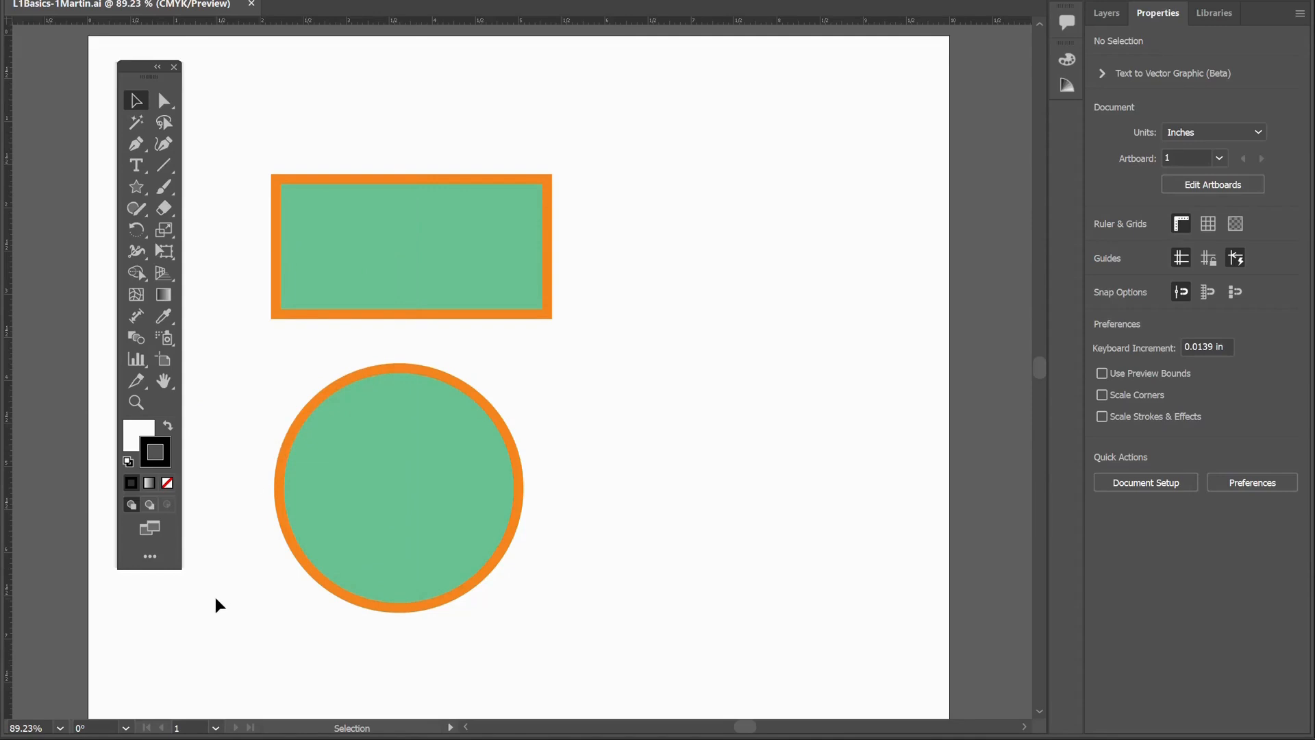
mouse_move(150, 556)
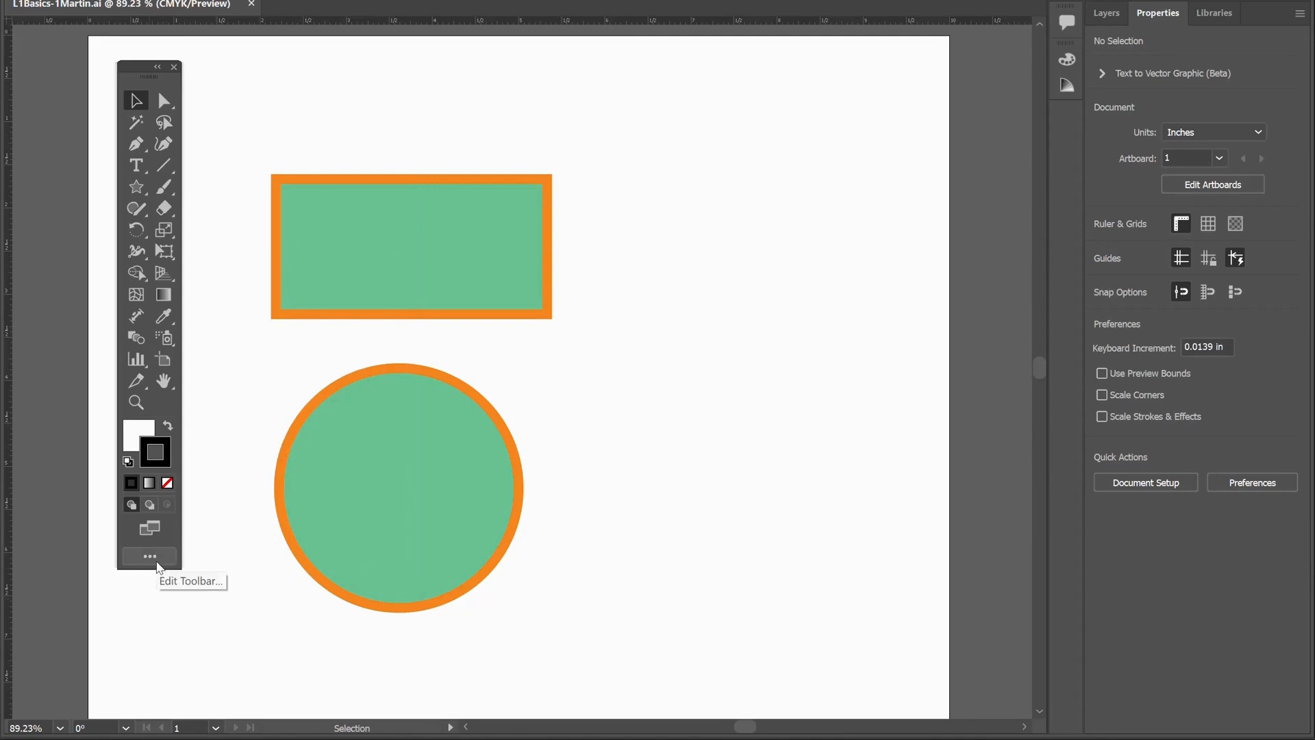
mouse_move(156, 86)
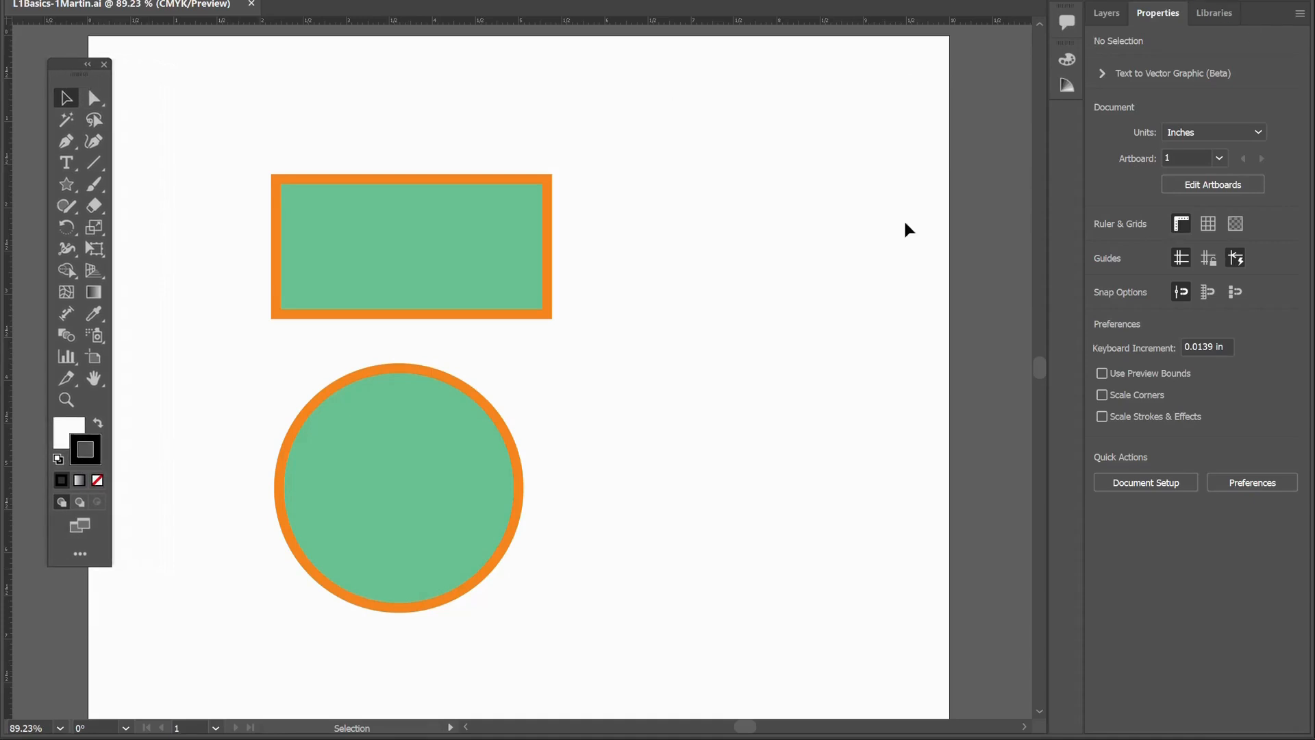
- Select the green circle and show its orange stroke (F6871F) in the Color panel
left_click(399, 488)
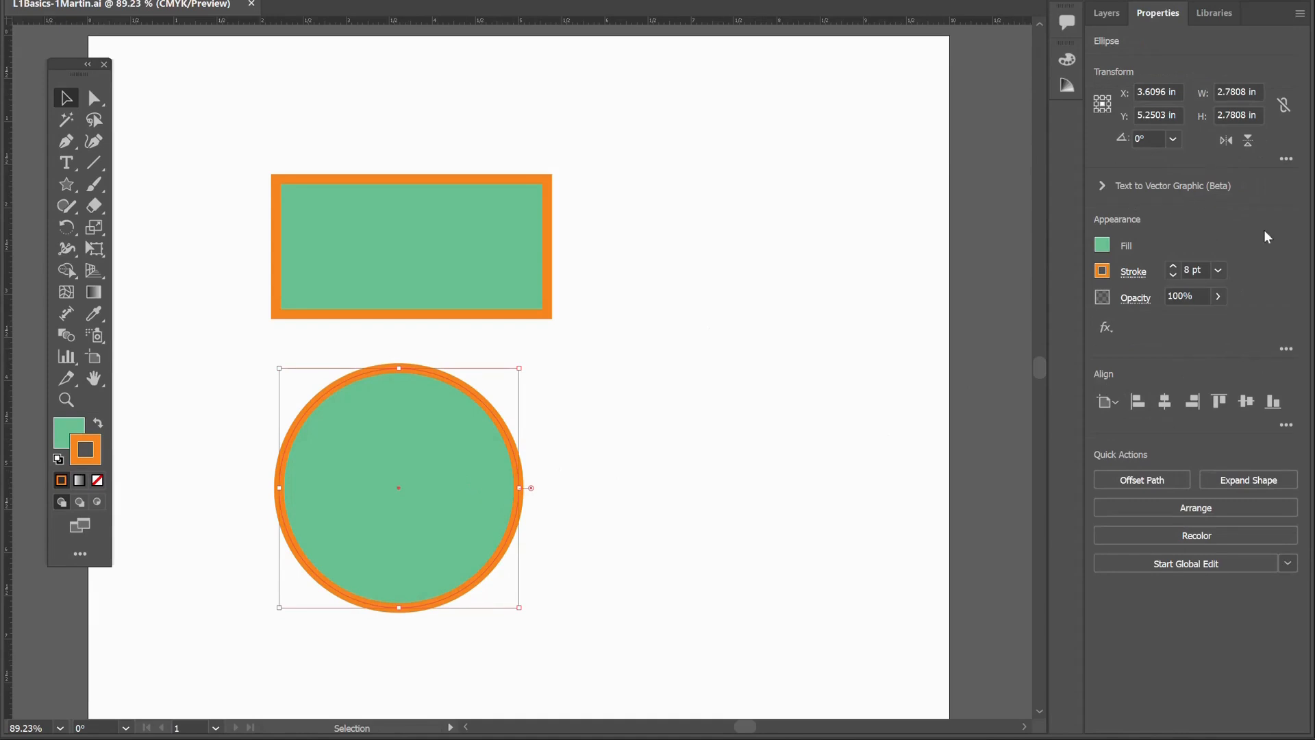
mouse_move(1224, 342)
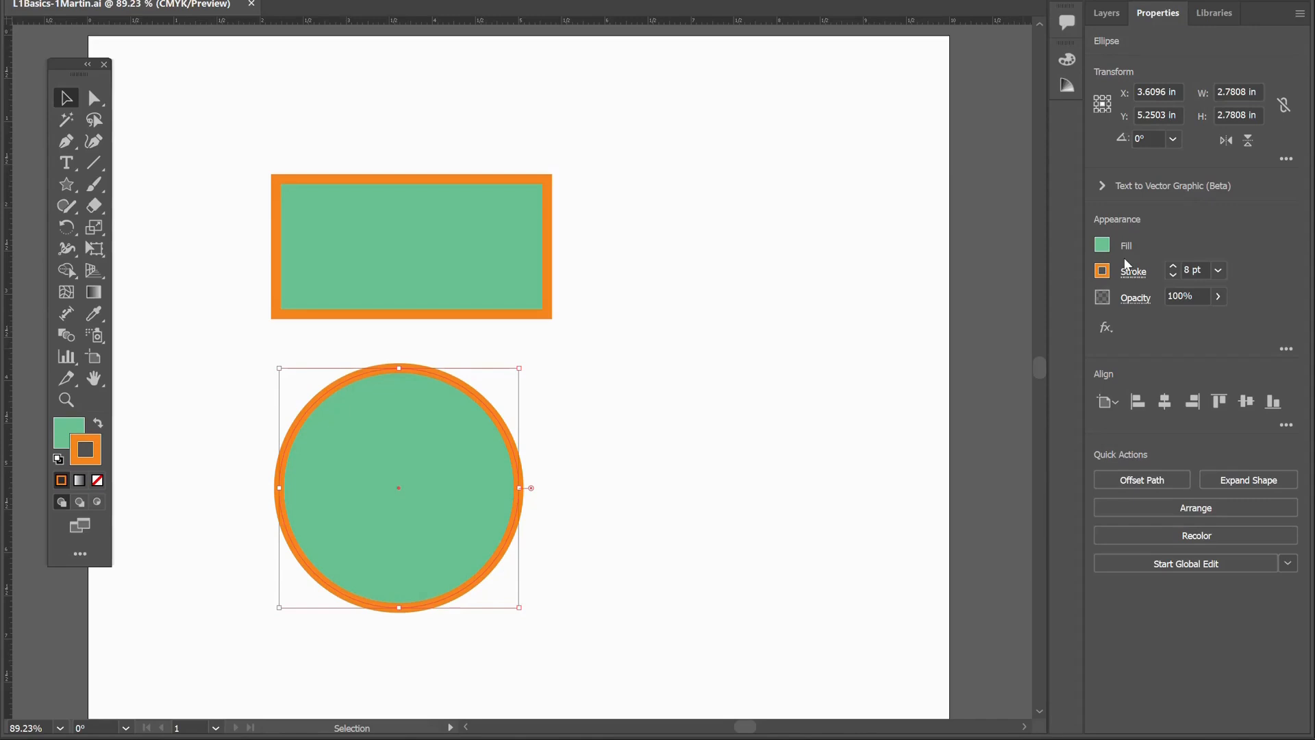
mouse_move(645, 562)
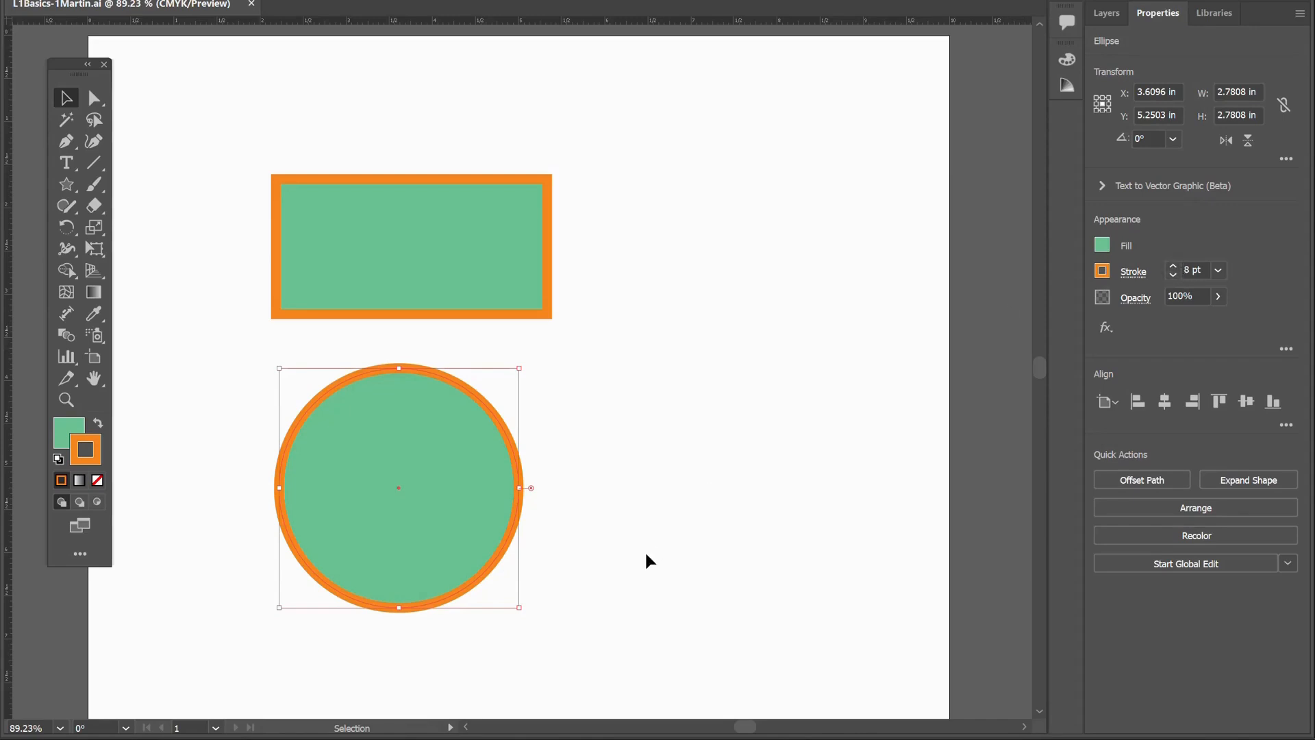
mouse_move(79, 83)
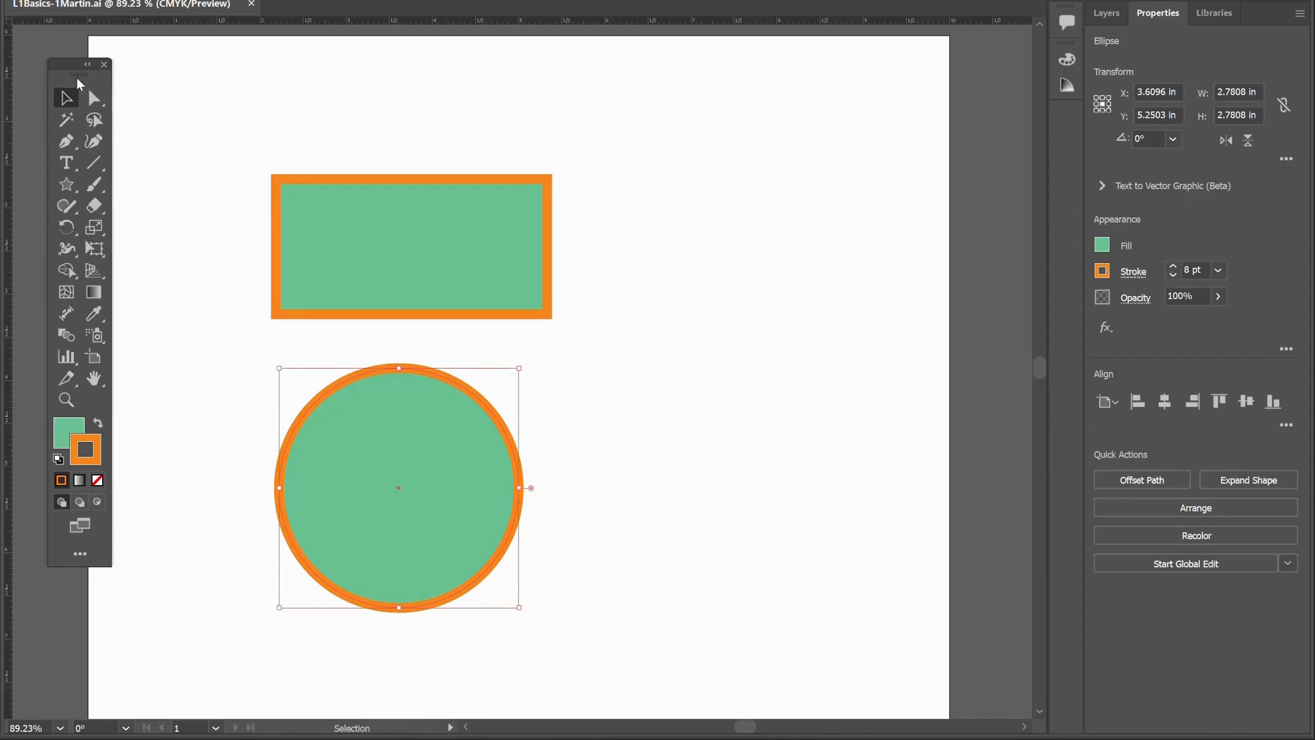
left_click_drag(79, 64, 157, 59)
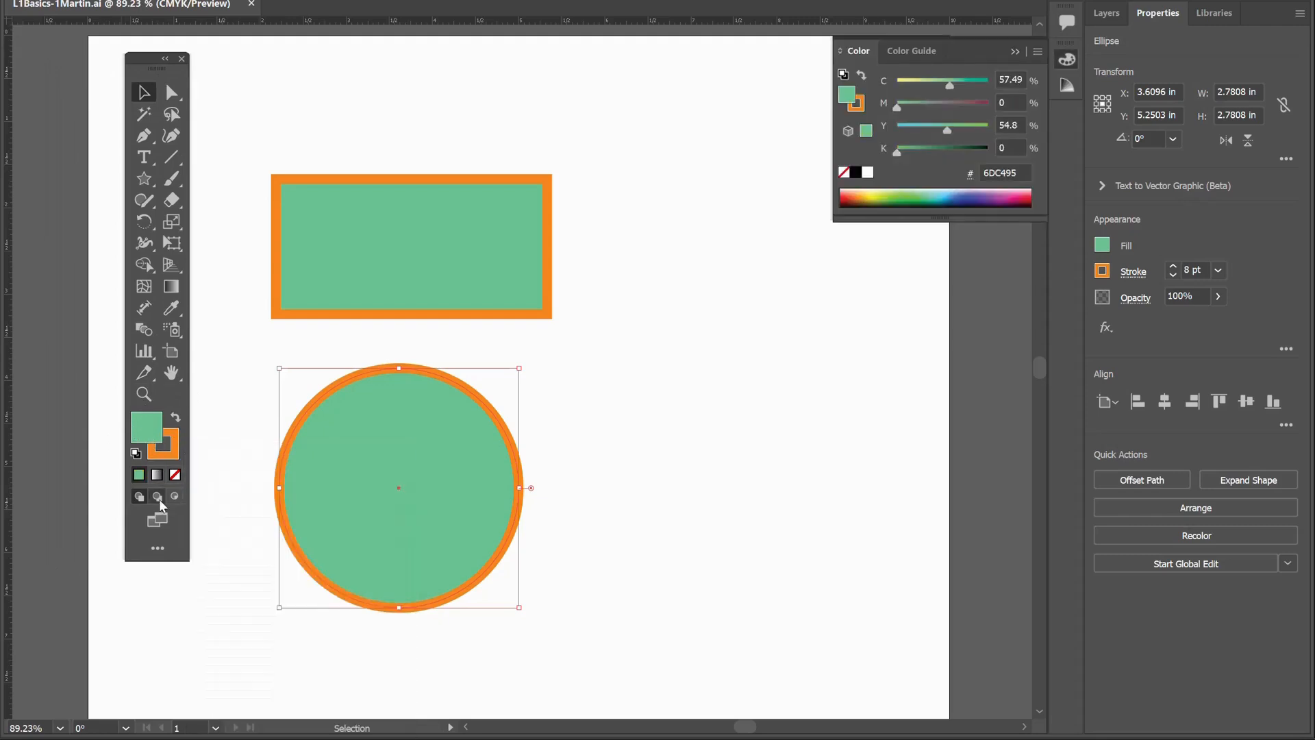
left_click(147, 424)
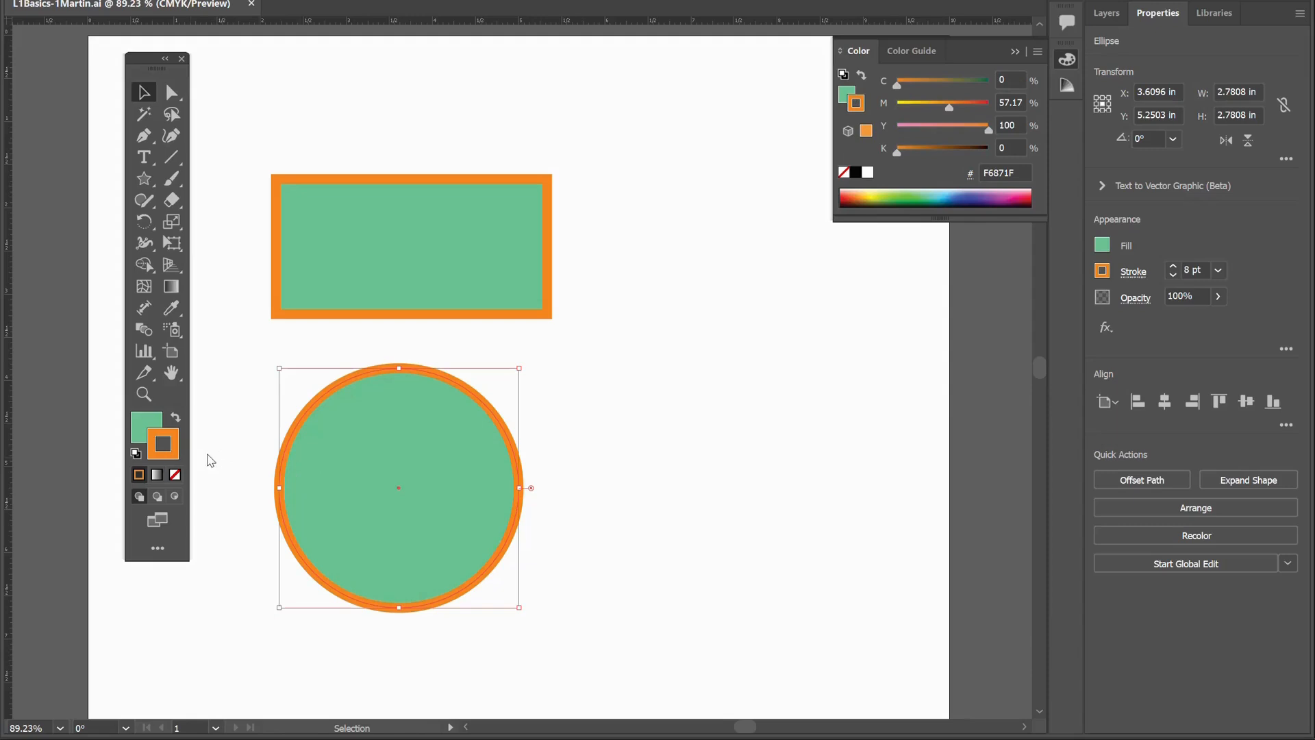
mouse_move(460, 507)
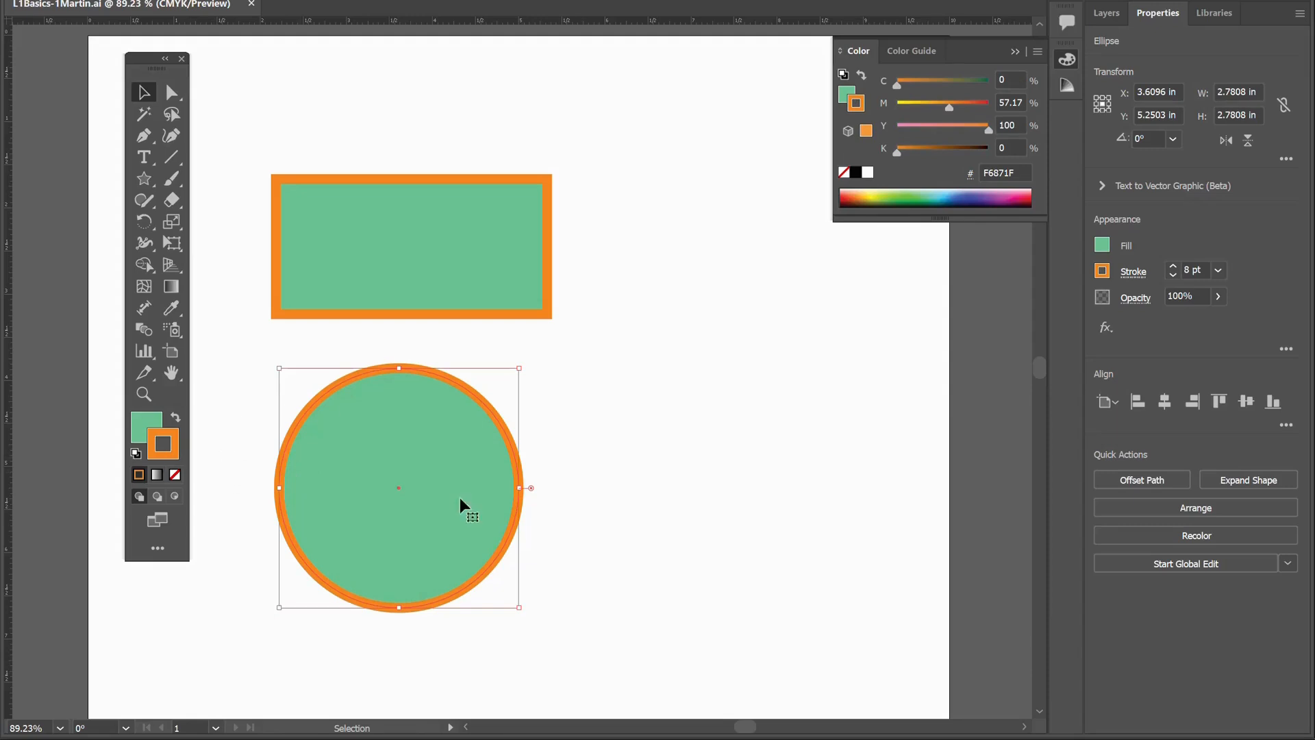
mouse_move(256, 414)
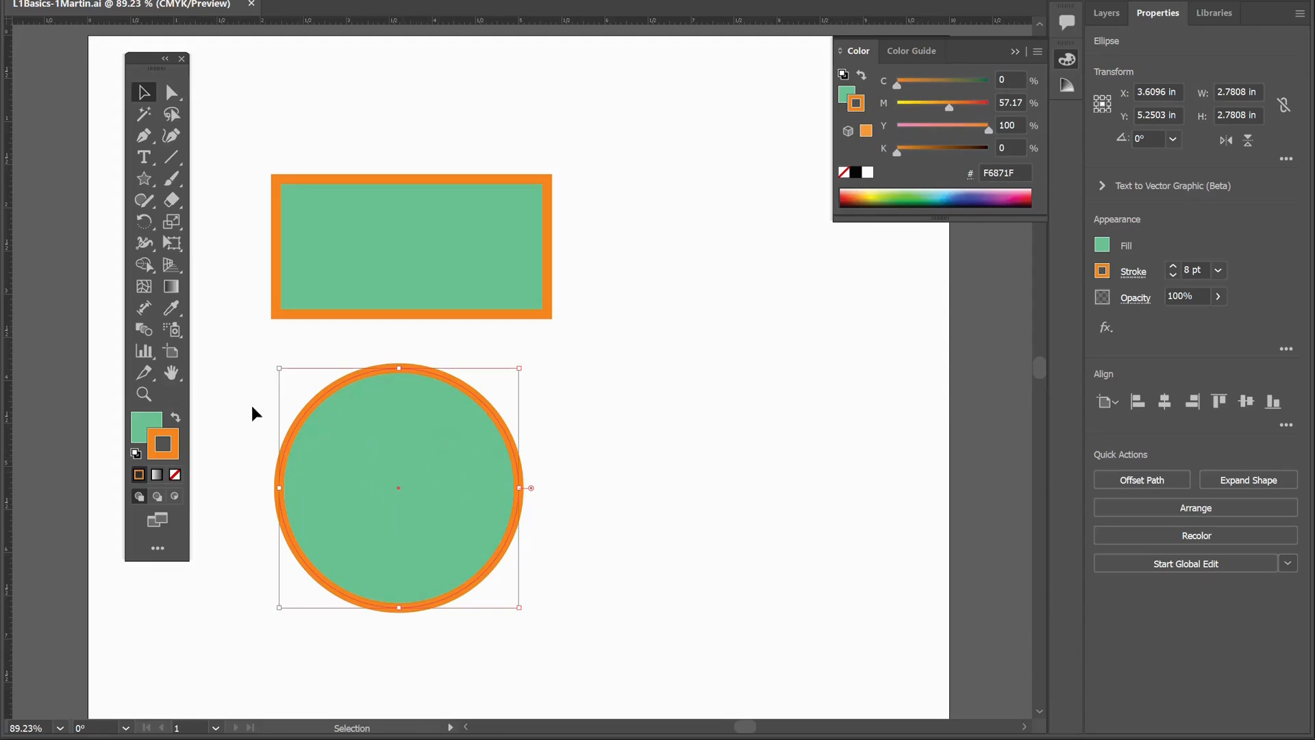
mouse_move(219, 471)
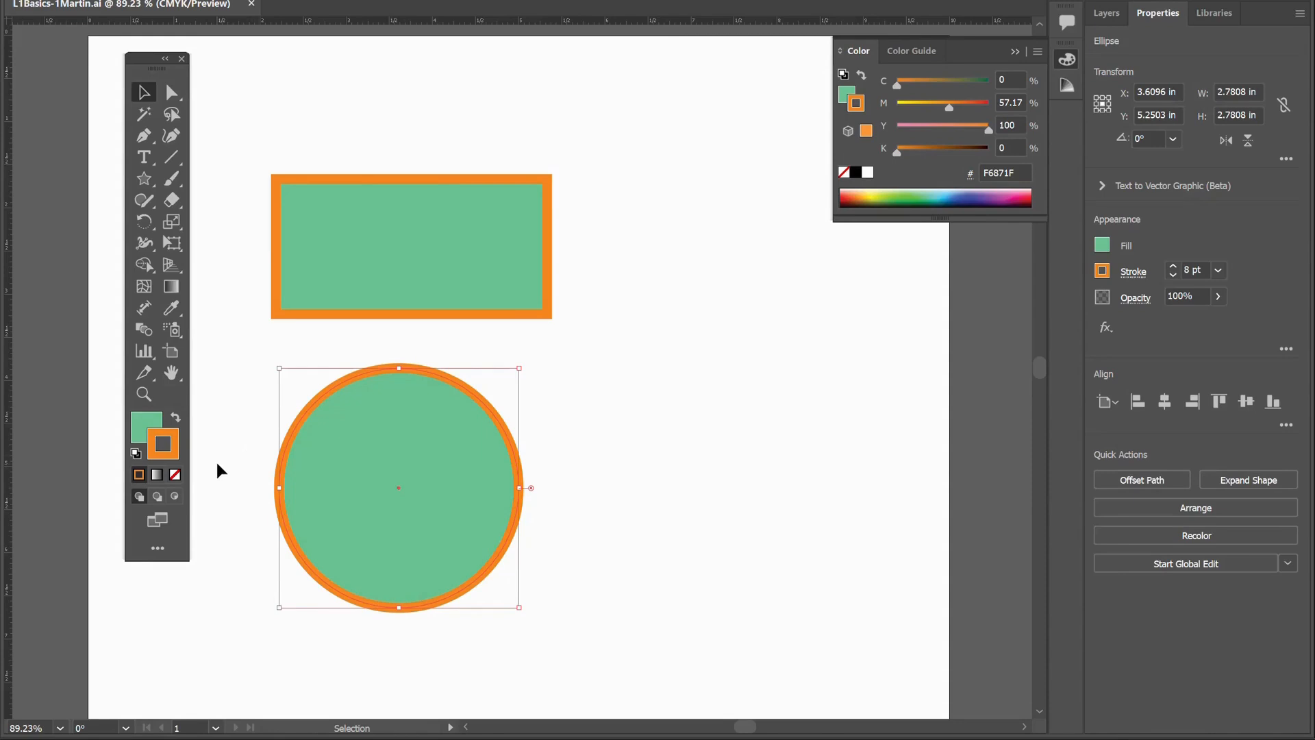
- Set the circle's stroke to [None] in Properties and cancel the Color Picker
left_click(175, 475)
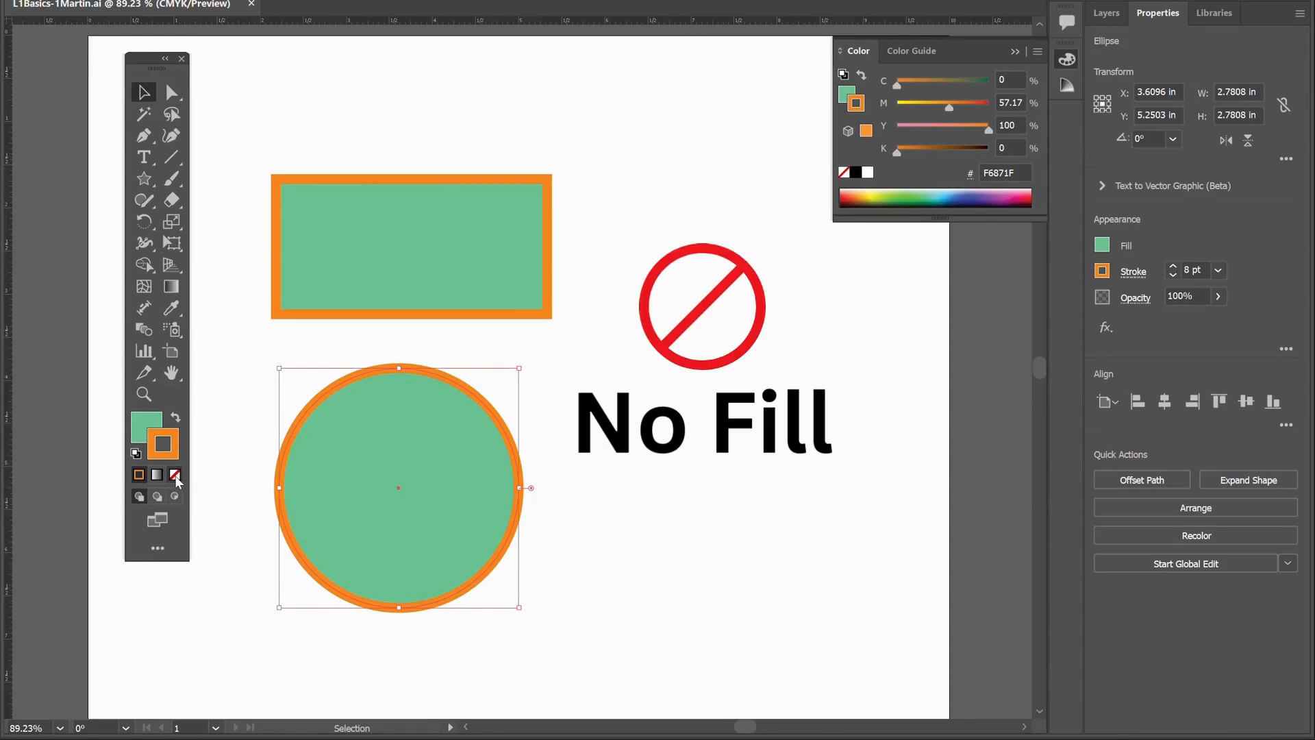
mouse_move(175, 476)
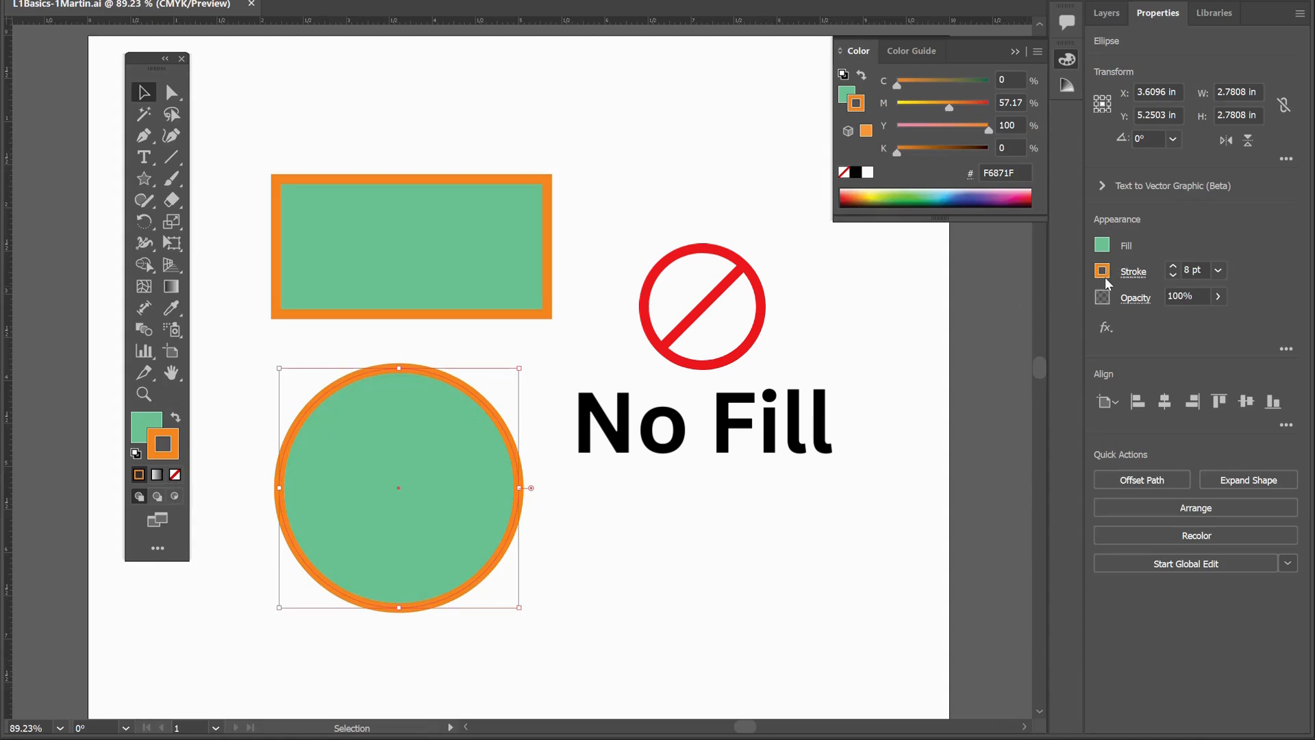
left_click(1102, 271)
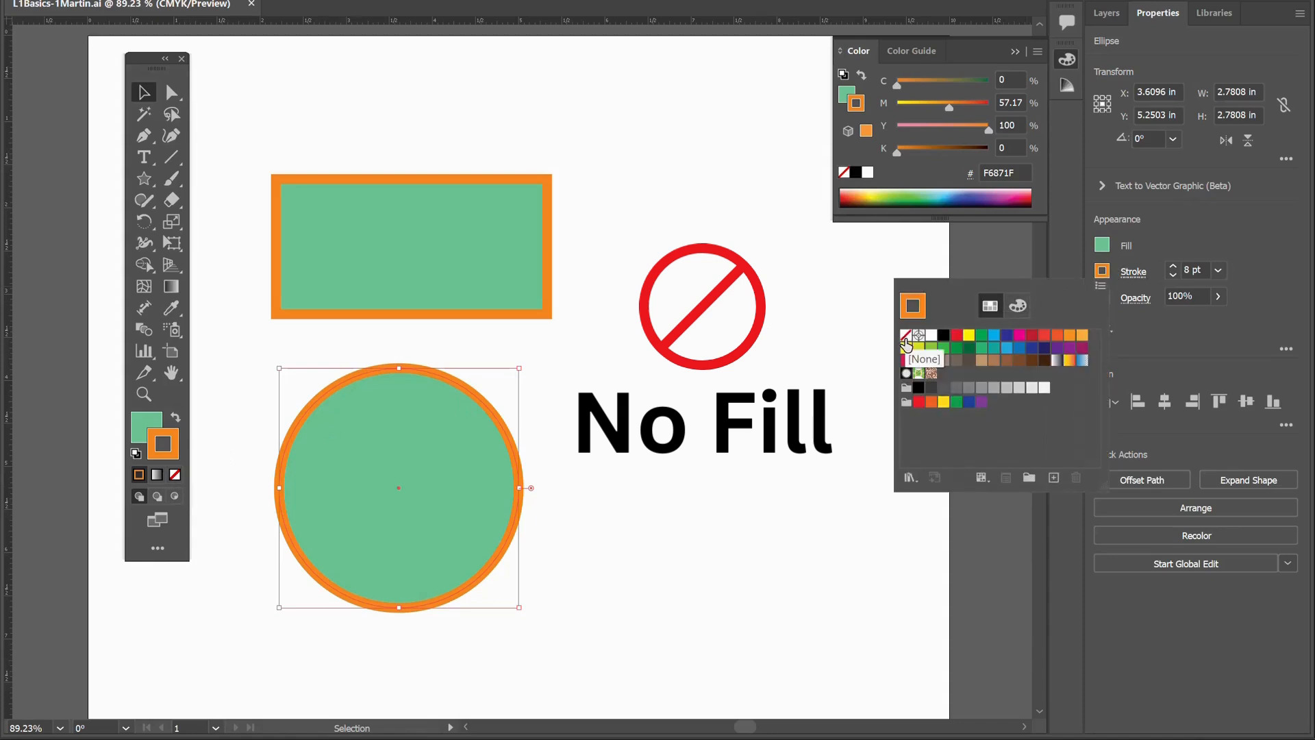
mouse_move(528, 433)
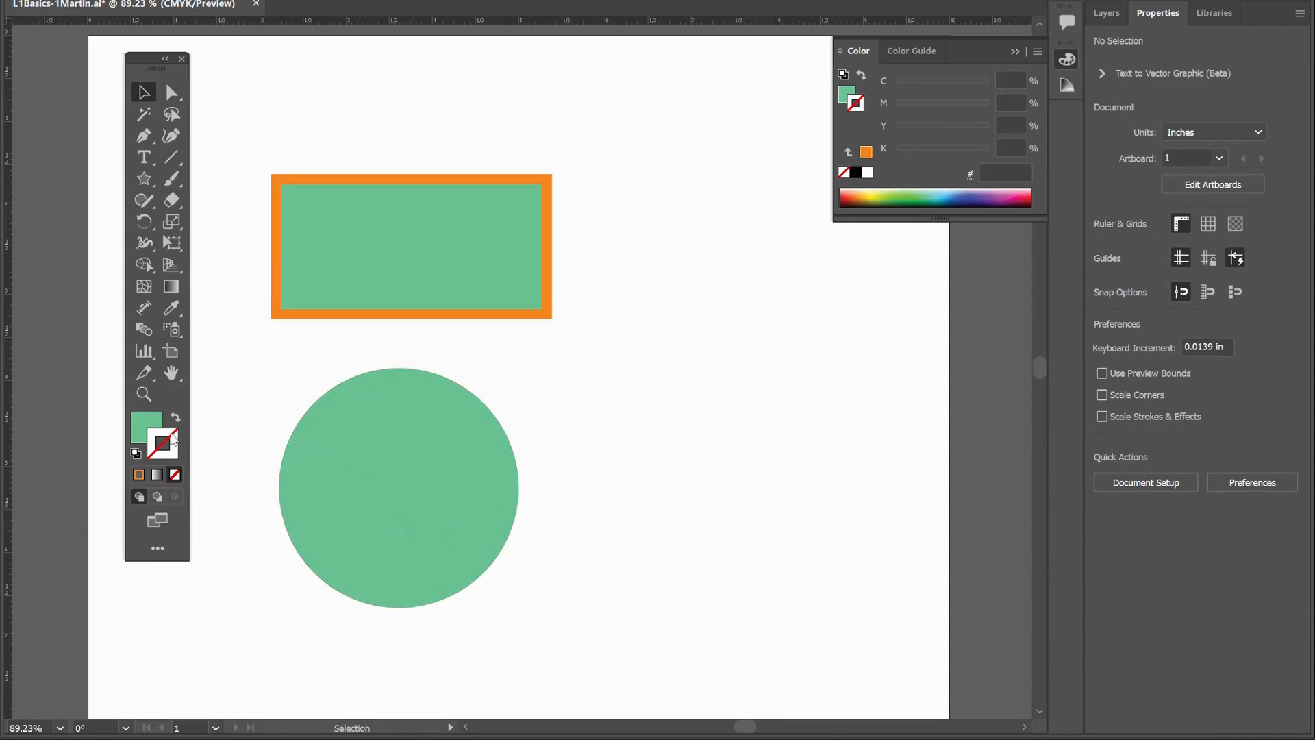
mouse_move(163, 442)
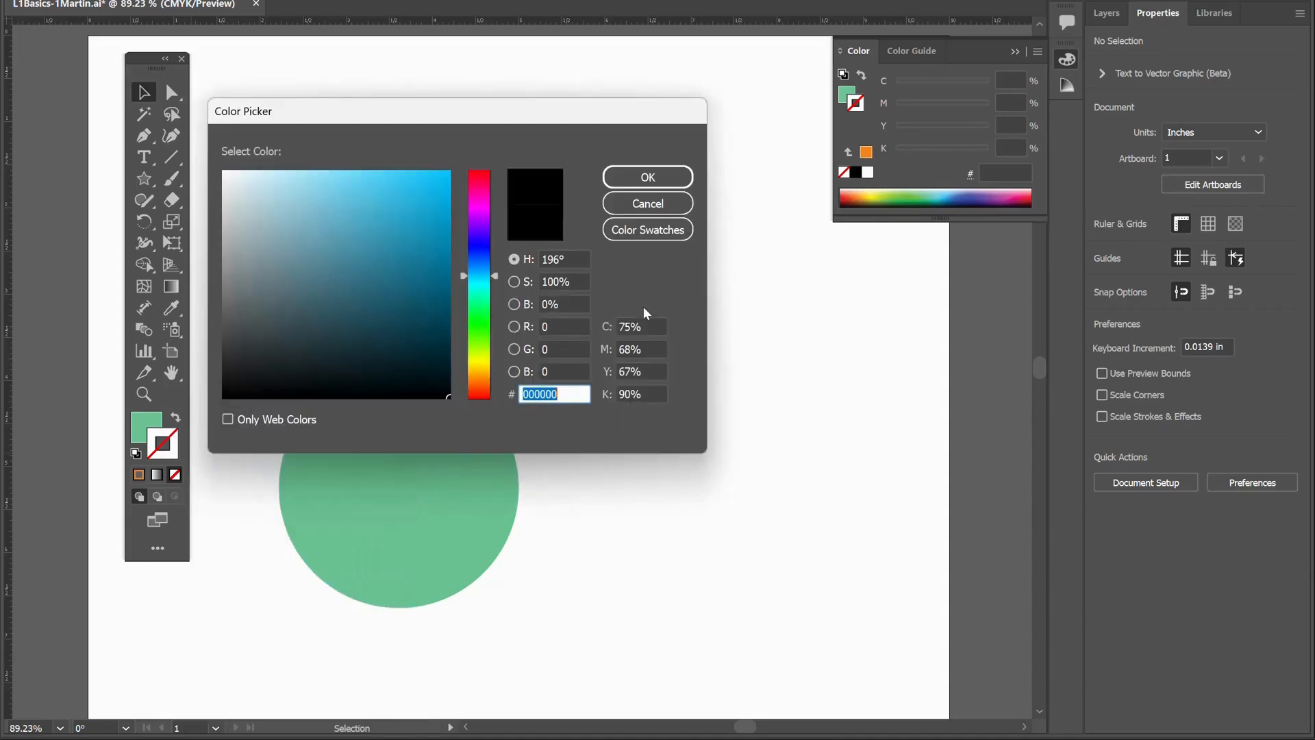
left_click(647, 177)
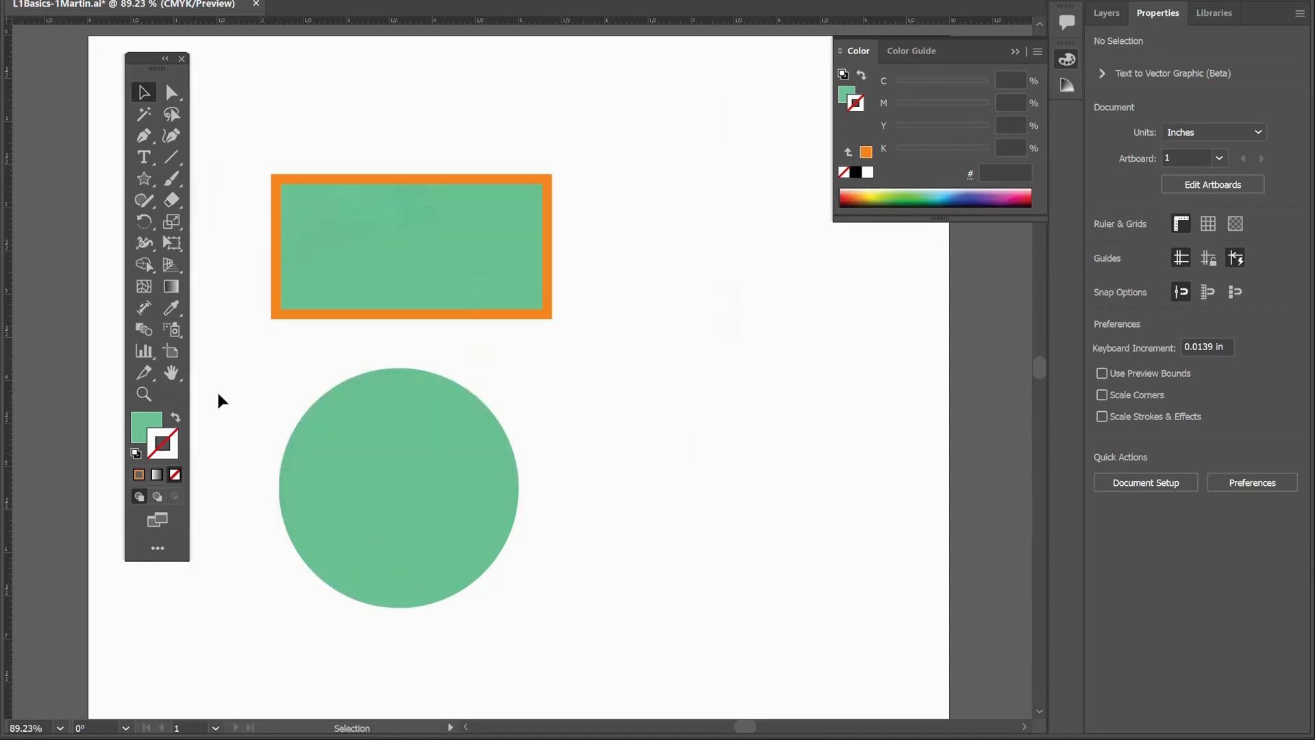
- Select the green circle to confirm its green fill and no stroke
left_click(399, 488)
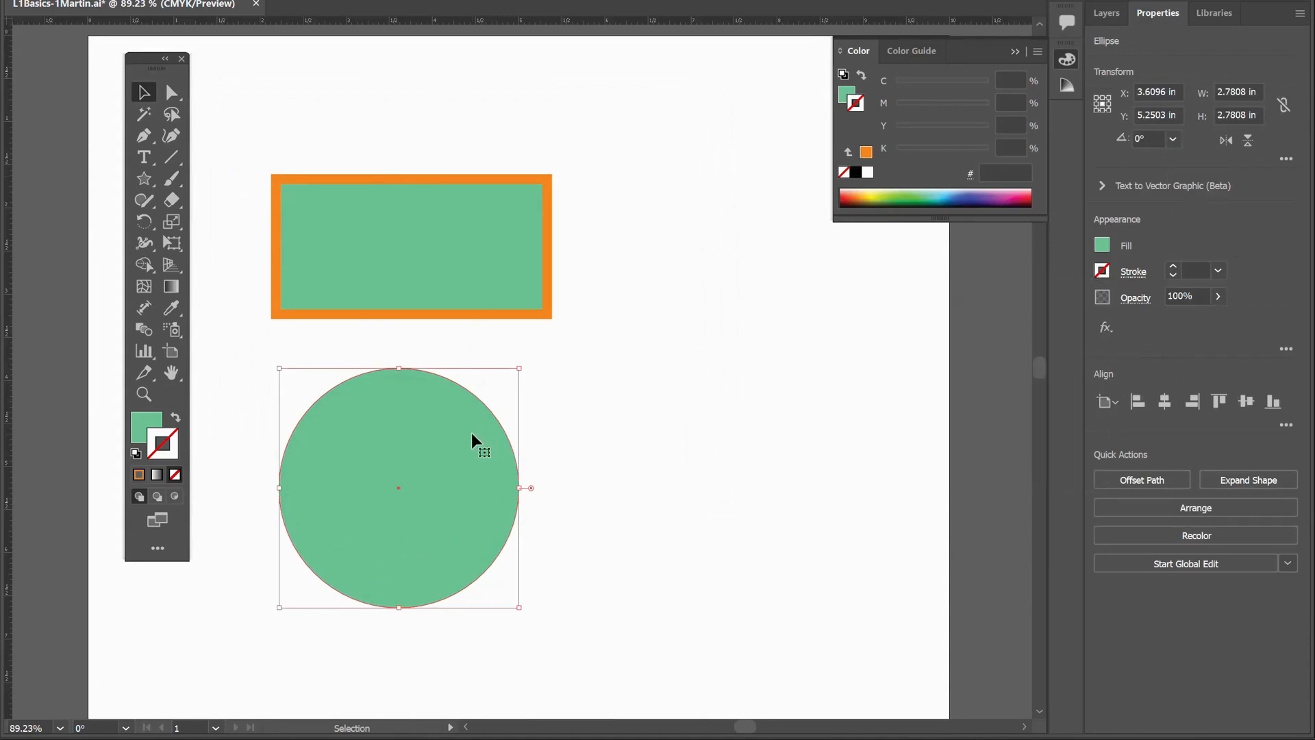
mouse_move(469, 435)
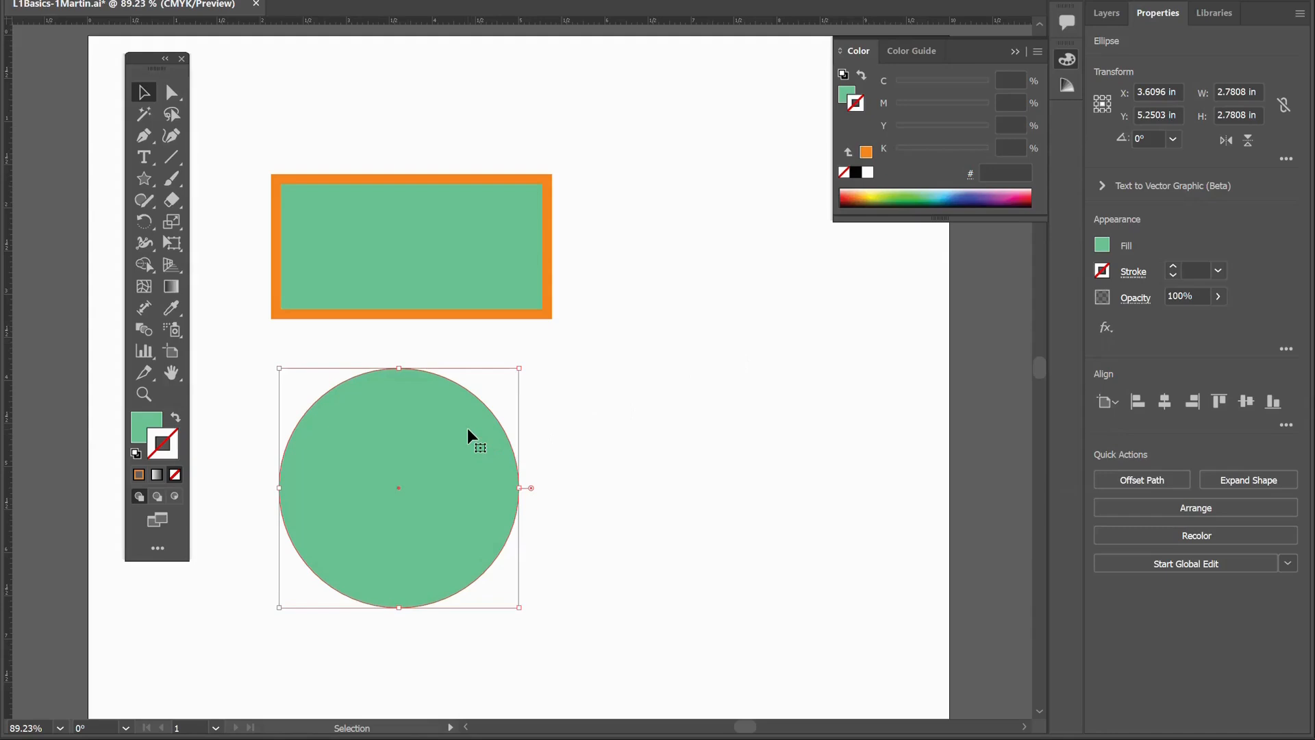
mouse_move(963, 36)
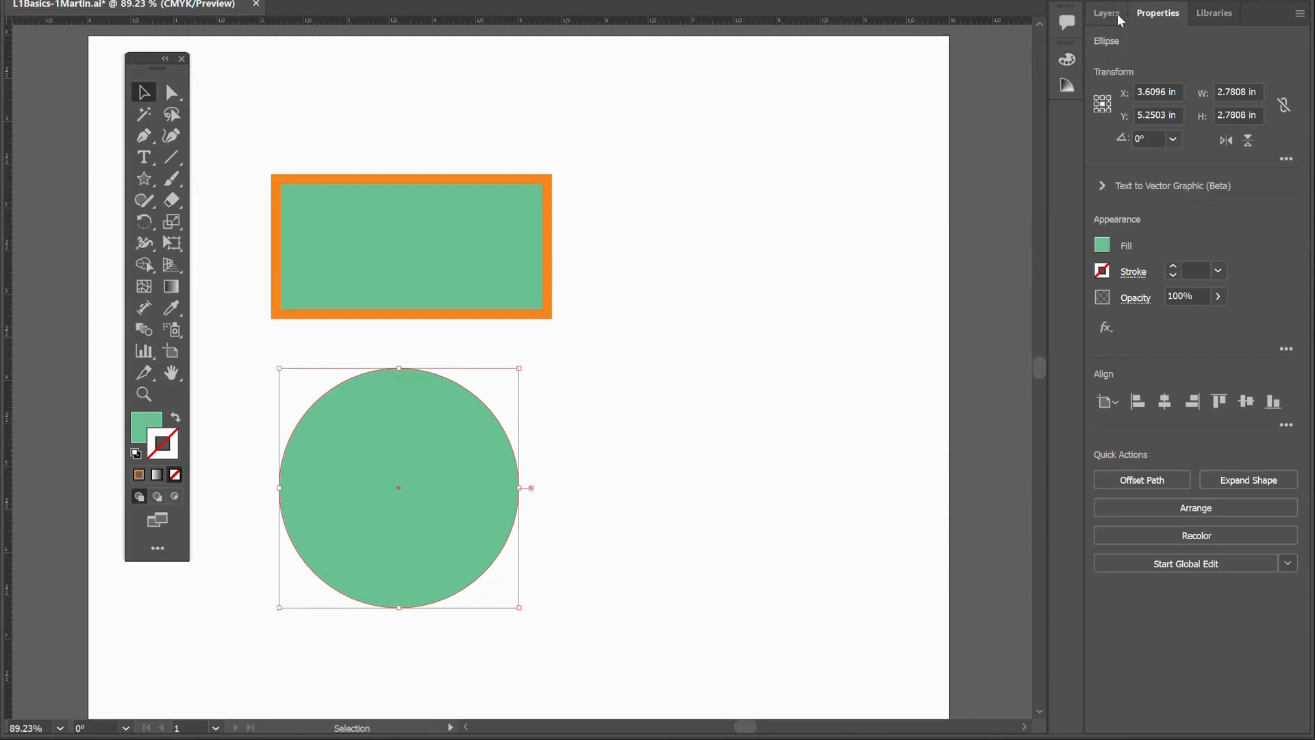
- Toggle between Layers and Properties, ending on the Layers list with Layer 2 and locked Layer 1
left_click(1106, 13)
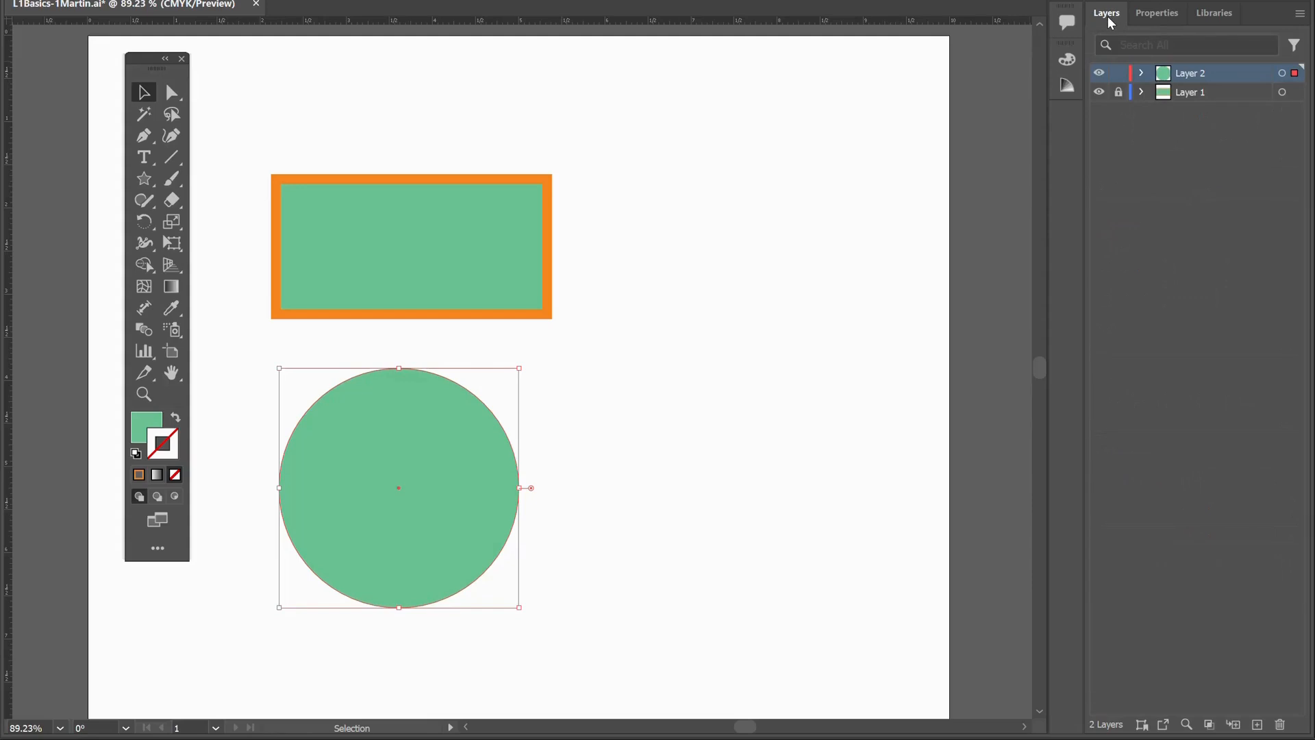
left_click(1157, 13)
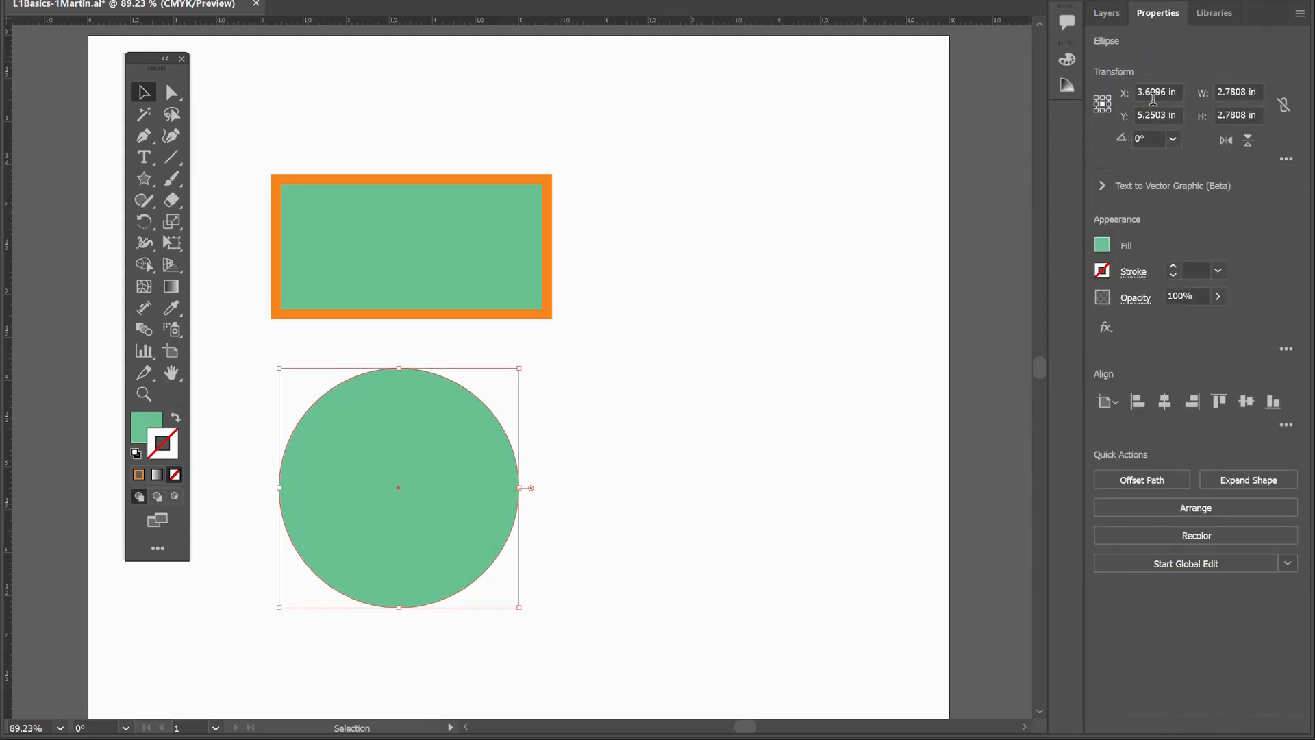
left_click(1106, 13)
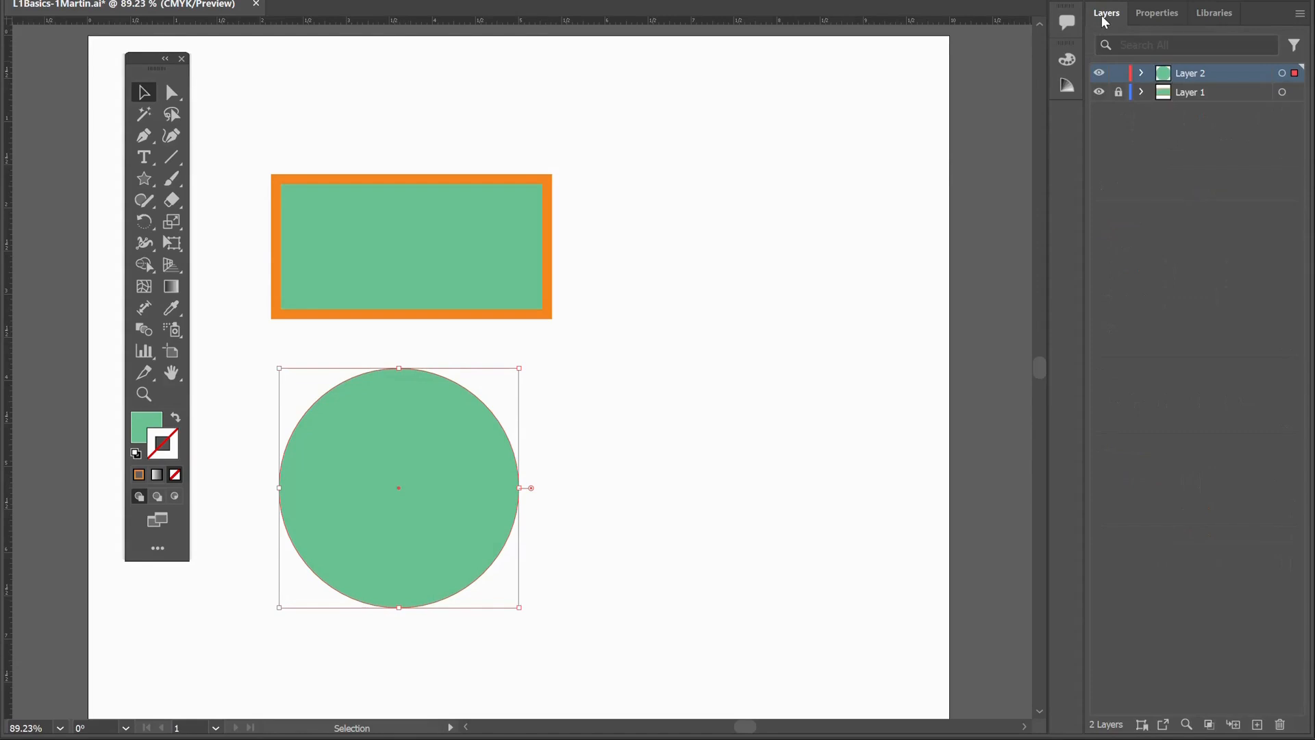
left_click(1156, 12)
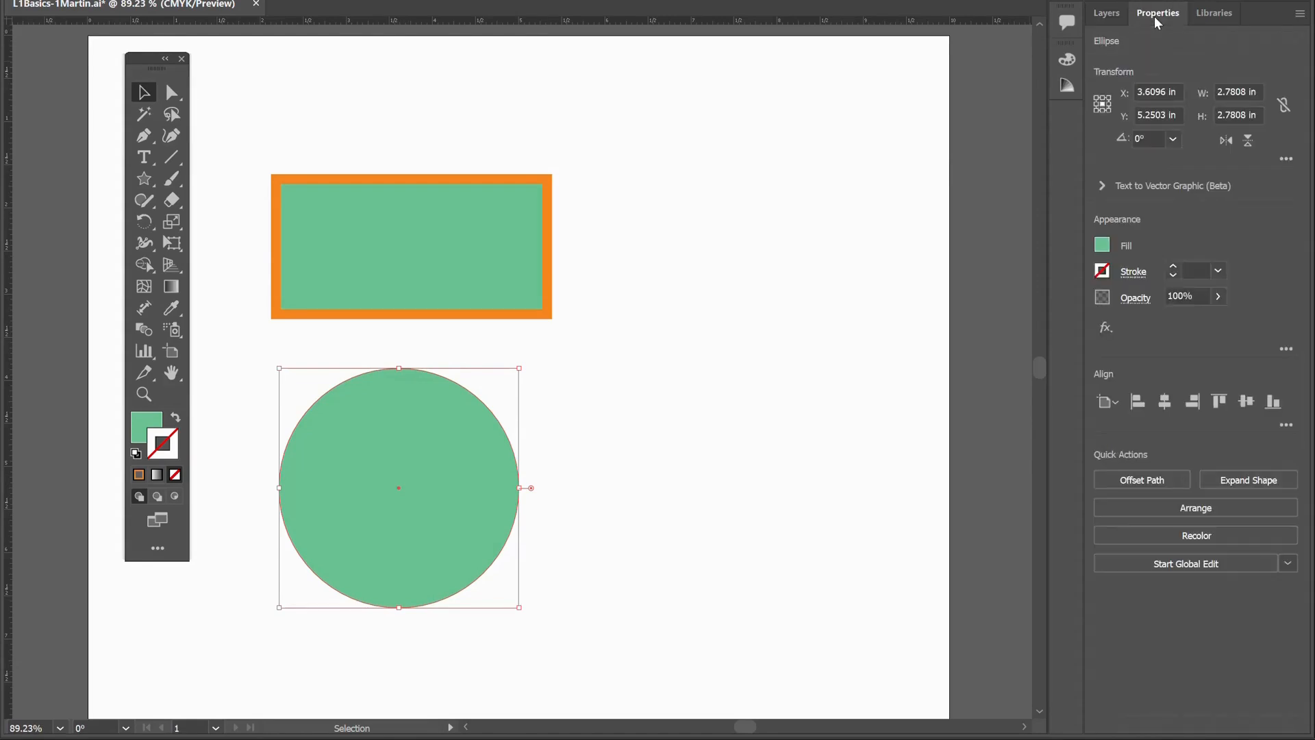
left_click(1106, 12)
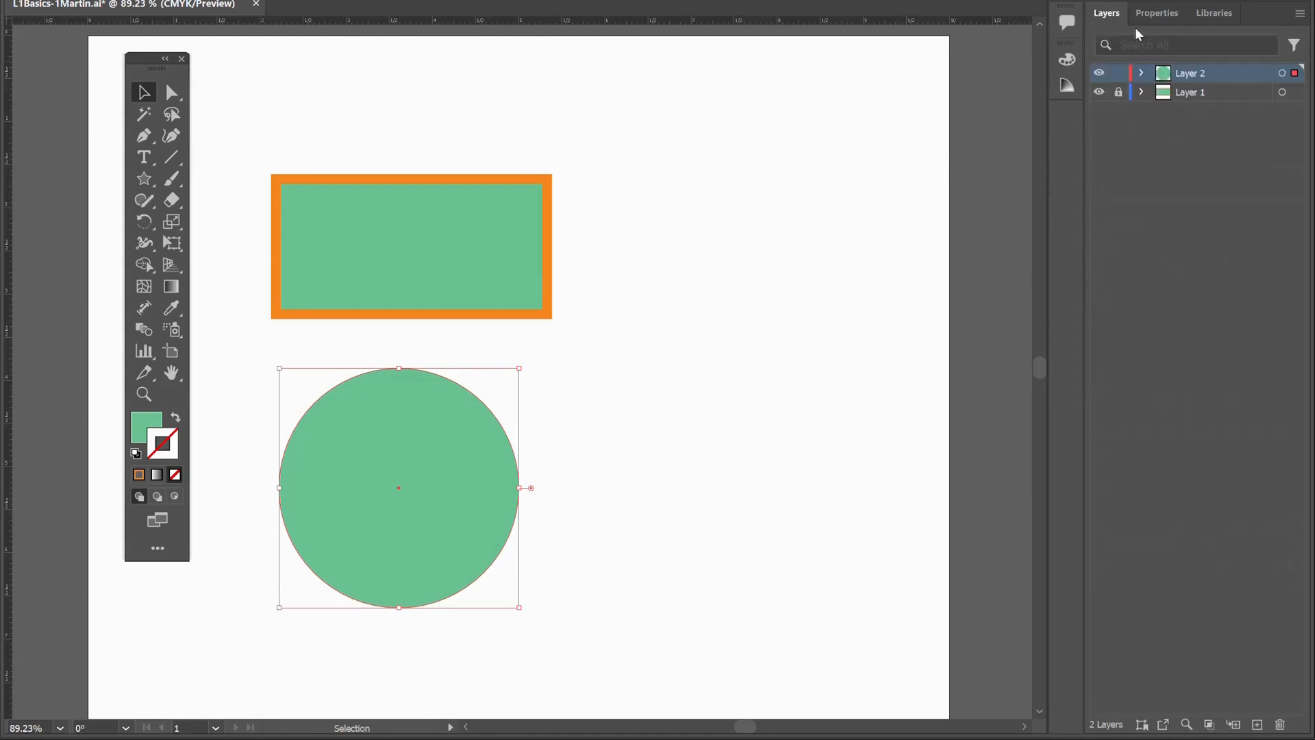
mouse_move(1134, 39)
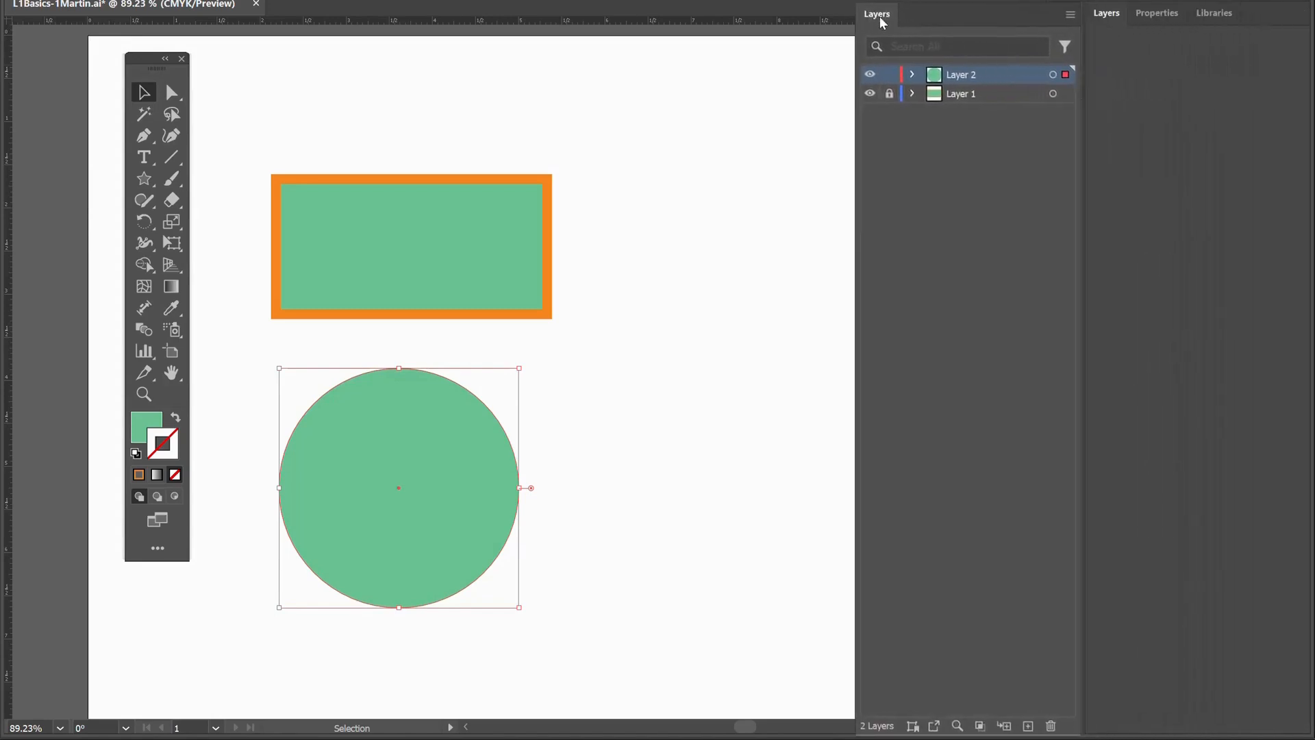
- Float the Layers panel beside the dock, then dock it back and show Properties
left_click(1213, 13)
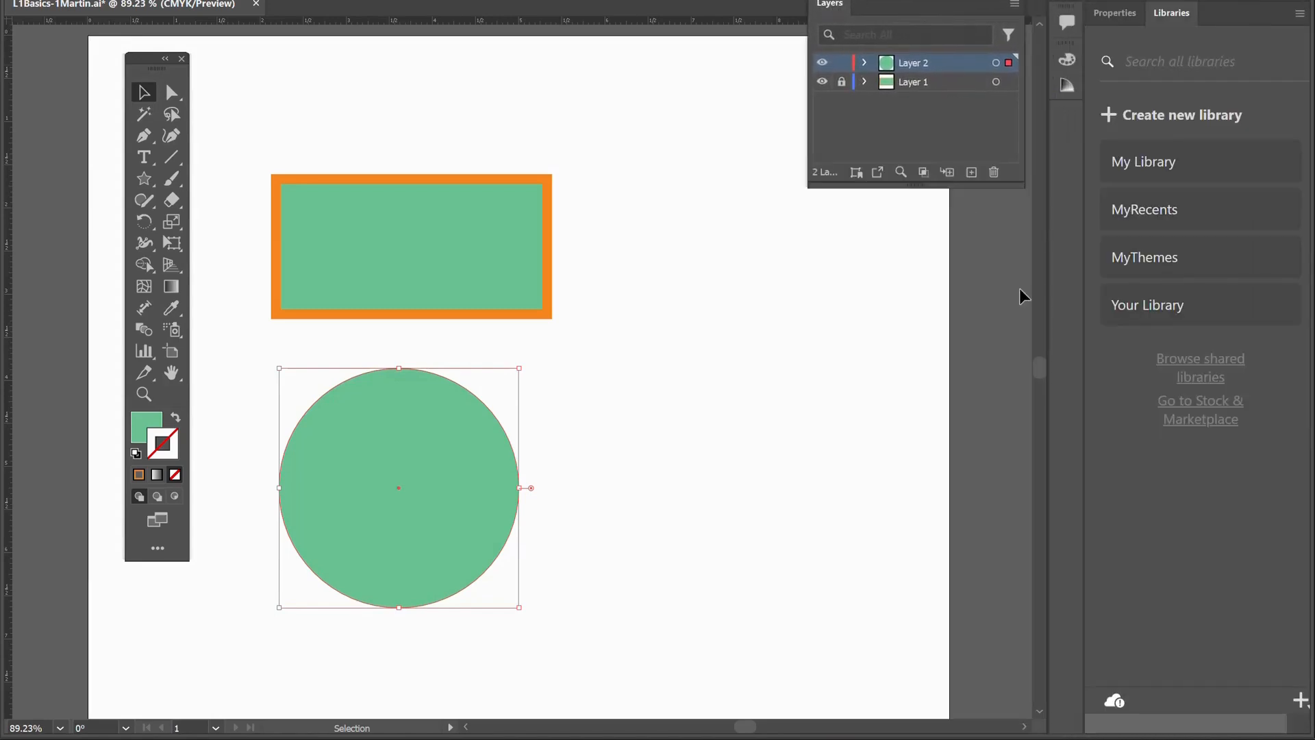
left_click(1114, 13)
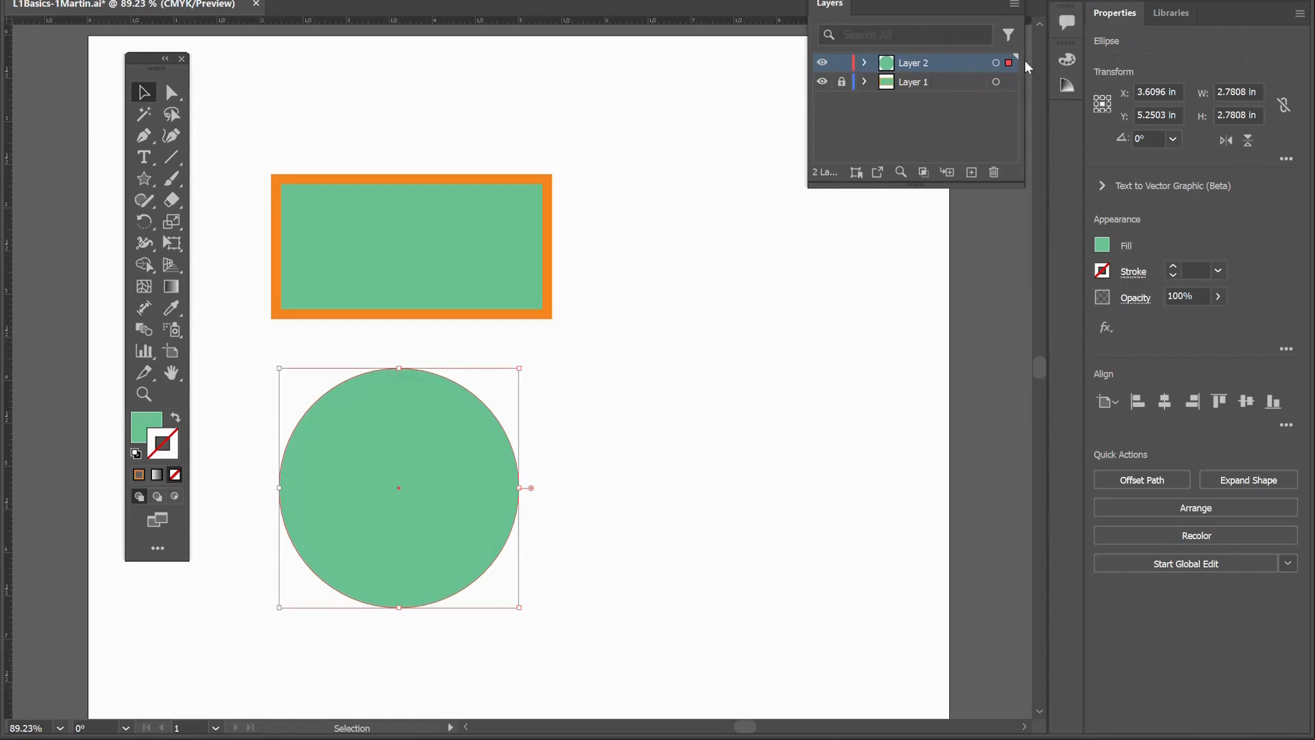
mouse_move(1251, 163)
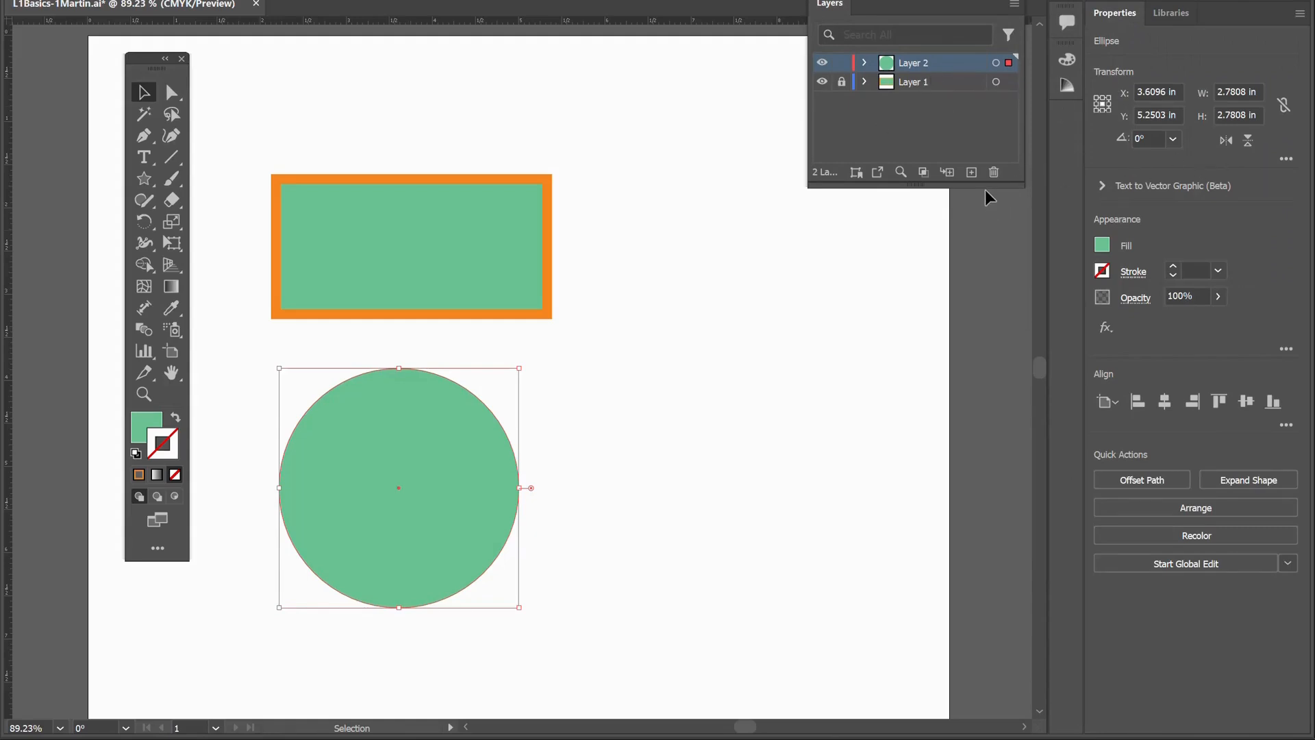
left_click(842, 81)
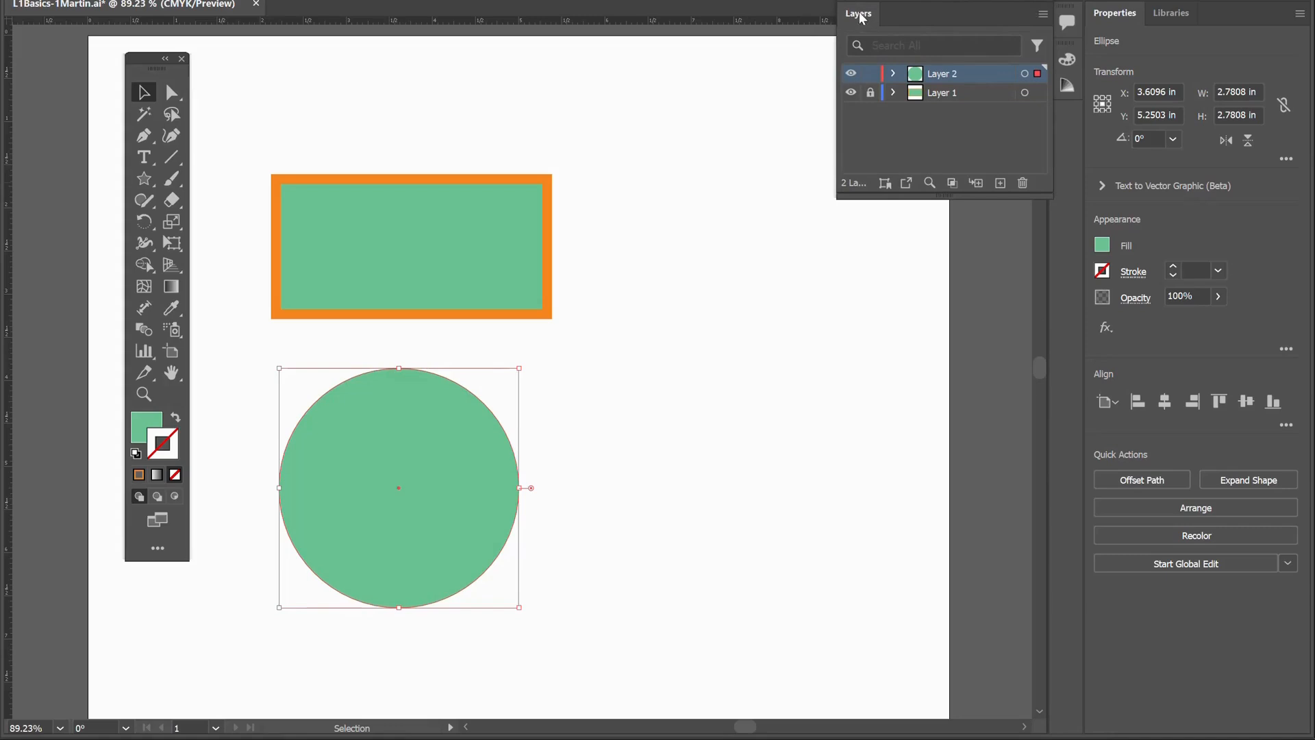
left_click_drag(859, 13, 1131, 29)
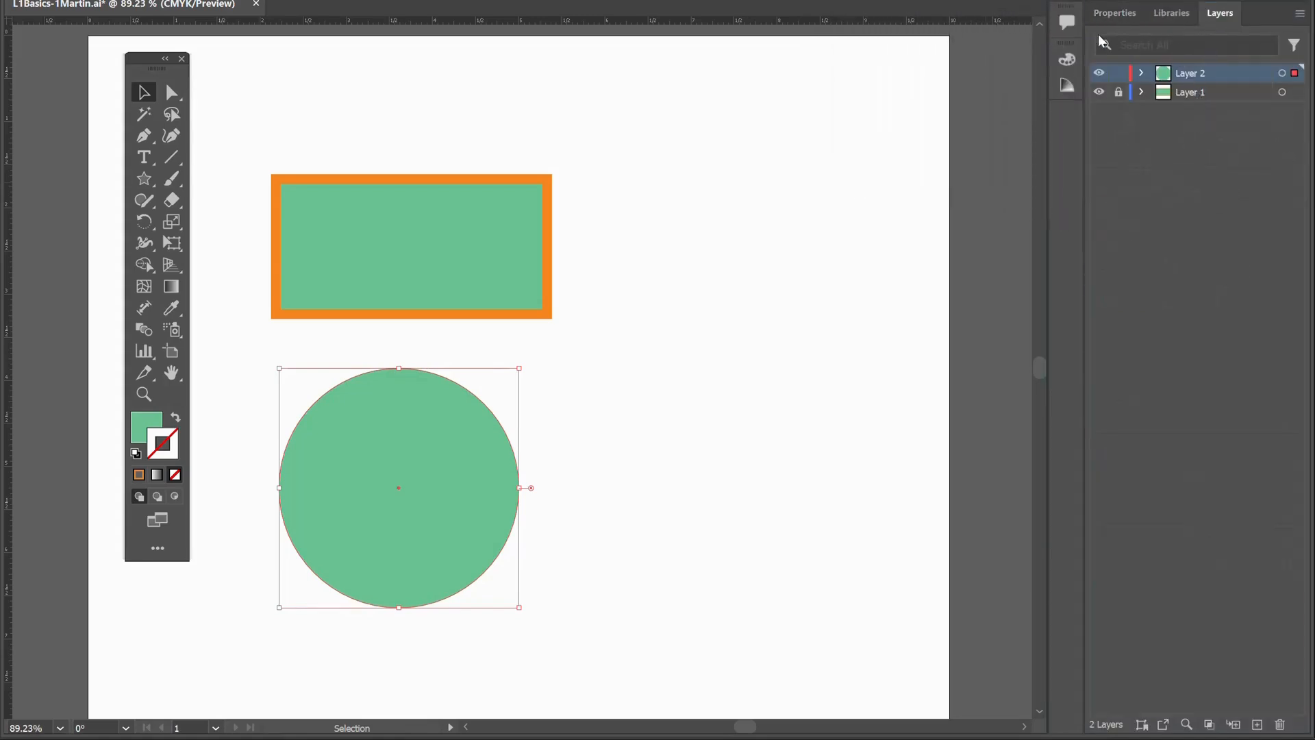
left_click(1114, 13)
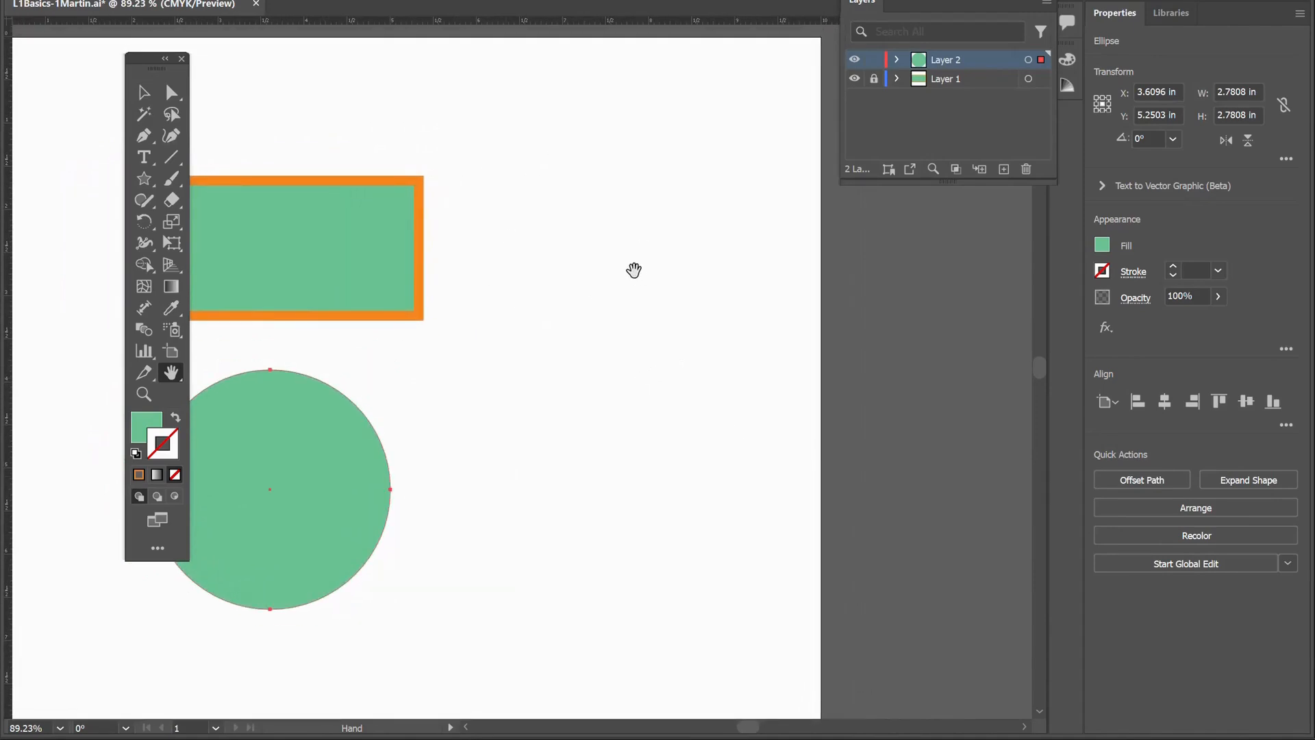
mouse_move(1173, 269)
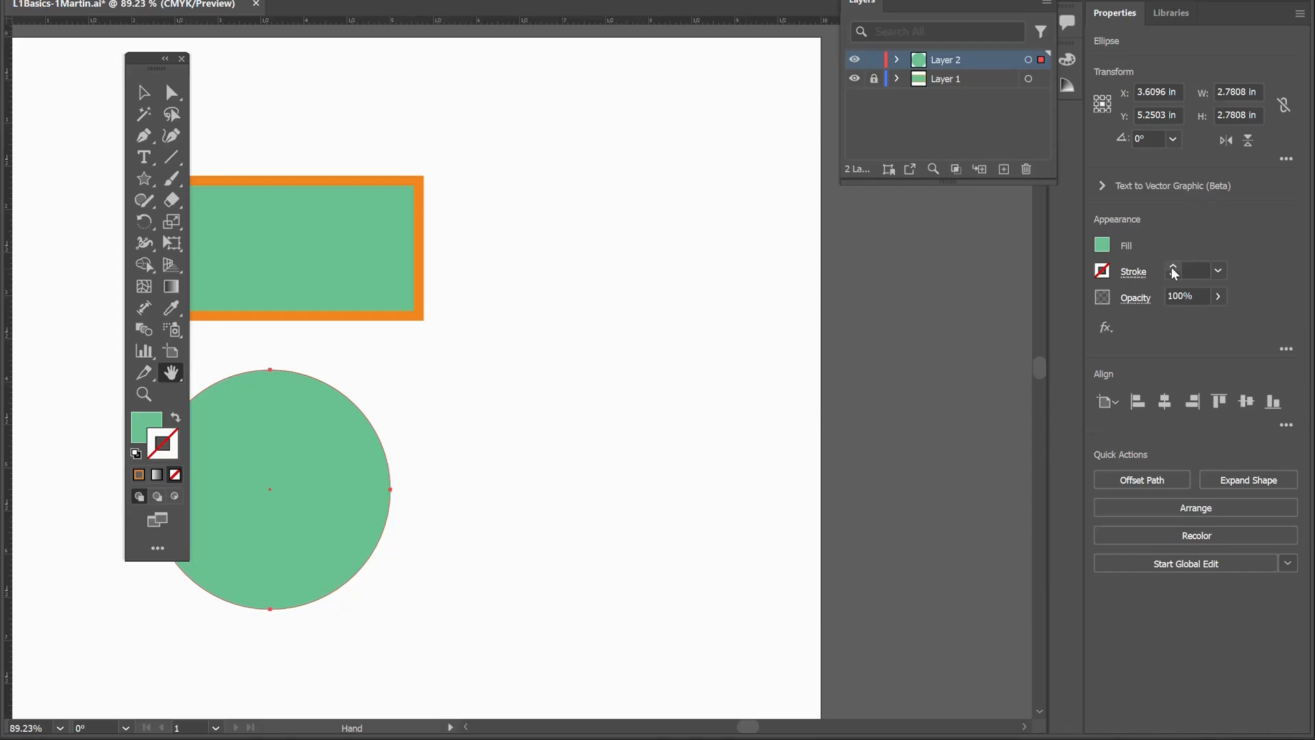
mouse_move(416, 281)
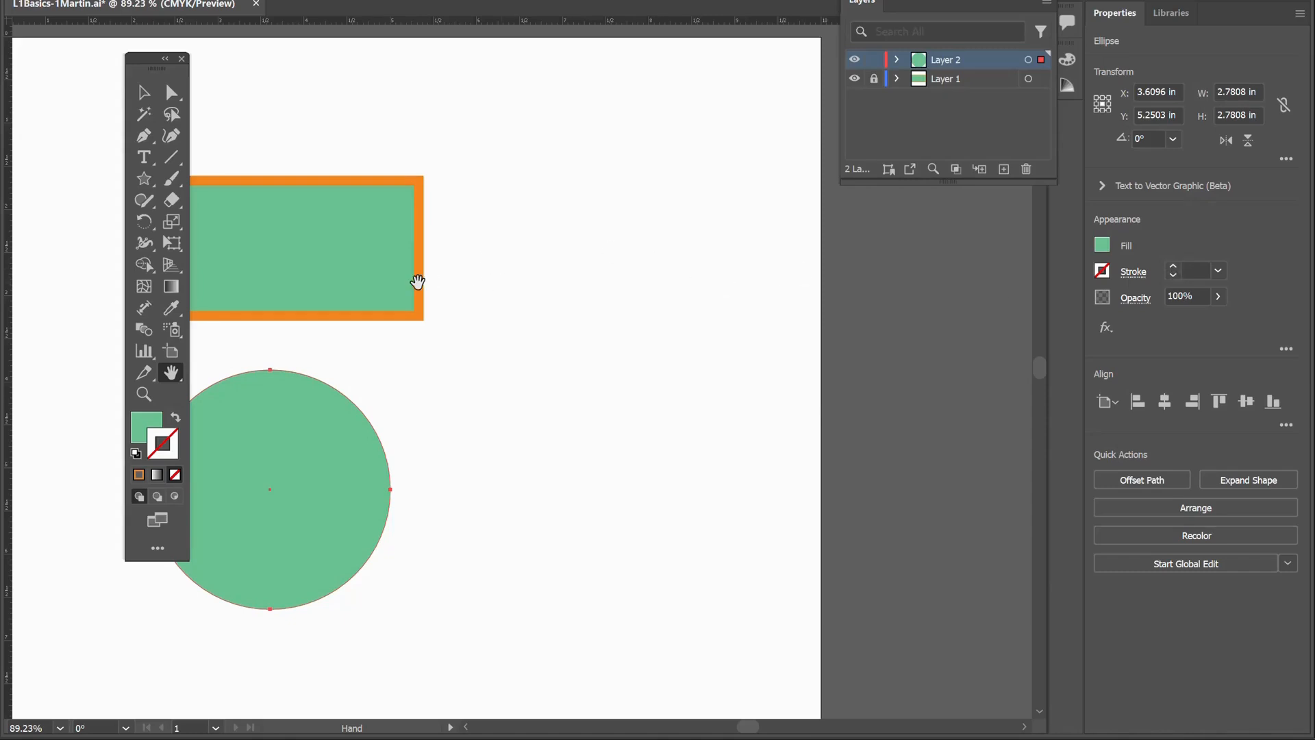
mouse_move(573, 150)
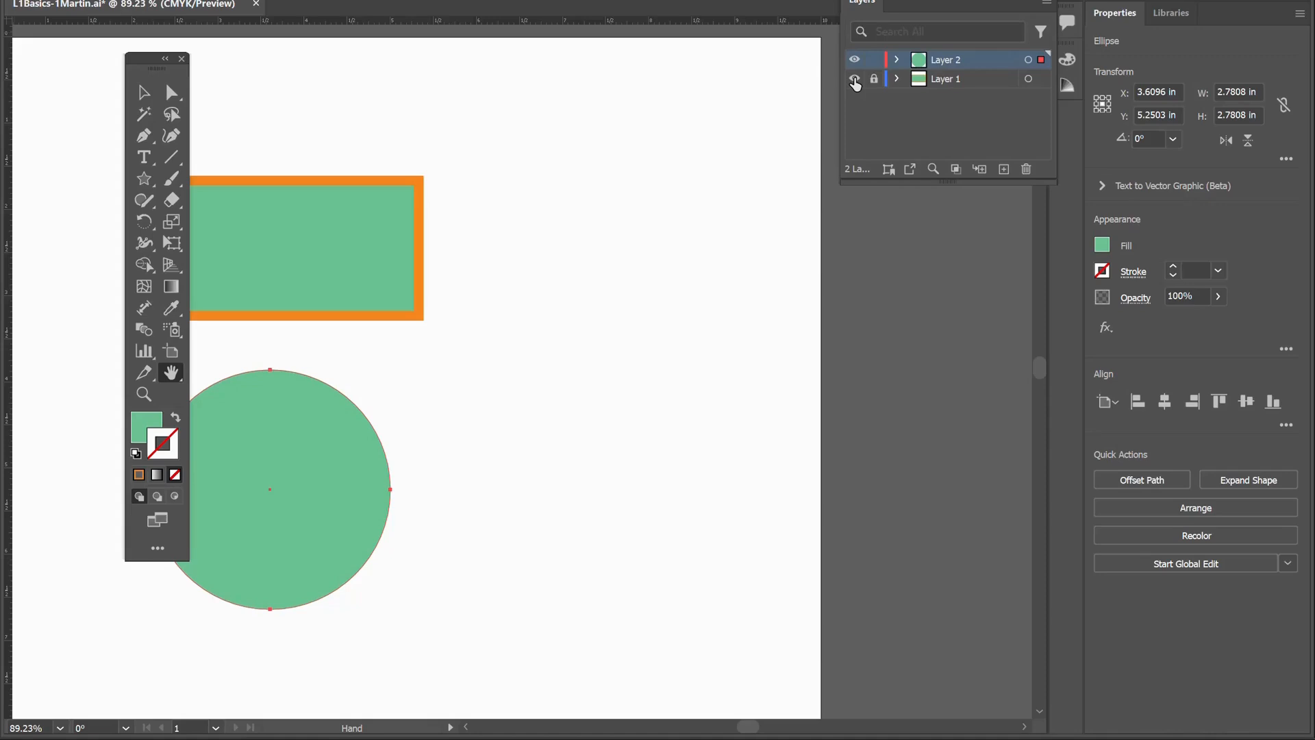
left_click(854, 78)
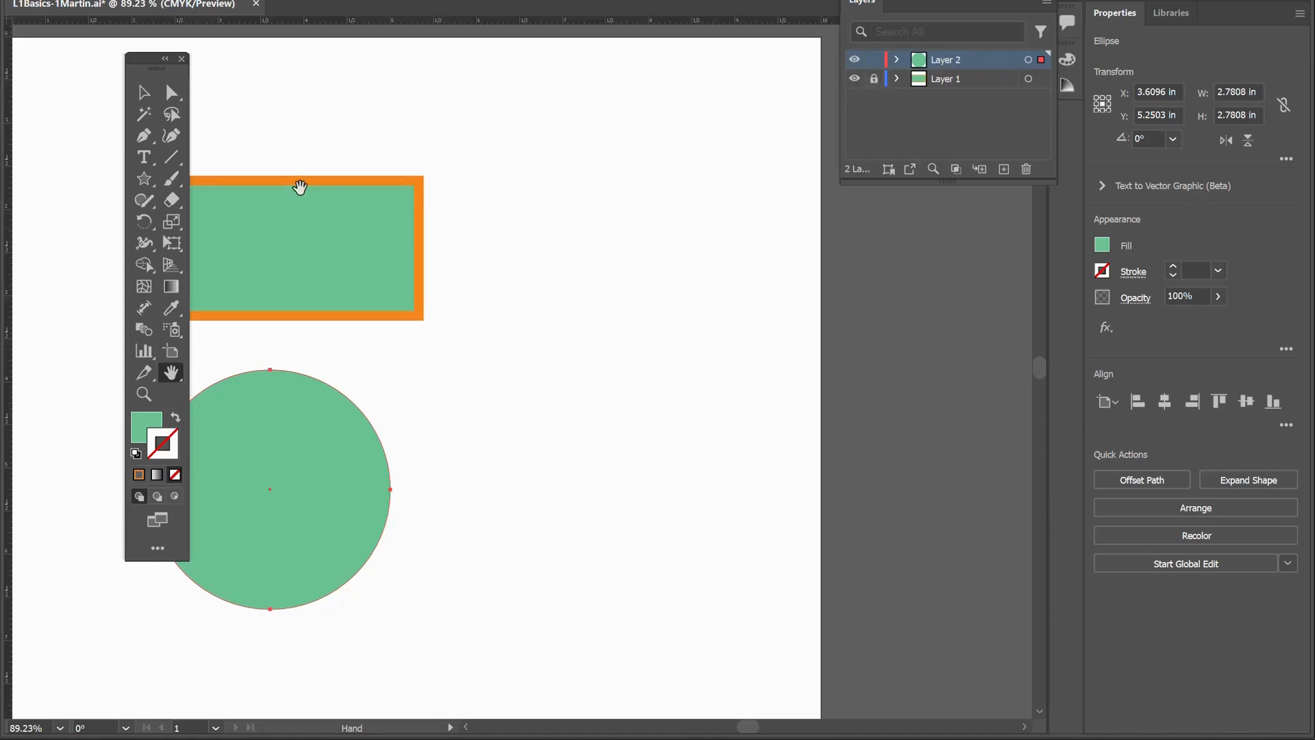
left_click(143, 92)
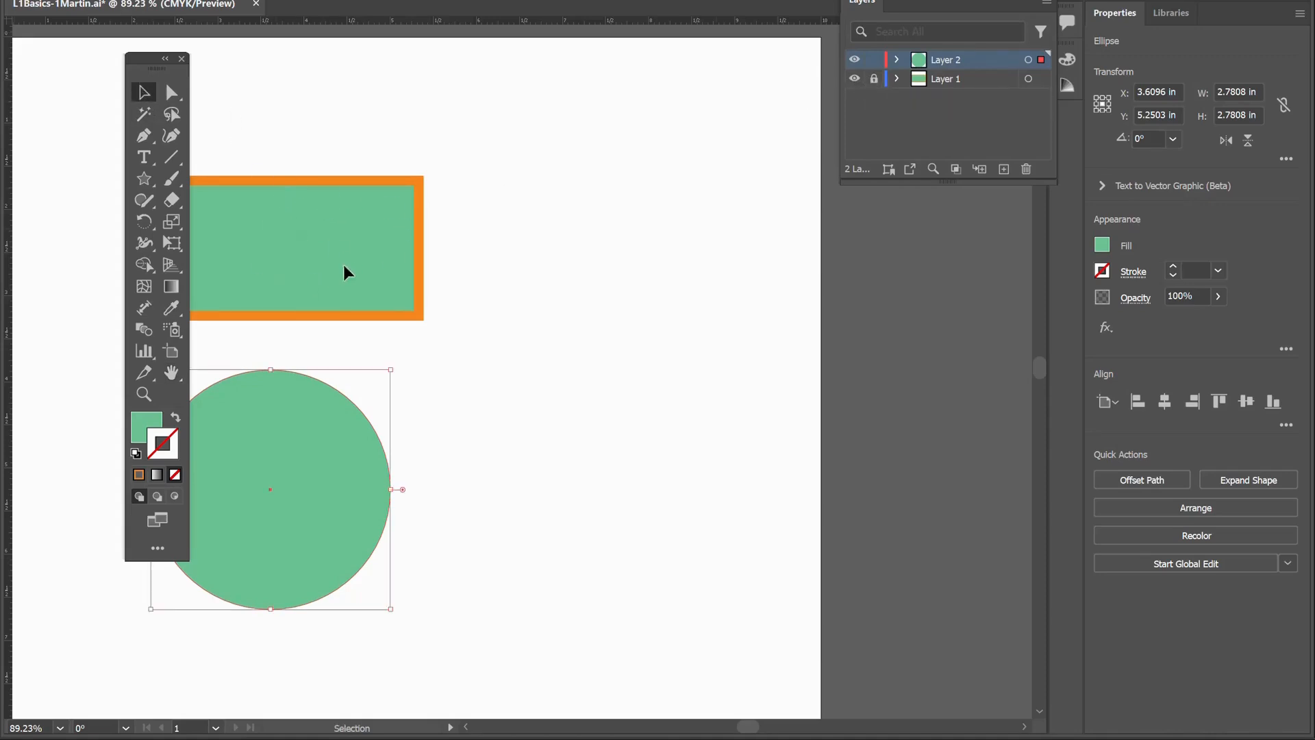
left_click(966, 78)
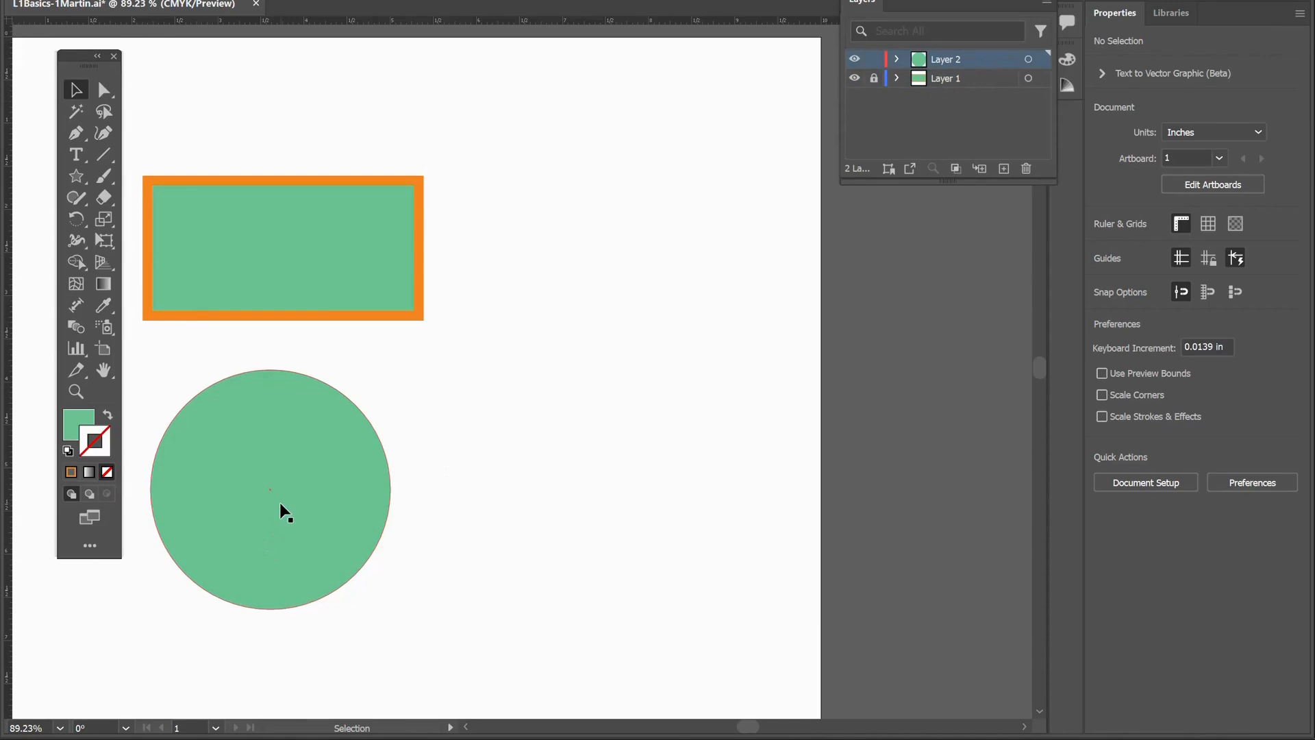
mouse_move(48, 161)
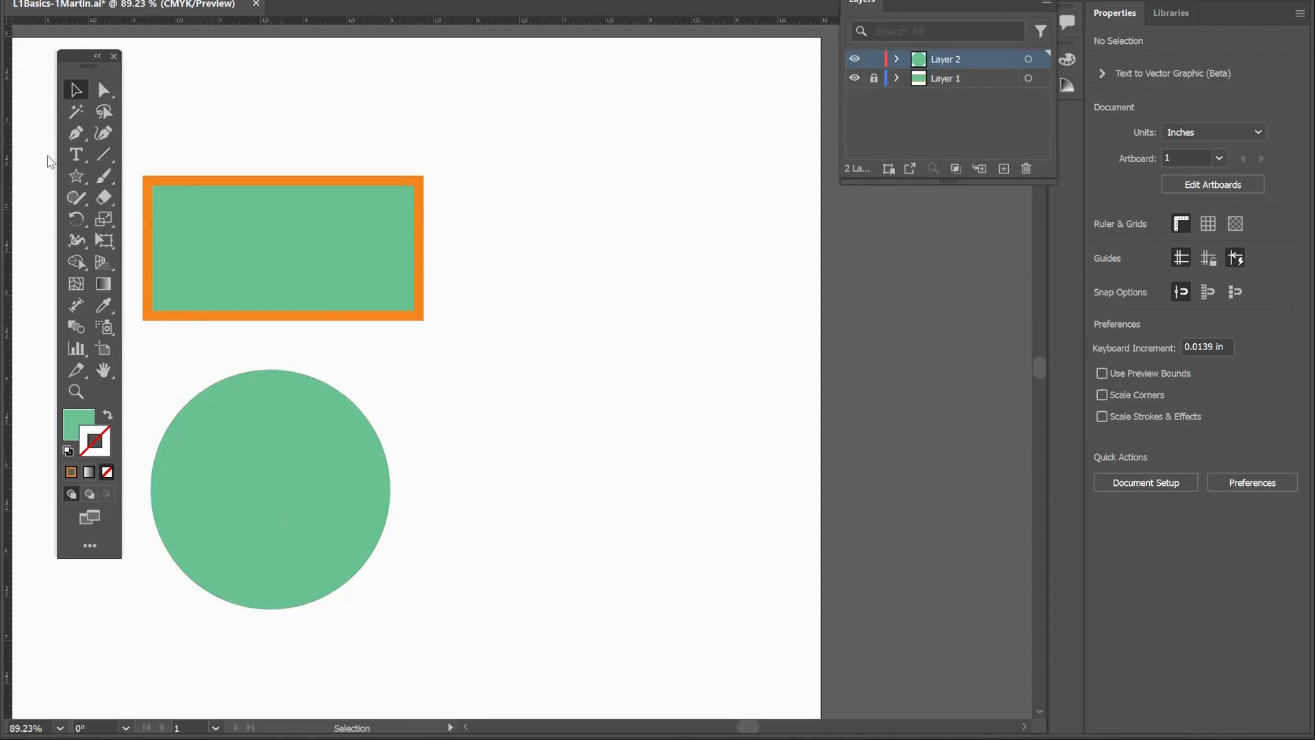
- Draw a green rotated polygon with the Polygon Tool near the top right of the artboard
left_click(77, 176)
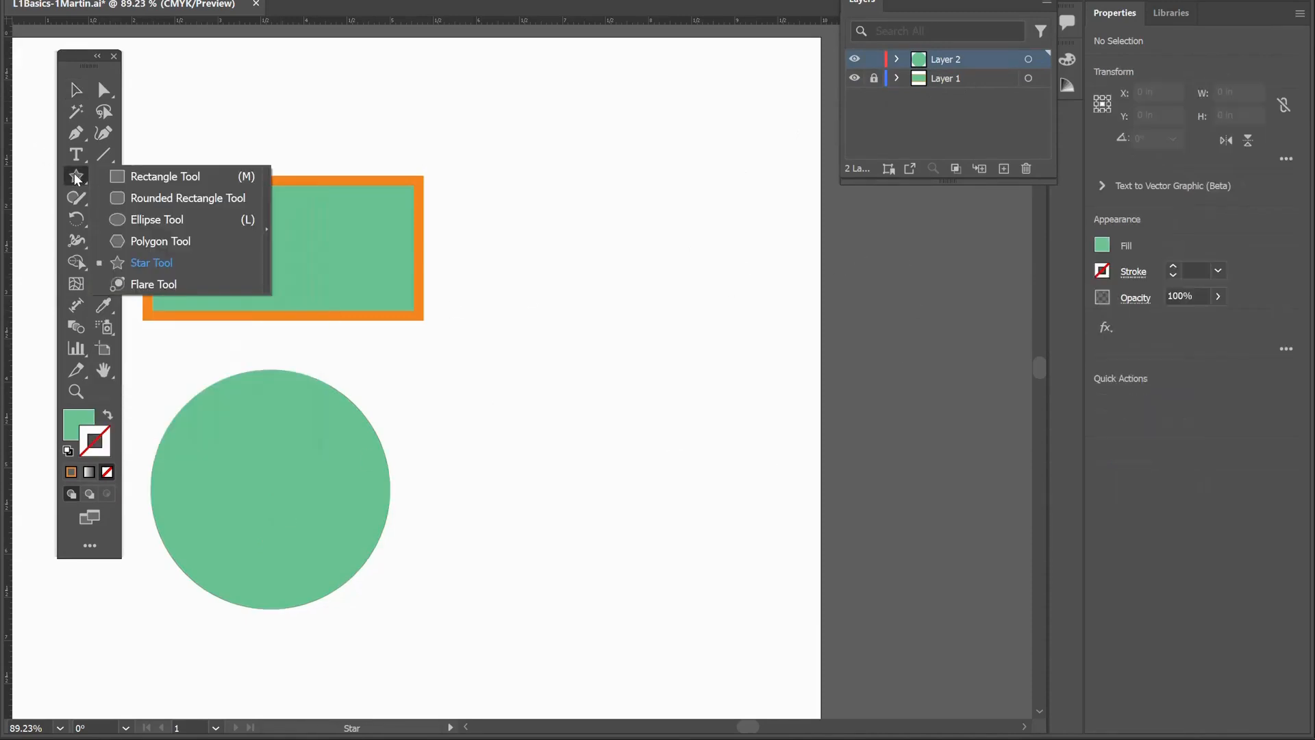
mouse_move(157, 245)
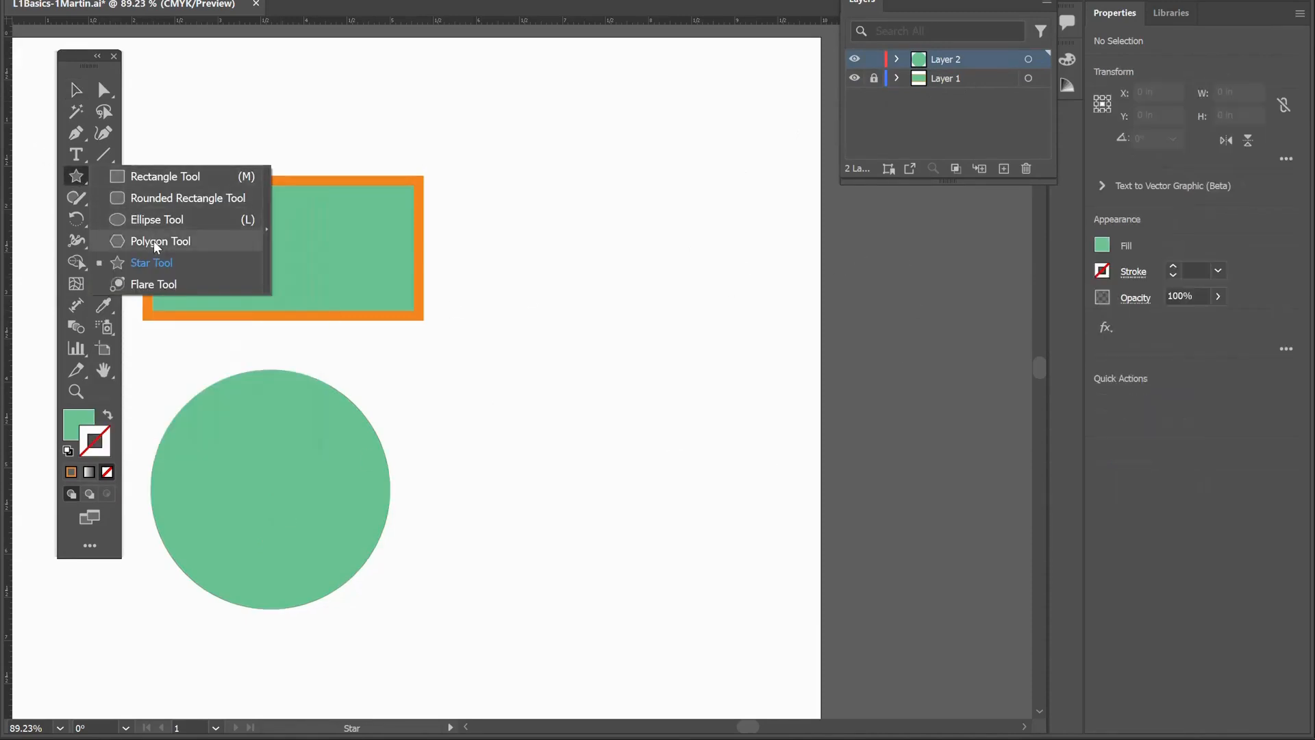
left_click(159, 242)
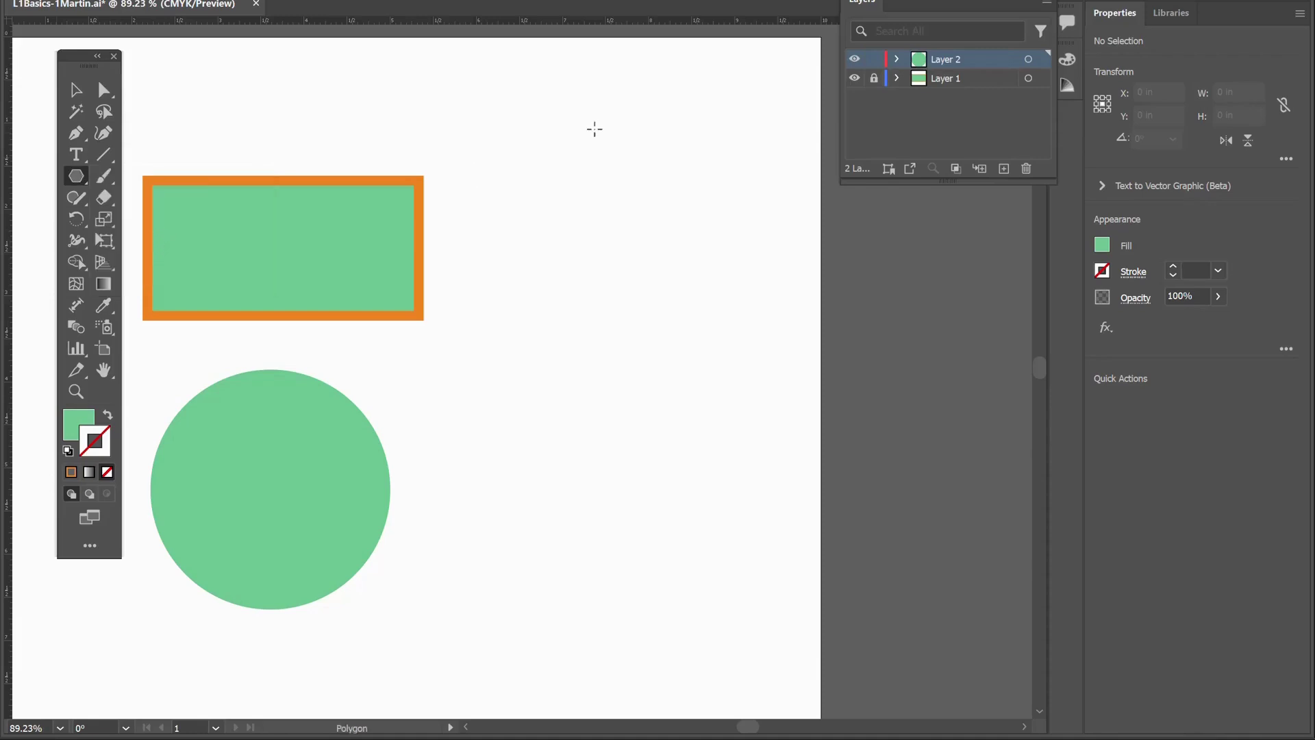
left_click_drag(594, 129, 594, 165)
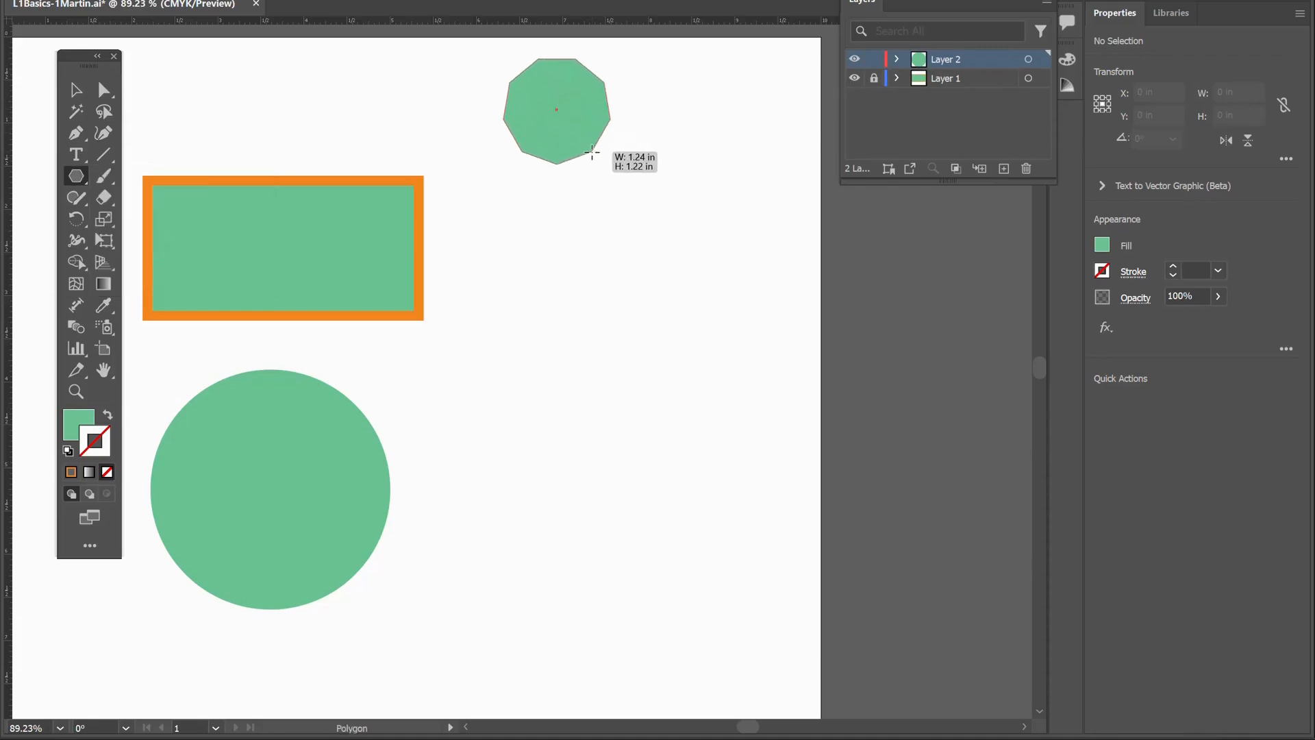
left_click_drag(593, 150, 583, 134)
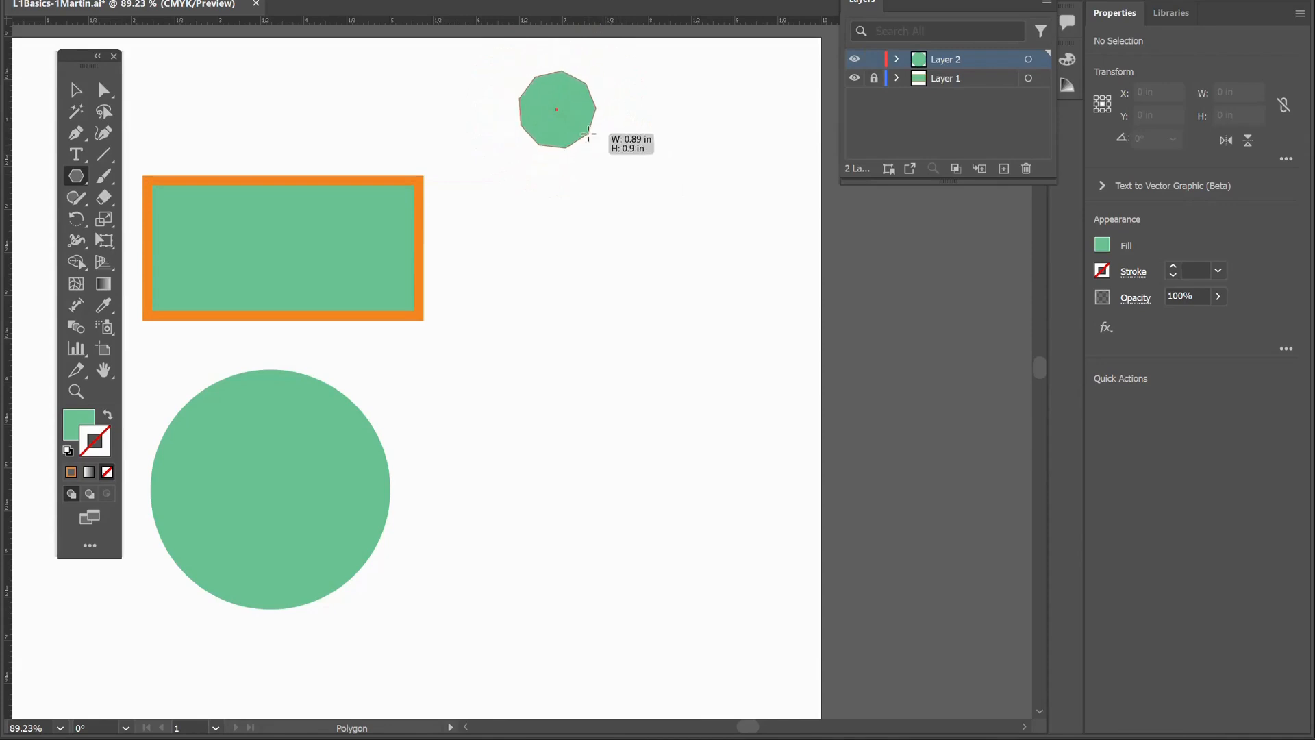
left_click_drag(587, 139, 612, 172)
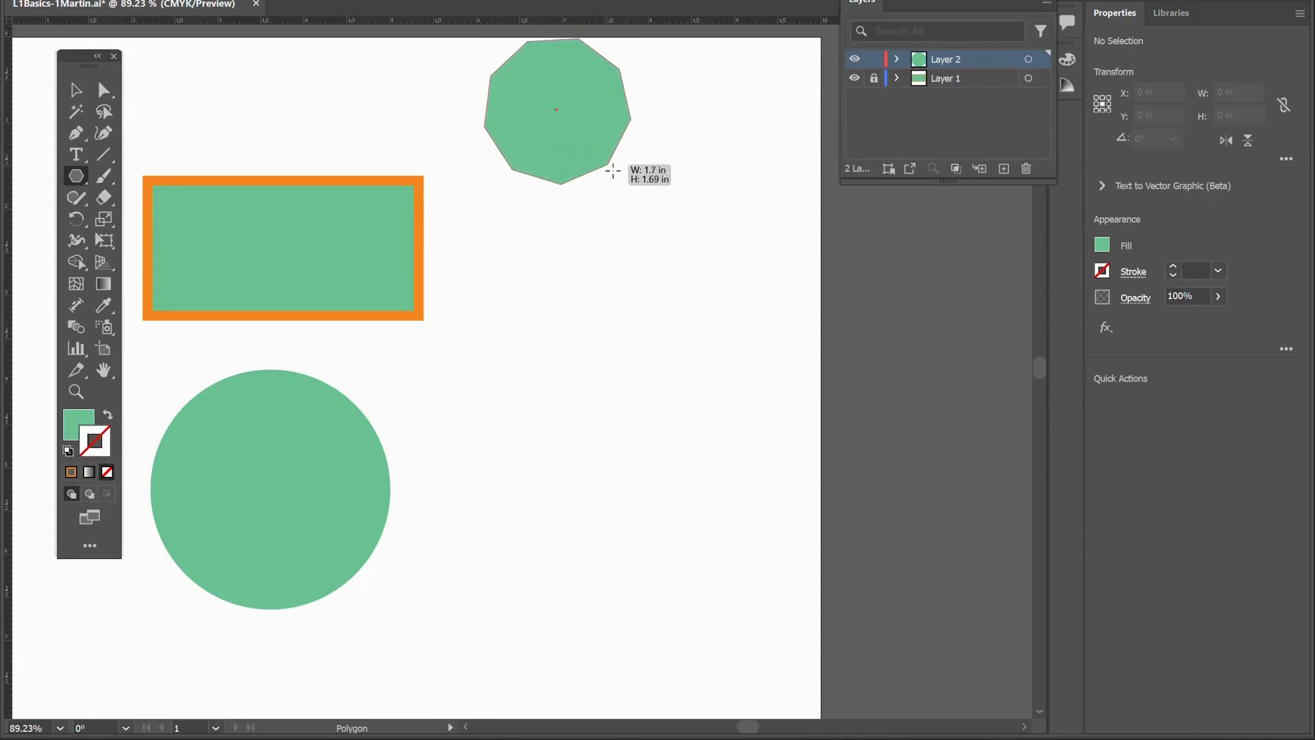
left_click_drag(617, 173, 582, 150)
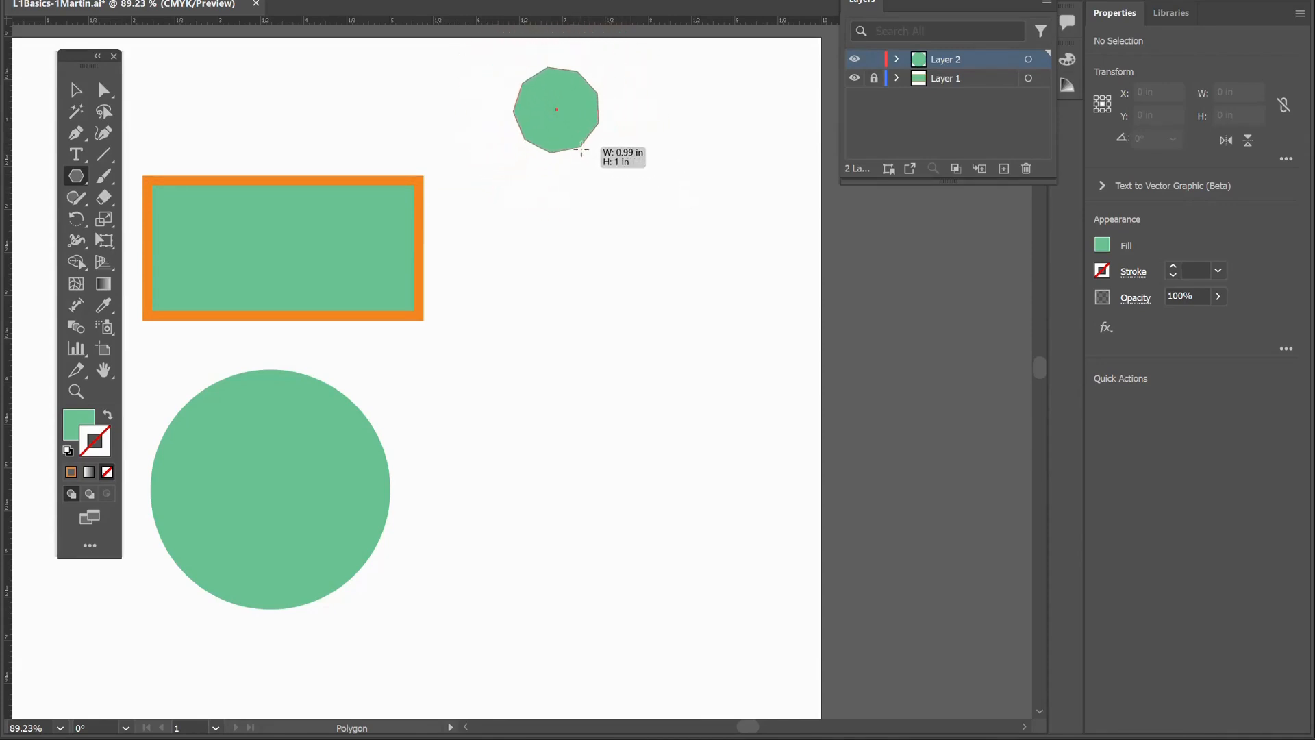
left_click_drag(583, 151, 596, 164)
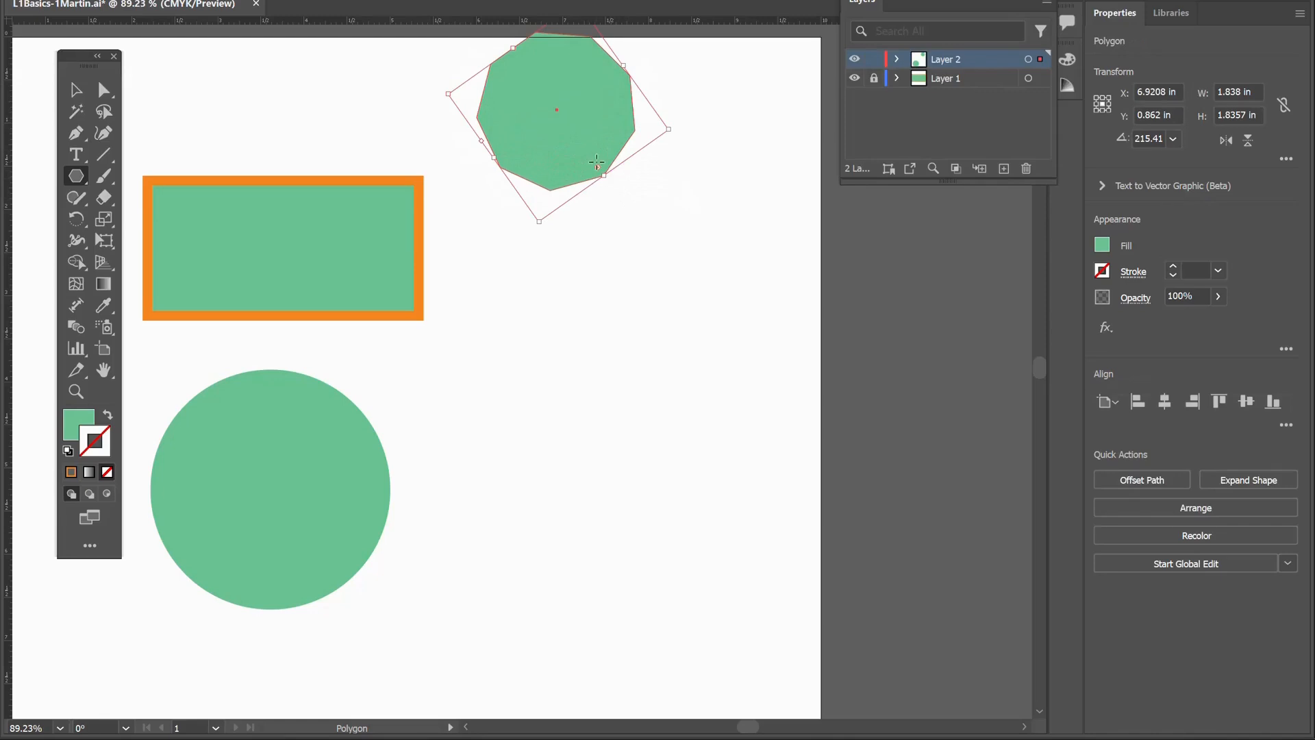
mouse_move(594, 286)
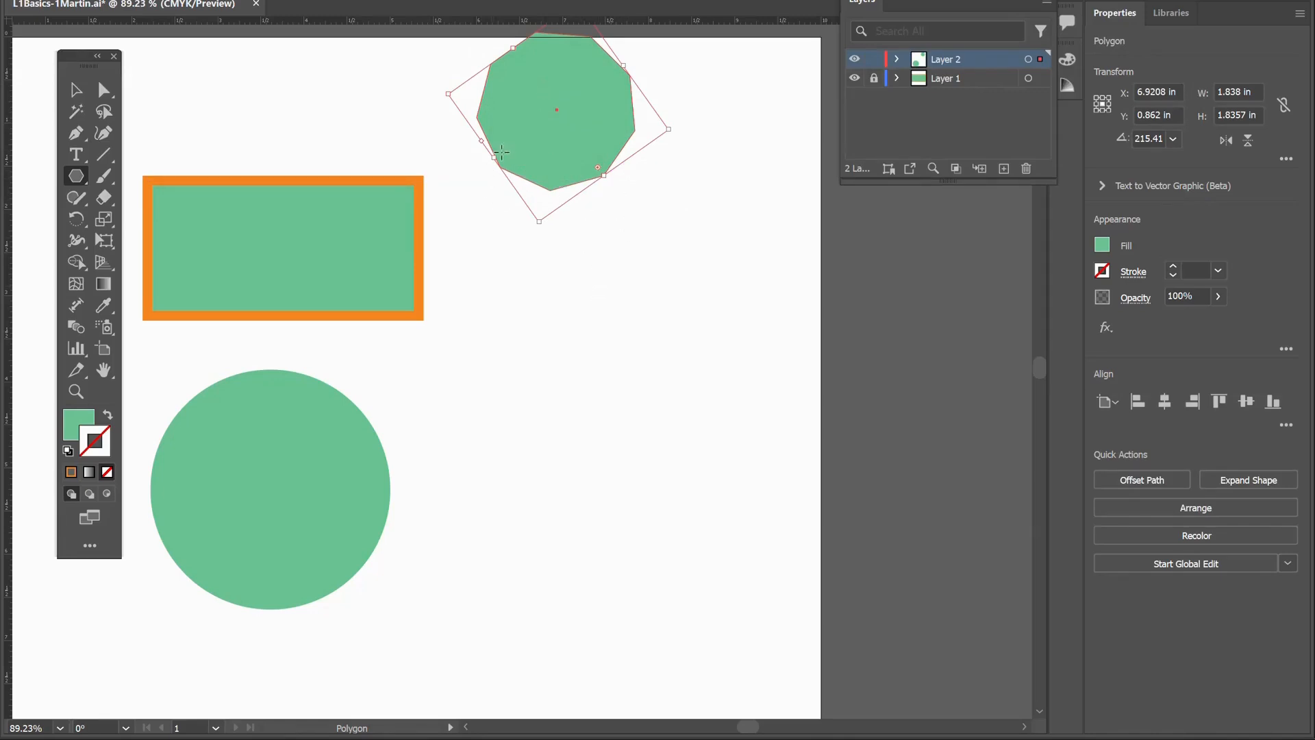
mouse_move(474, 165)
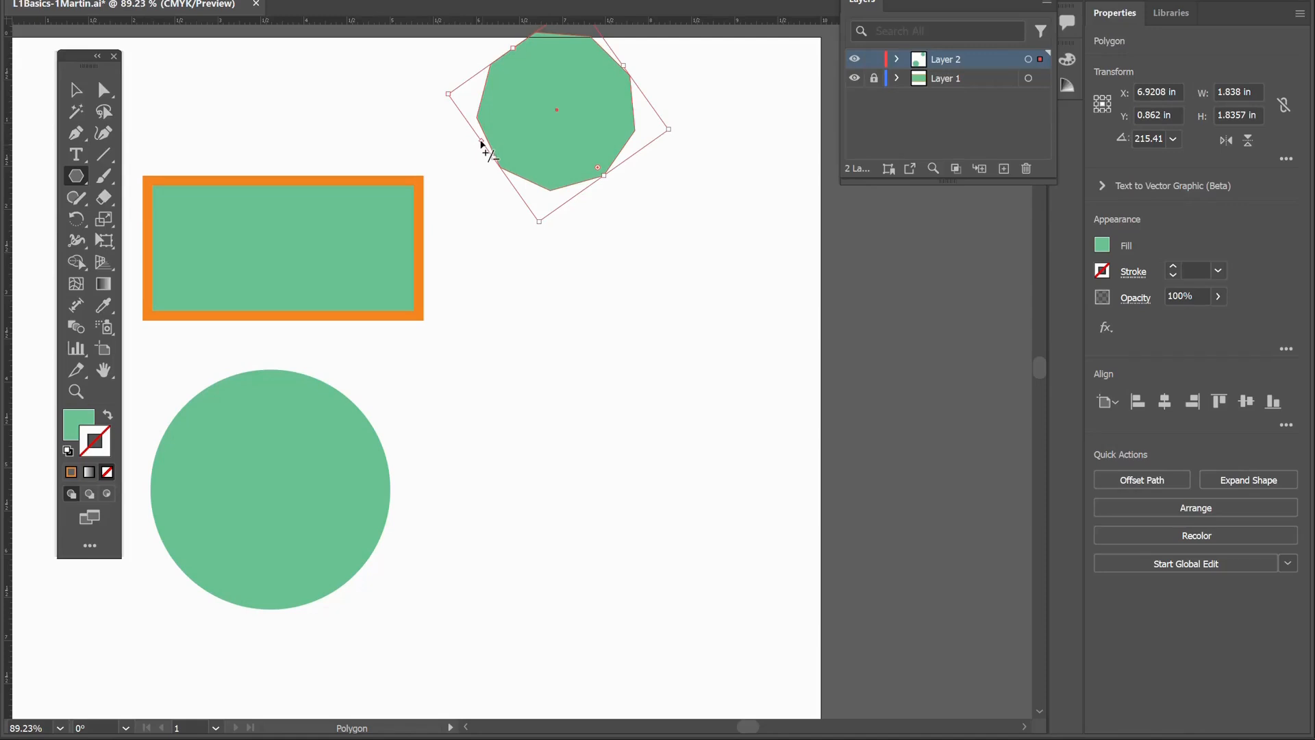
- Reduce the polygon to 3 sides and move the triangle down level with the rectangle
left_click_drag(487, 151, 504, 183)
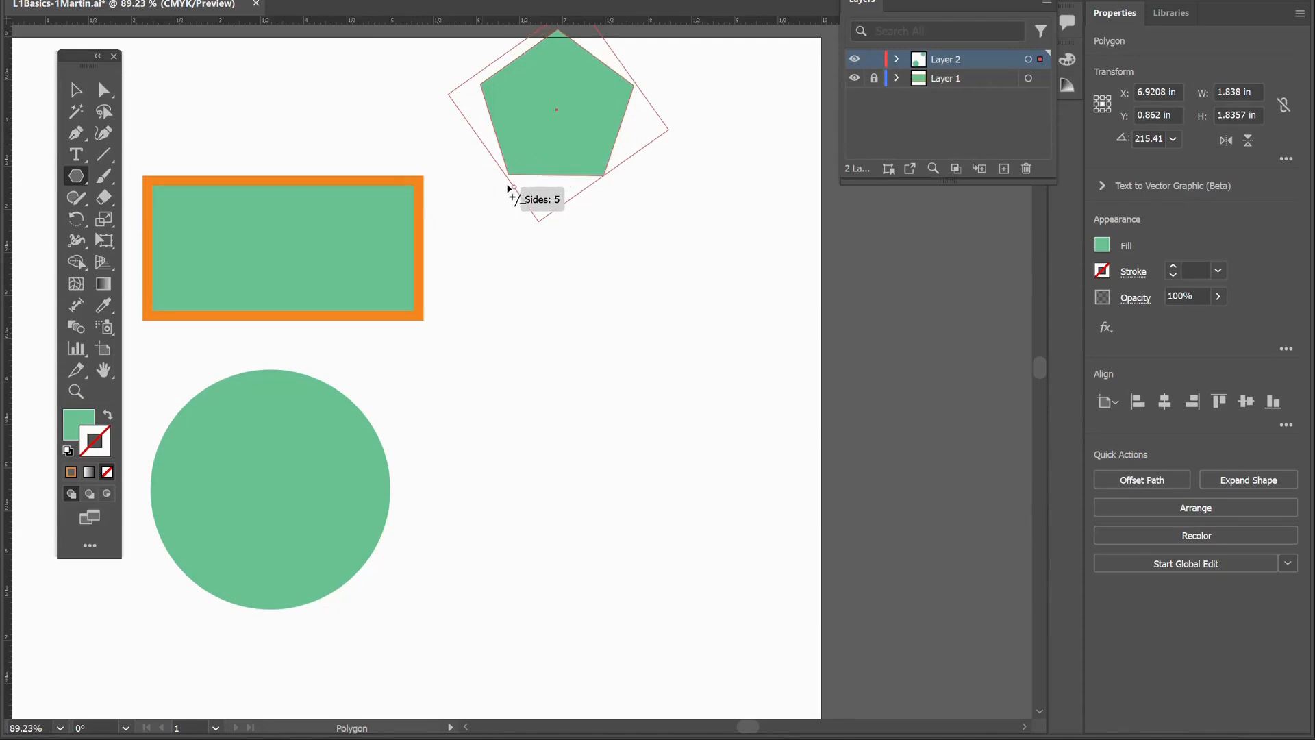
key("Up")
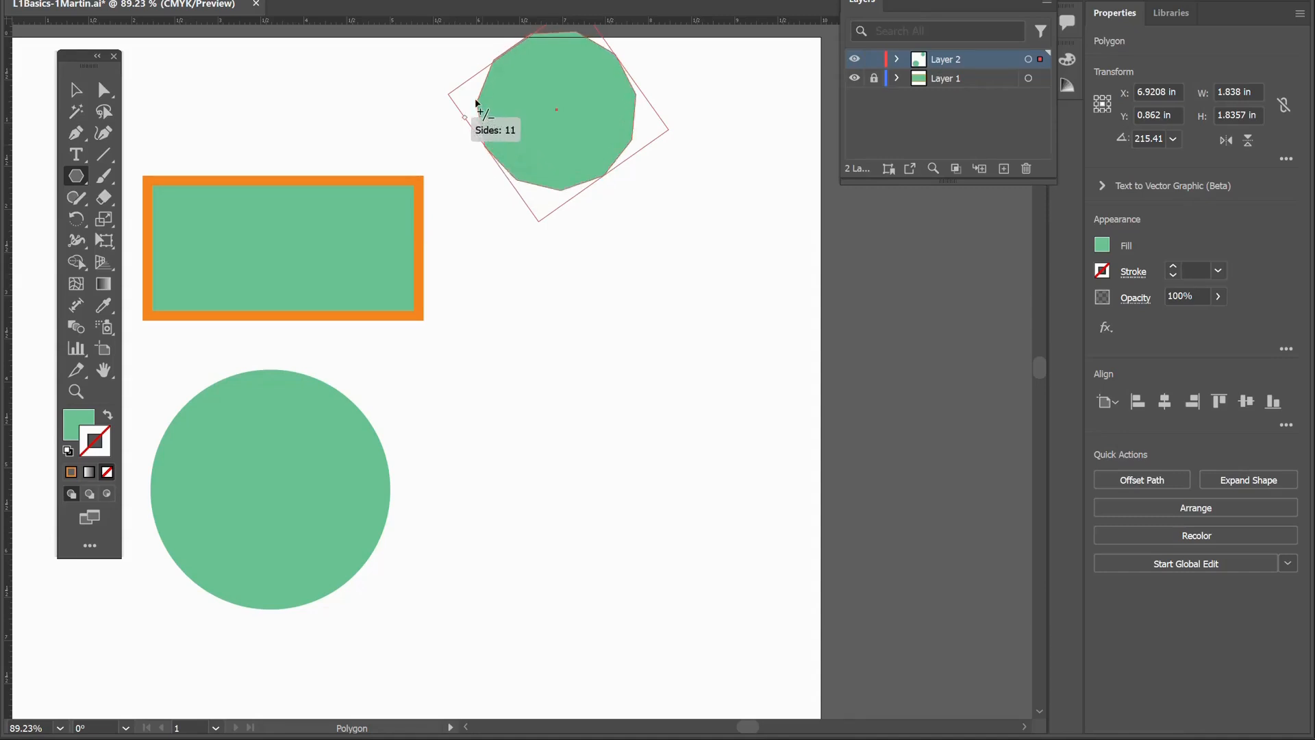
left_click_drag(479, 109, 511, 193)
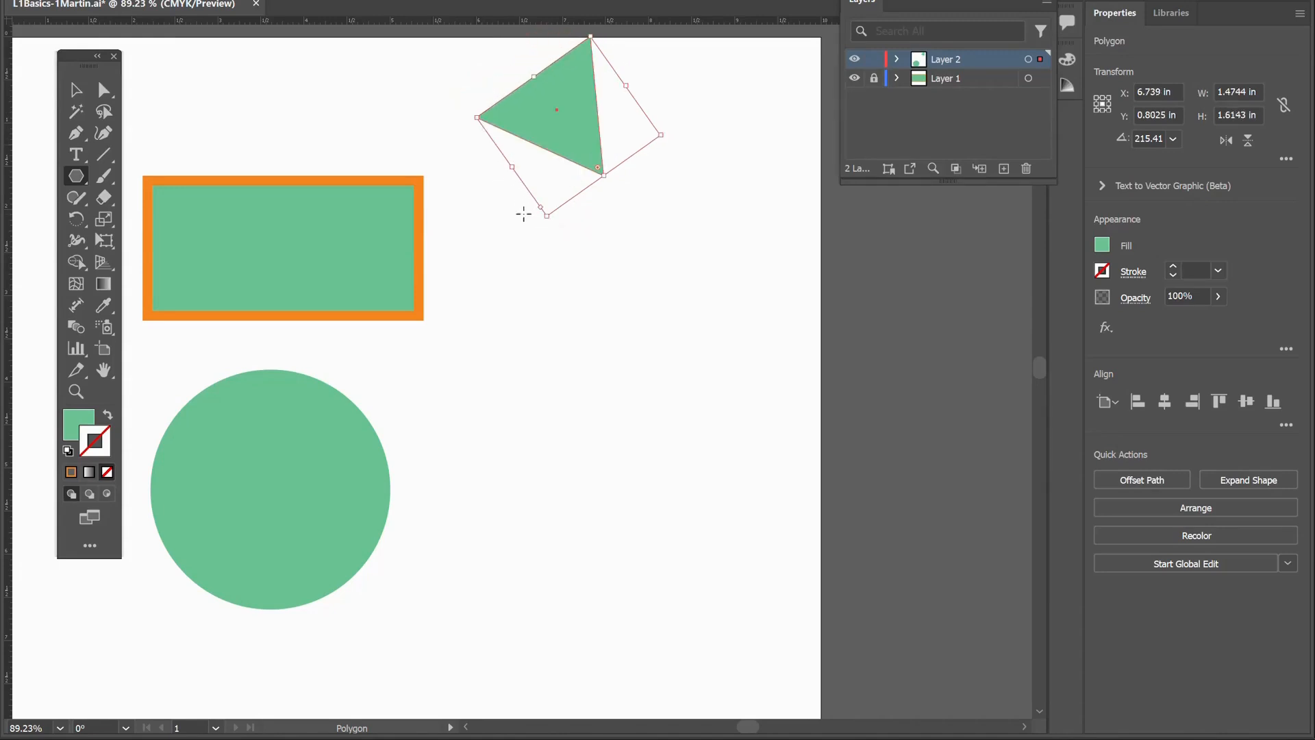
left_click(76, 88)
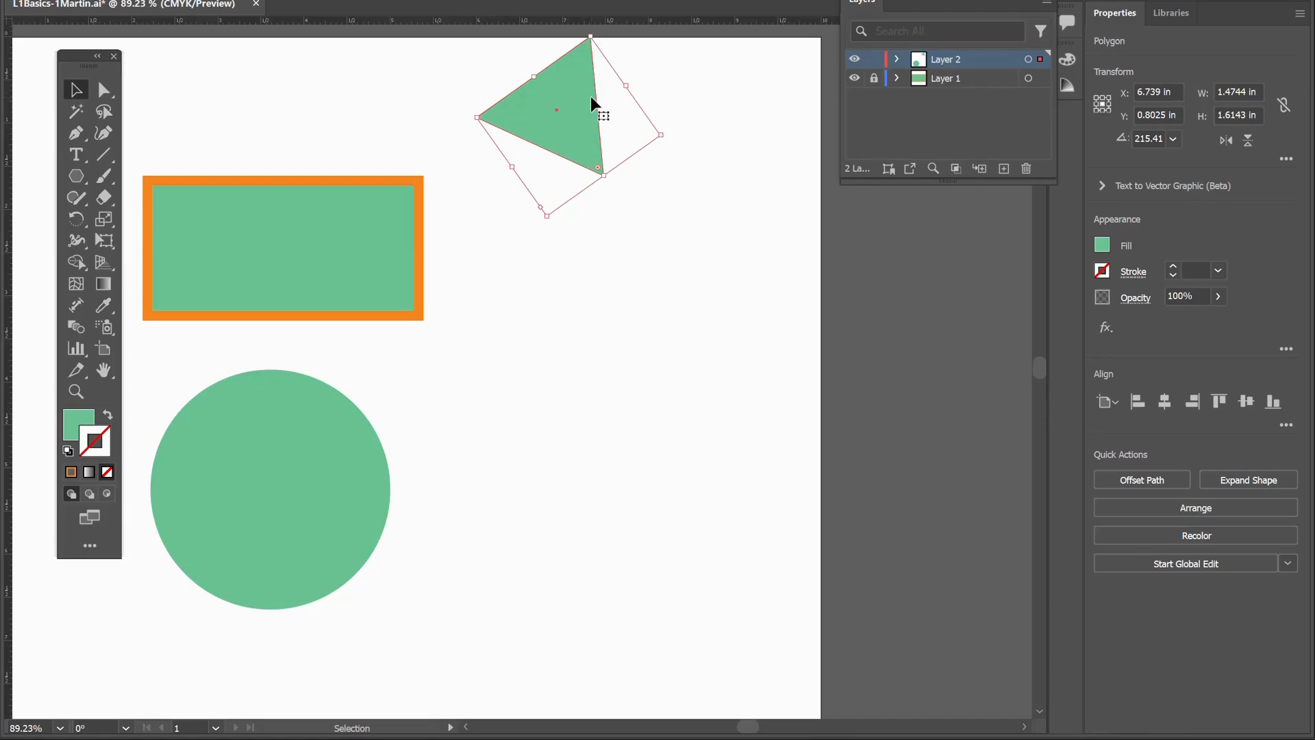
left_click_drag(556, 108, 598, 220)
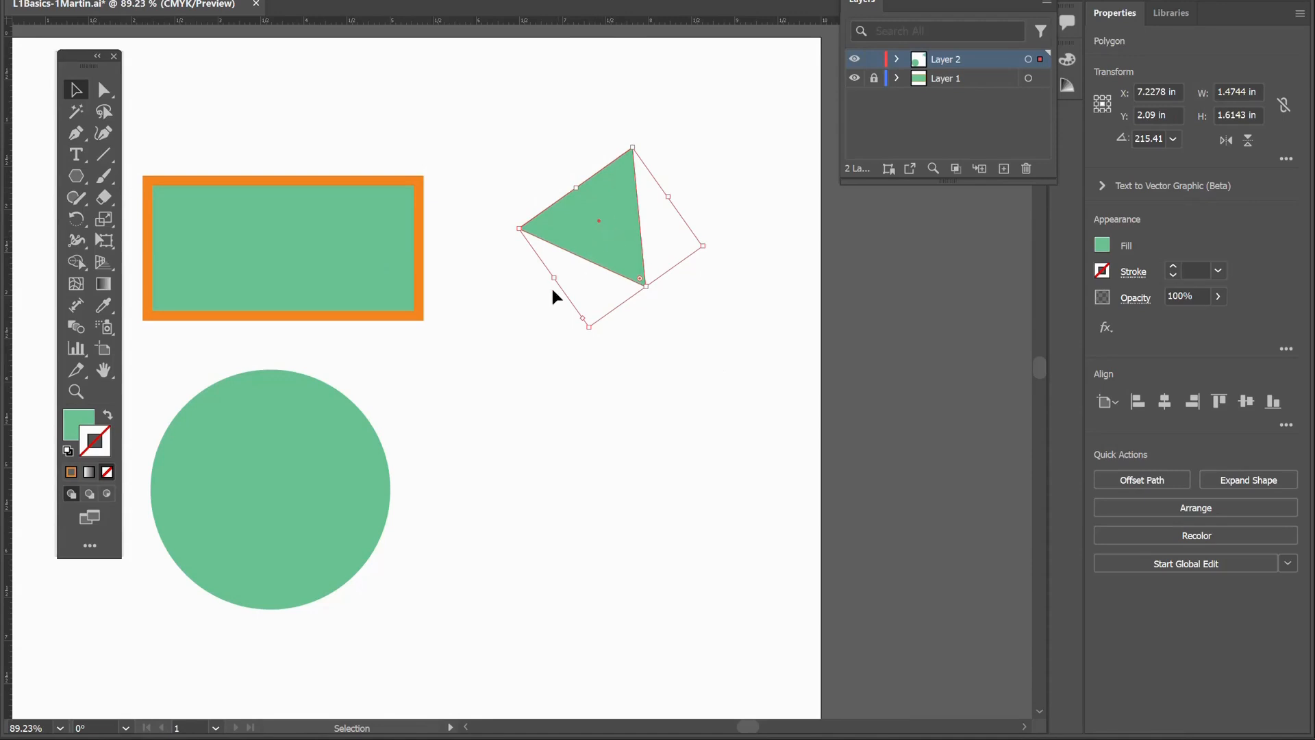
mouse_move(568, 333)
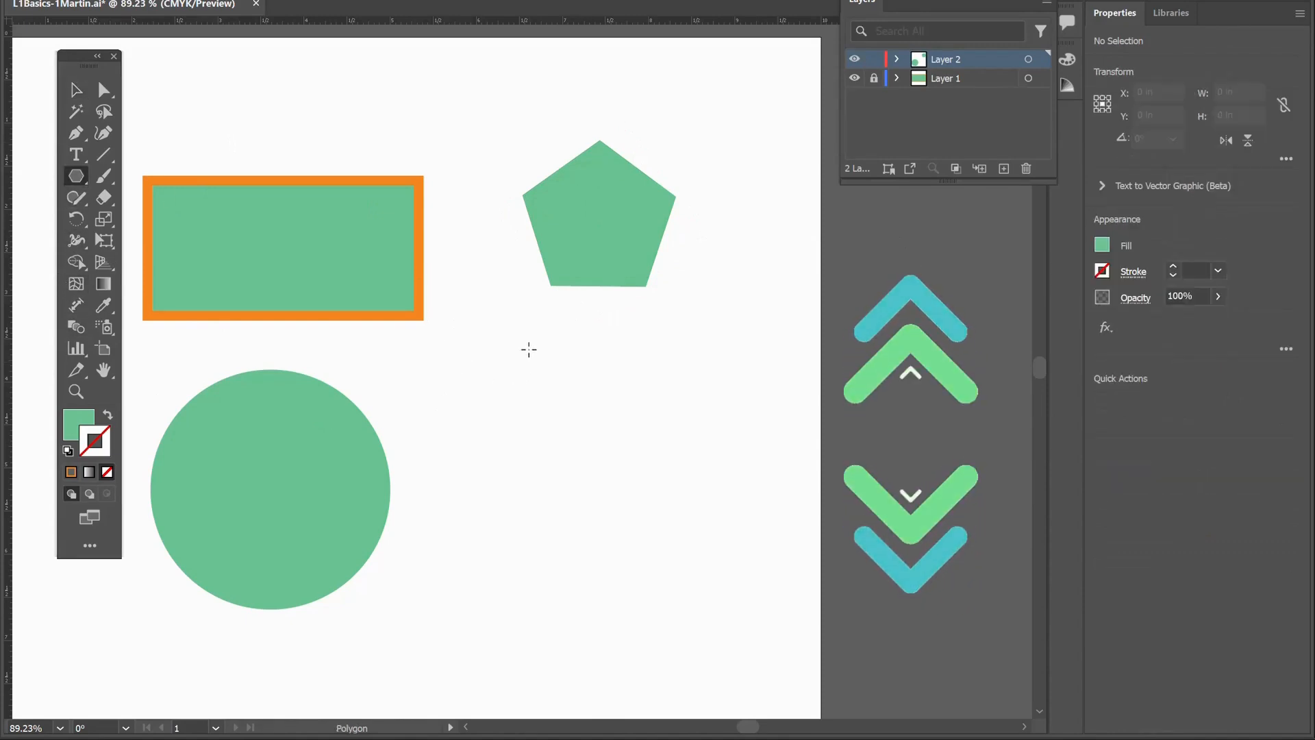
- Draw a second polygon below the pentagon as a hexagon and nudge it right
left_click_drag(528, 348, 577, 400)
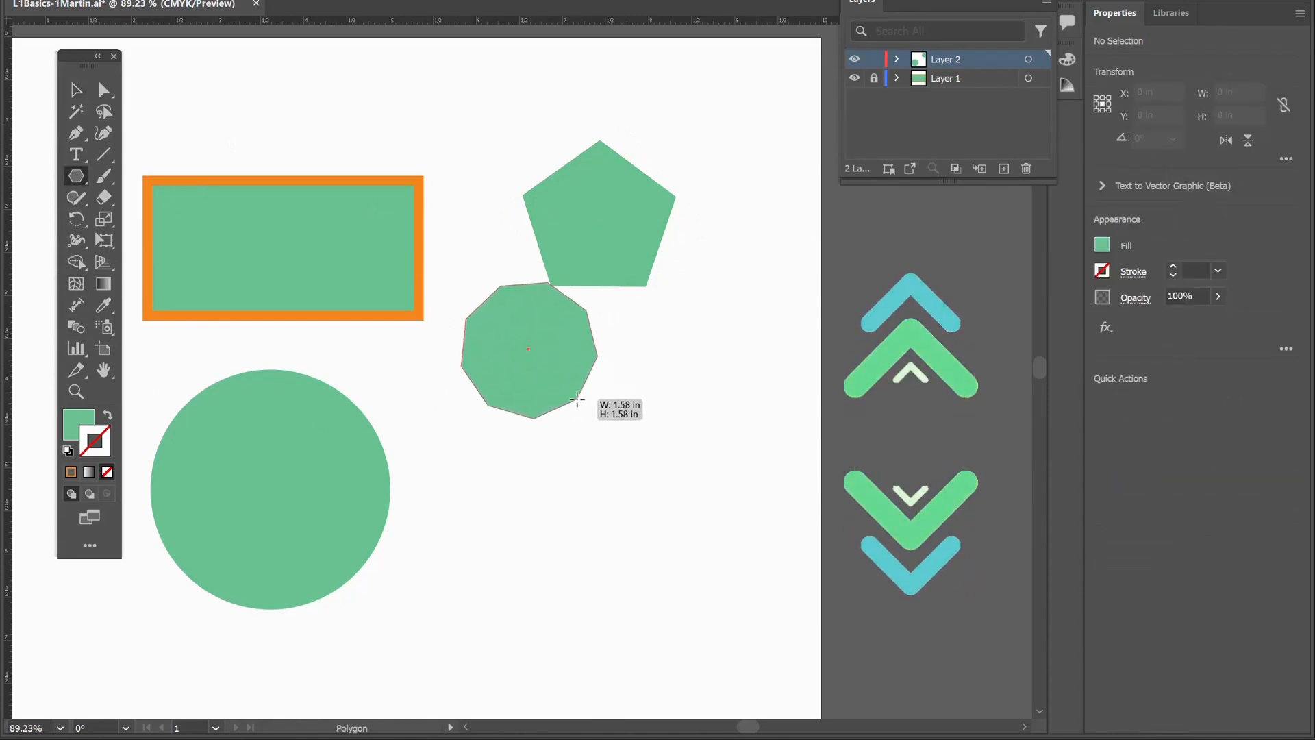
left_click_drag(575, 401, 584, 411)
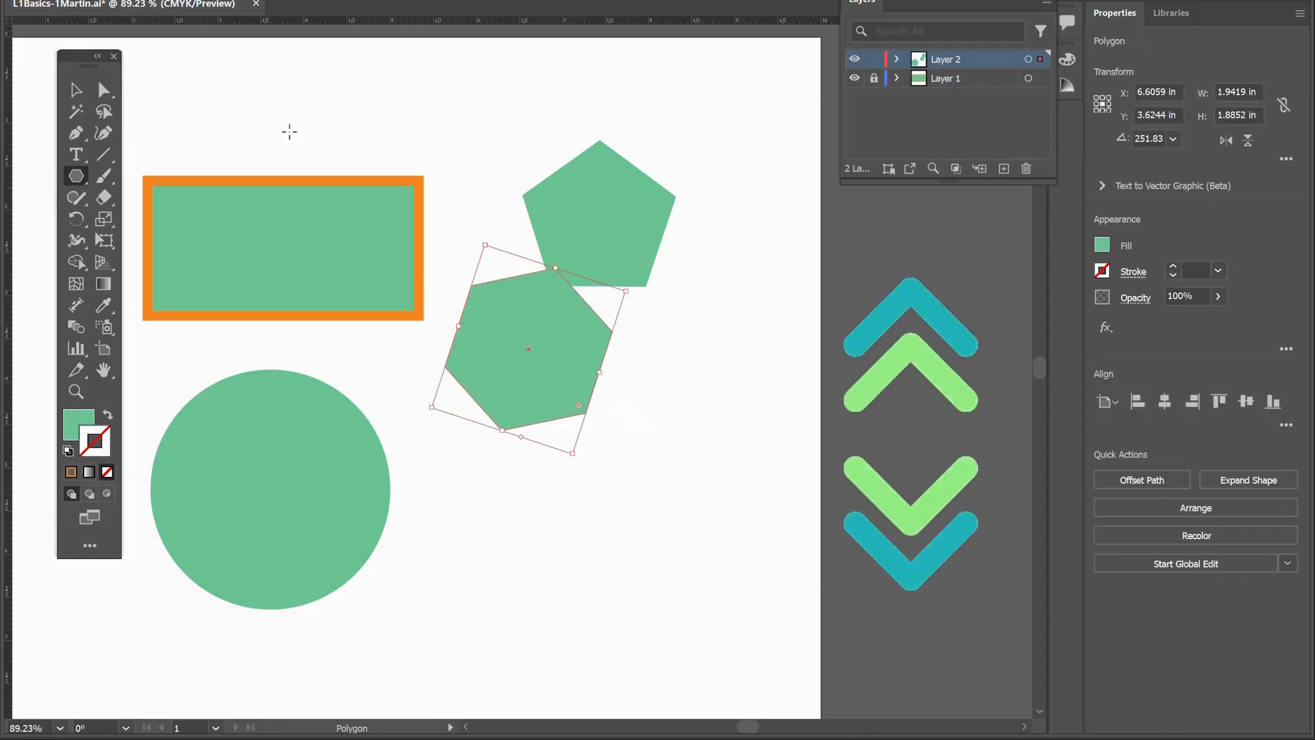
left_click(76, 89)
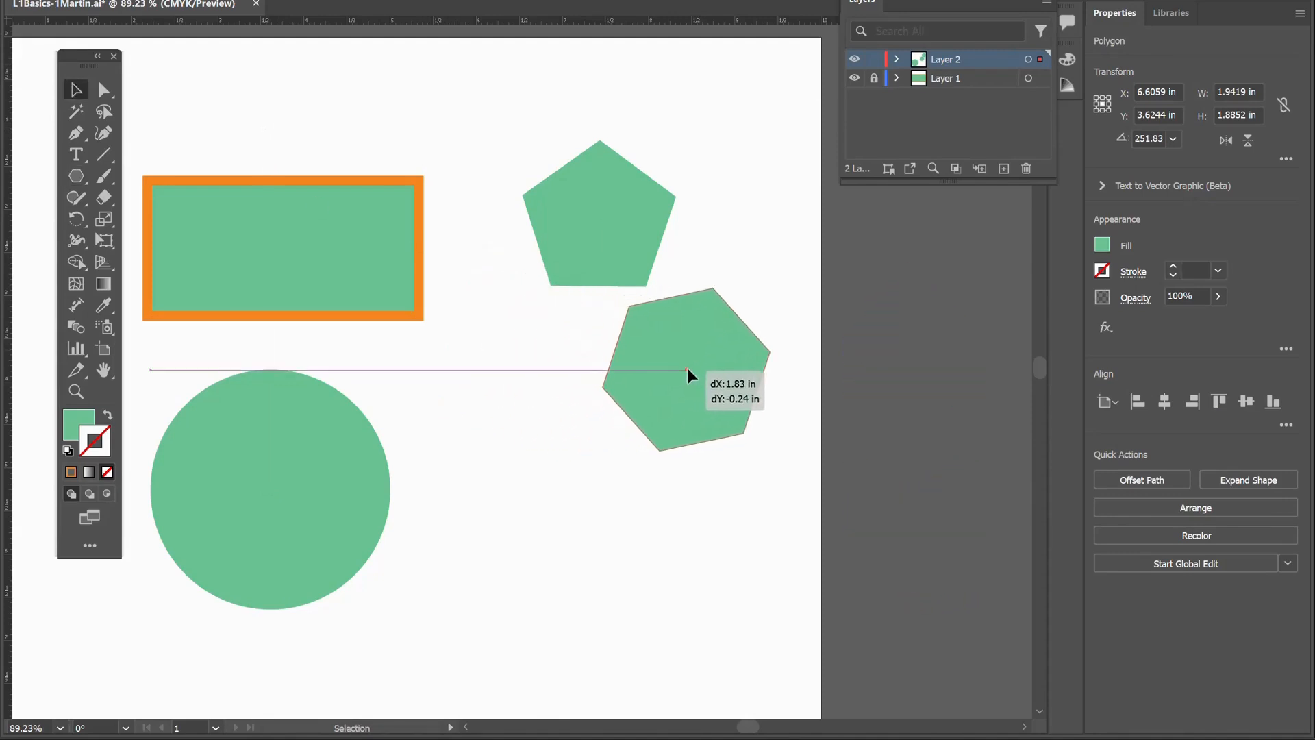
left_click_drag(688, 374, 687, 369)
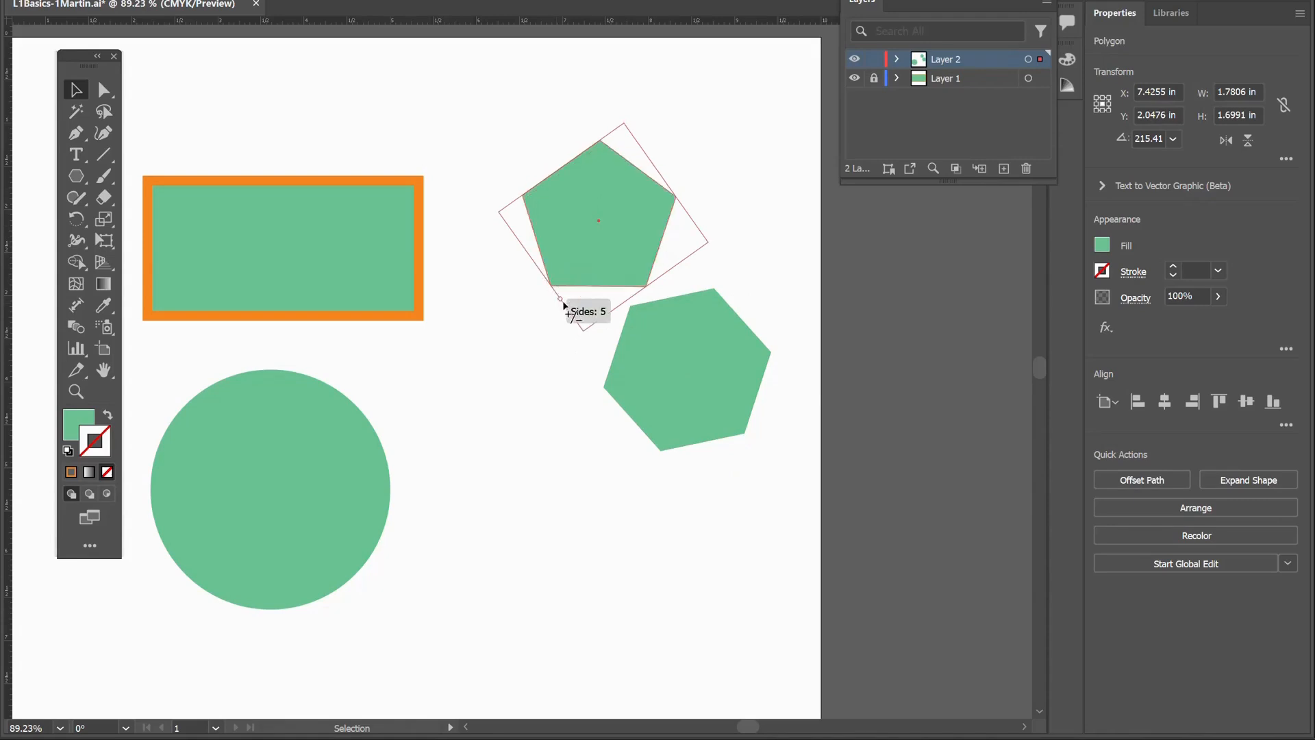
left_click(594, 474)
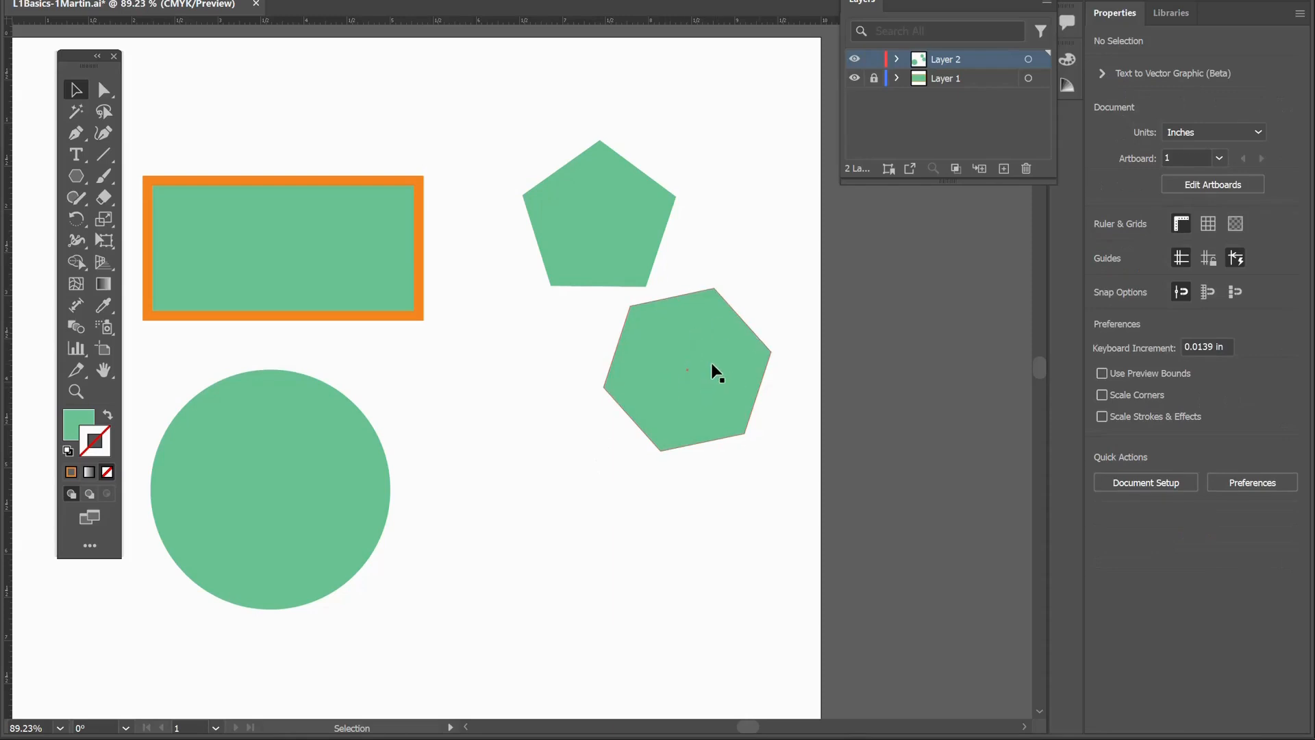
mouse_move(705, 388)
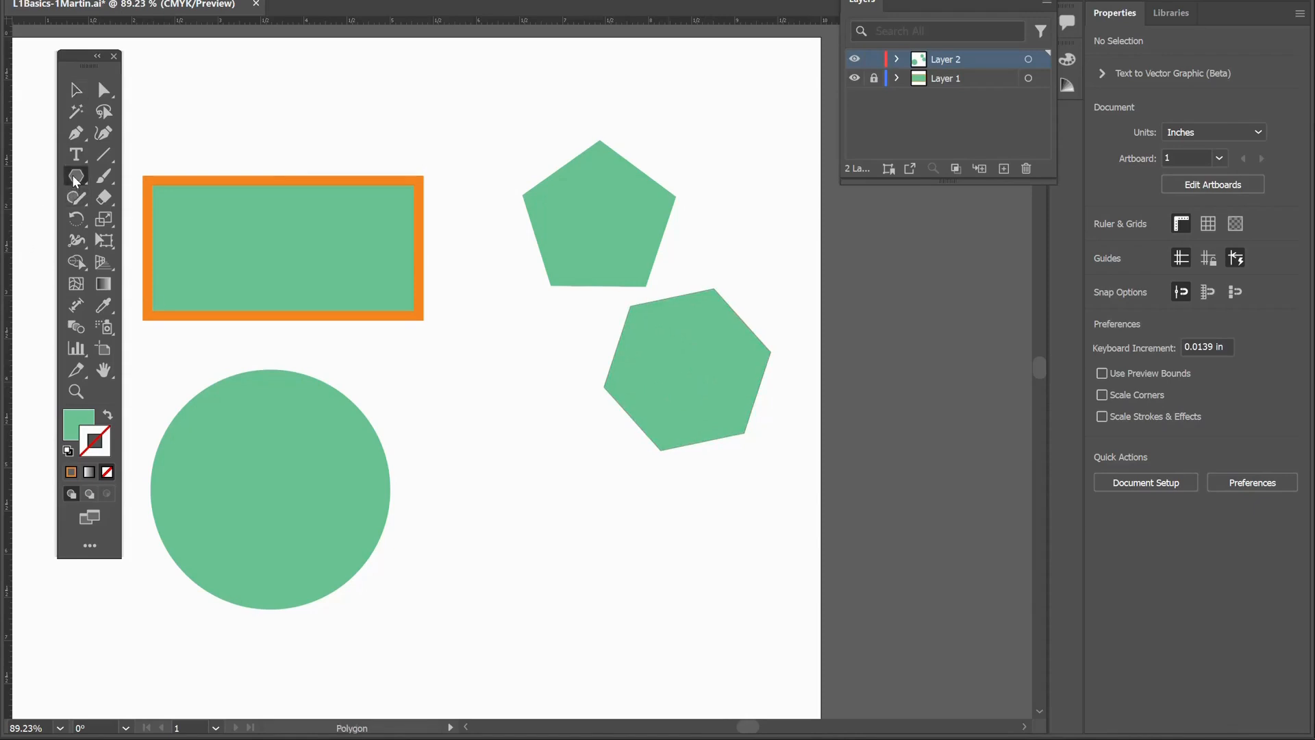
- Draw a five-pointed green star with the Star Tool right of the circle, below the hexagon
left_click(75, 175)
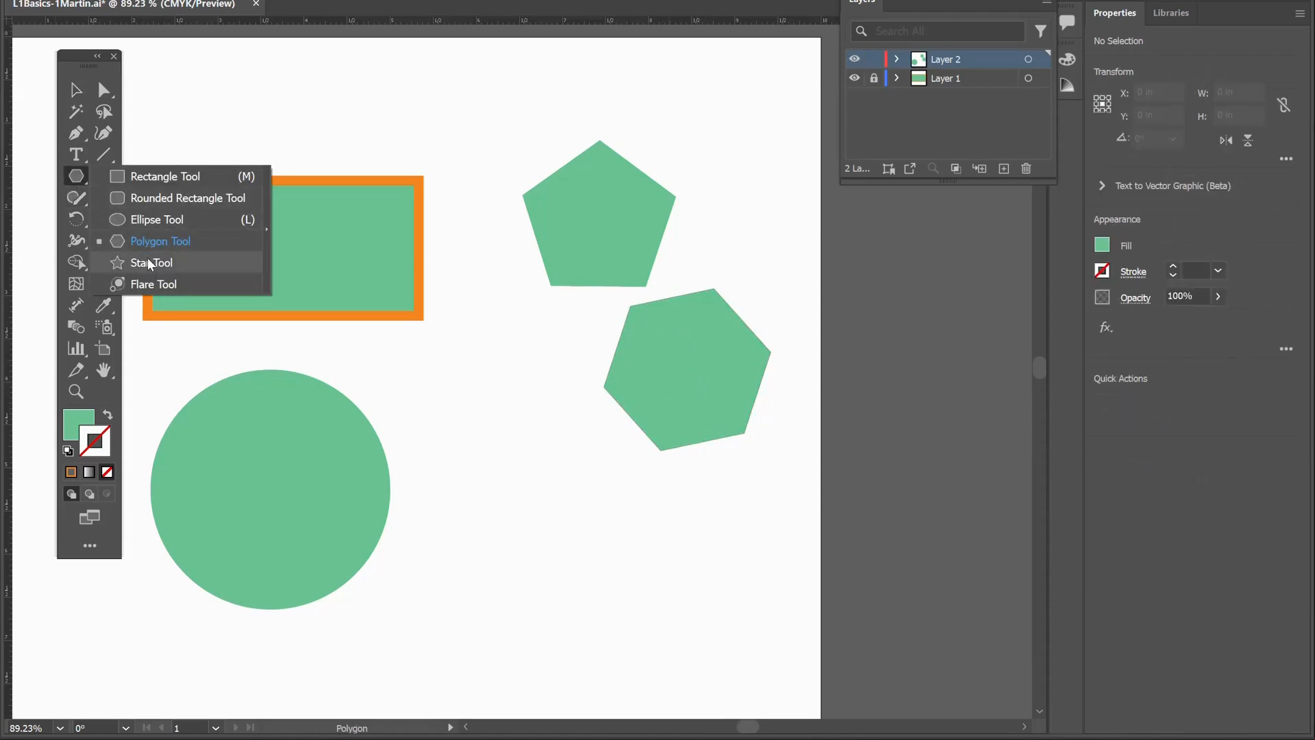
left_click(151, 263)
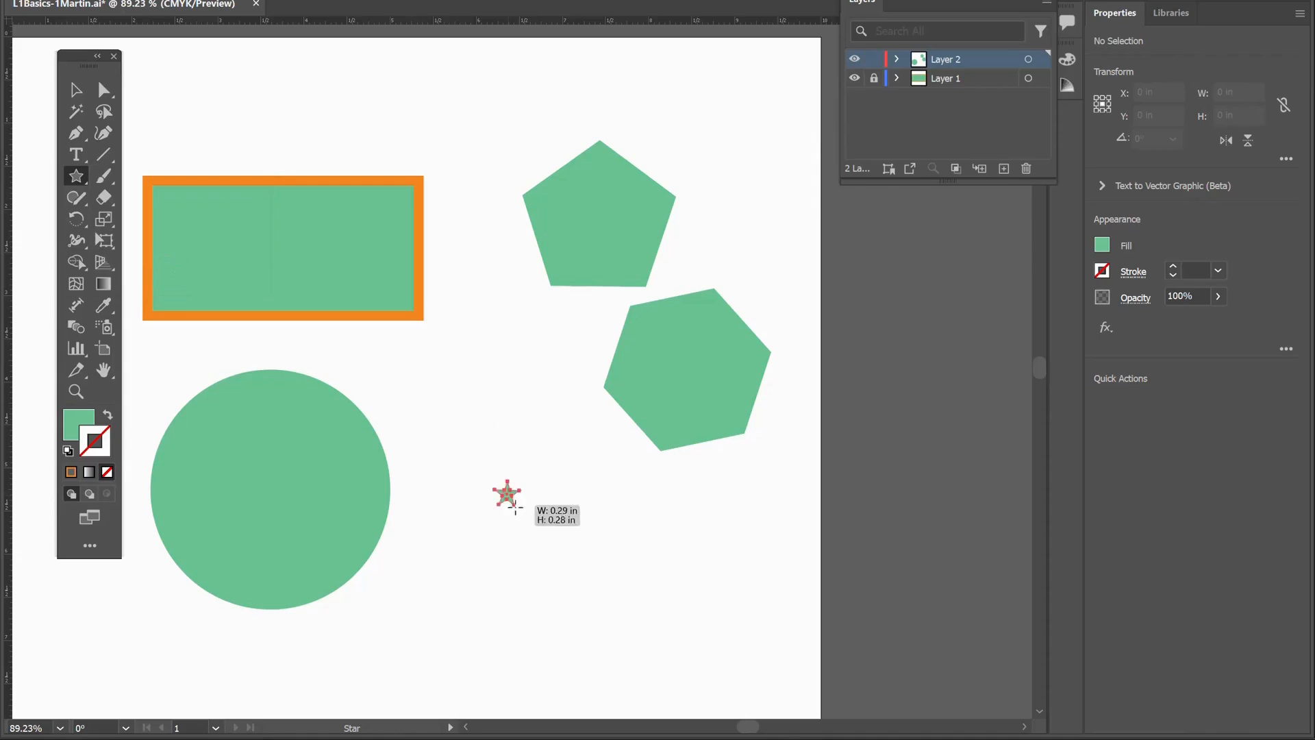
left_click_drag(506, 494, 582, 572)
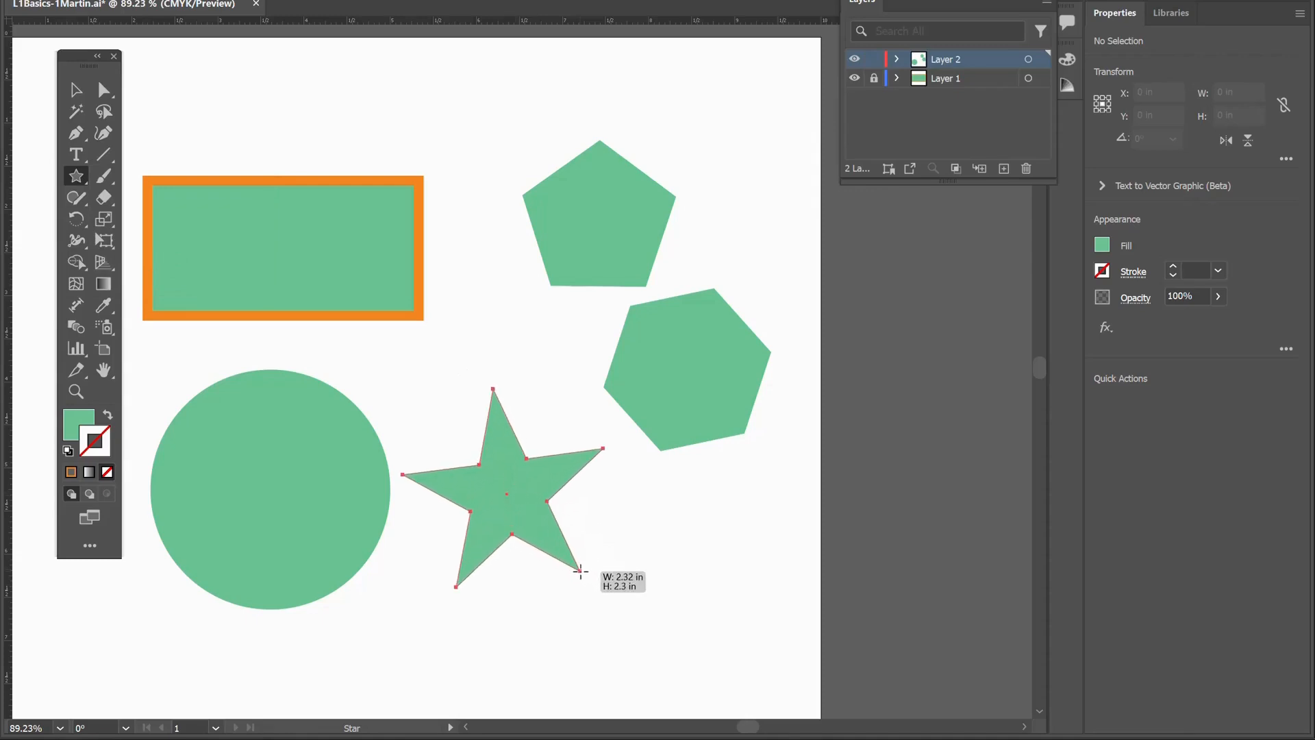
left_click_drag(579, 572, 510, 590)
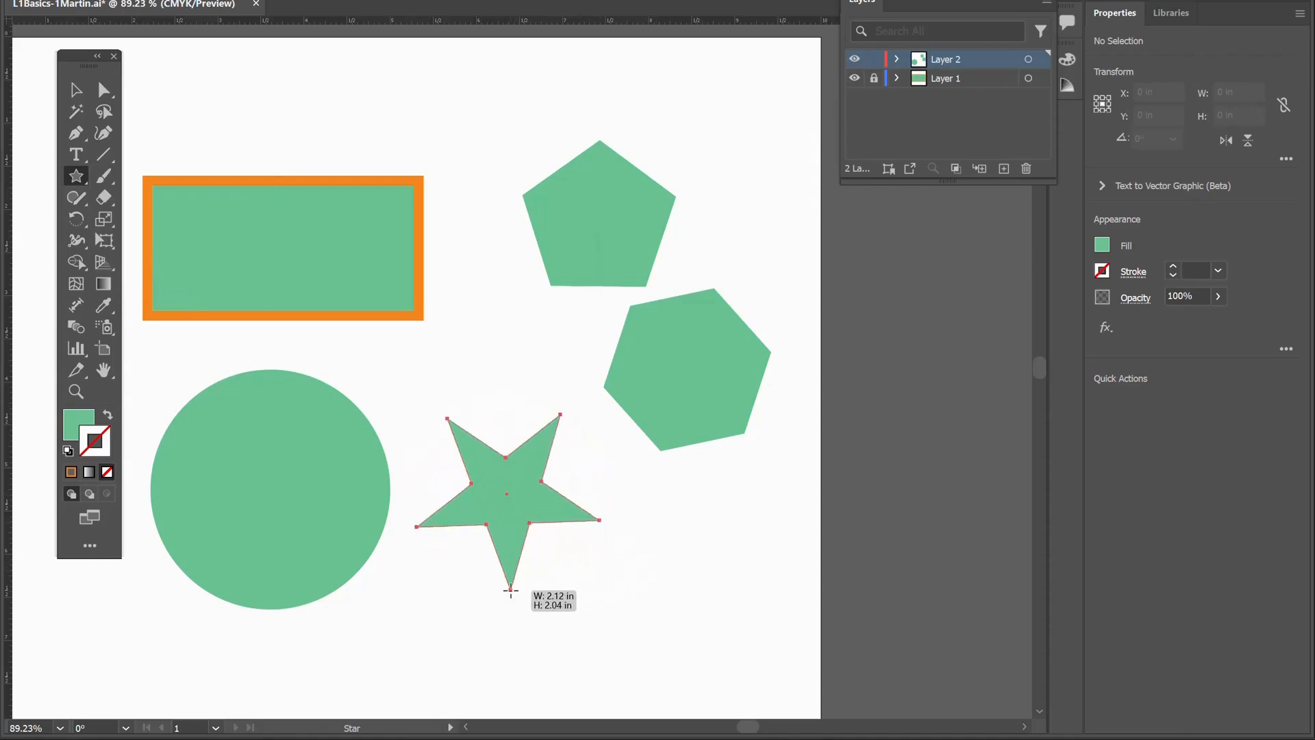
left_click_drag(509, 594, 569, 571)
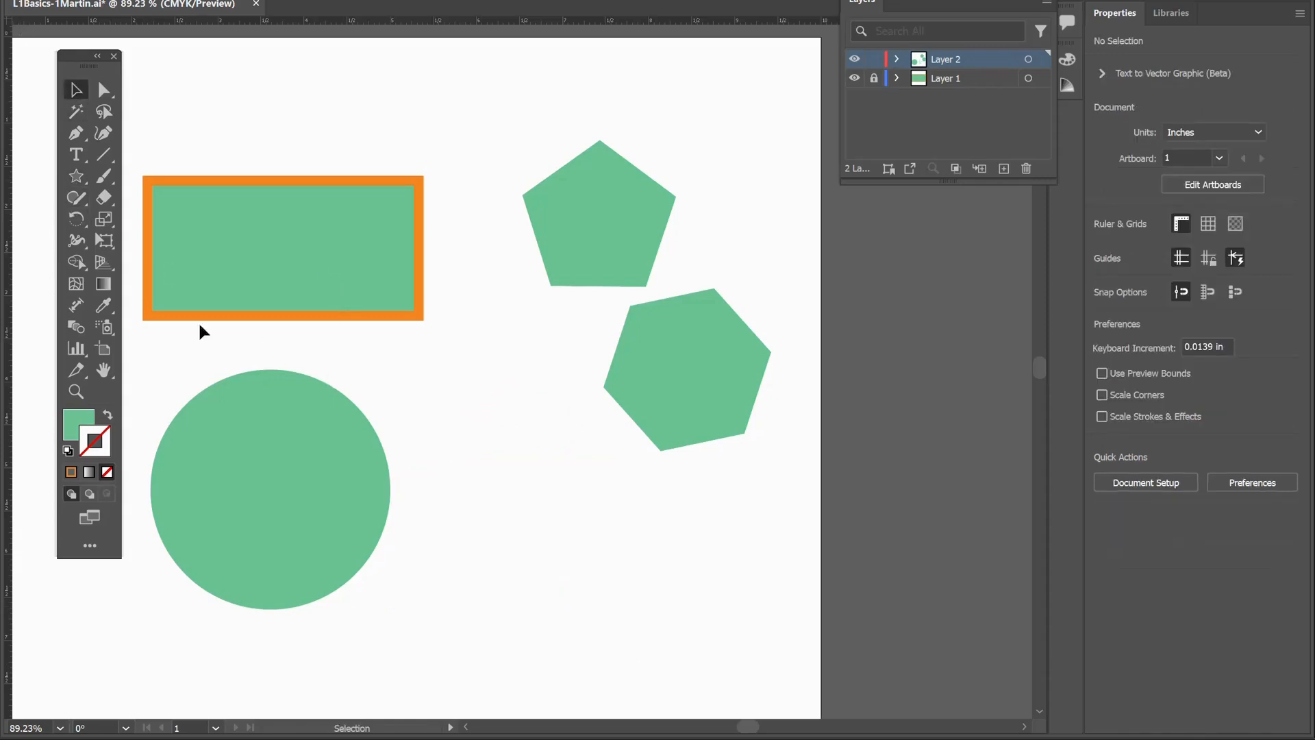
- Vary the star's point count up to 11 and back to 5, leaving it below the hexagon beside the circle
left_click(76, 176)
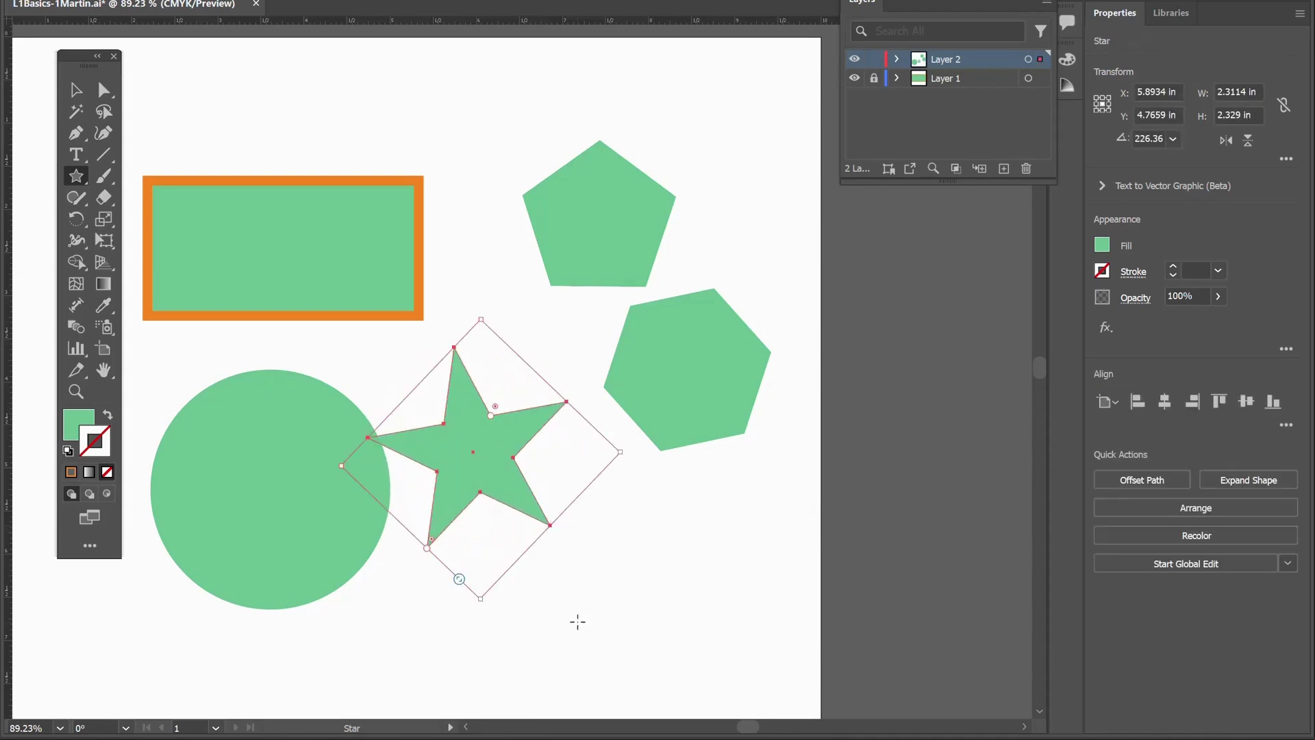
mouse_move(466, 526)
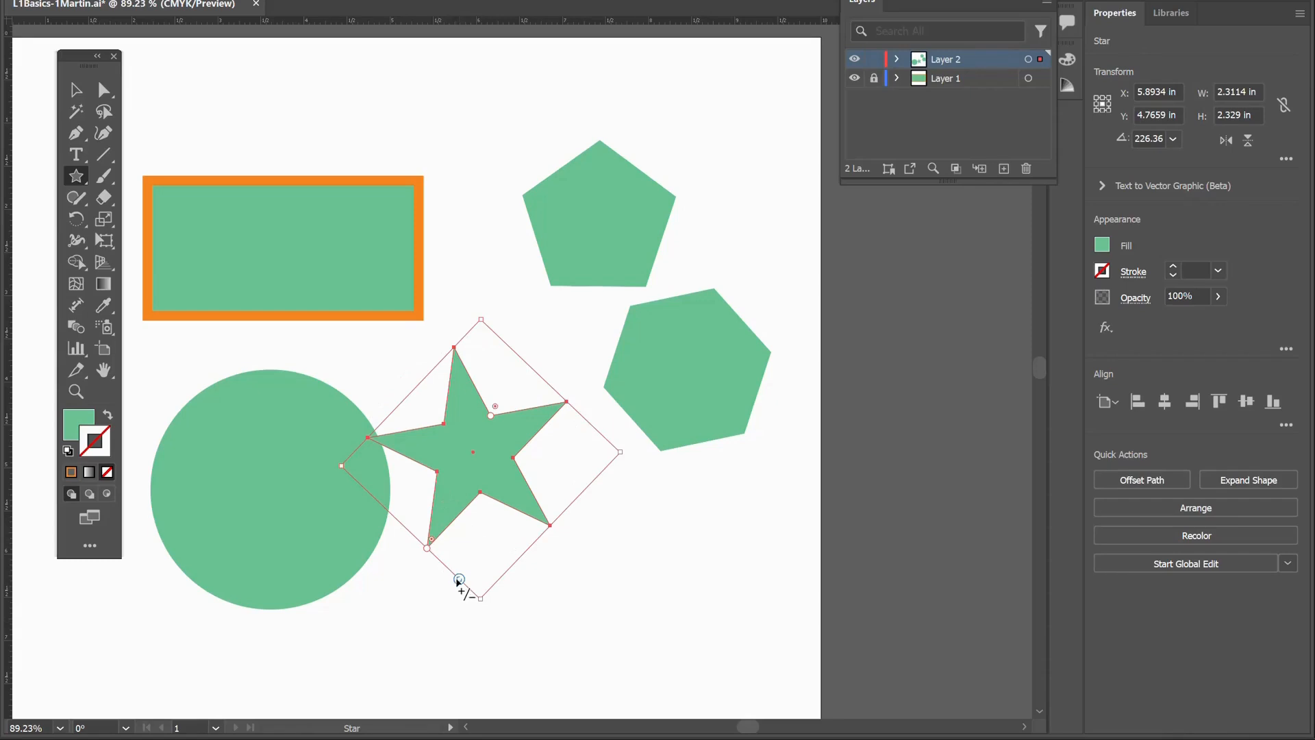
left_click_drag(459, 581, 445, 566)
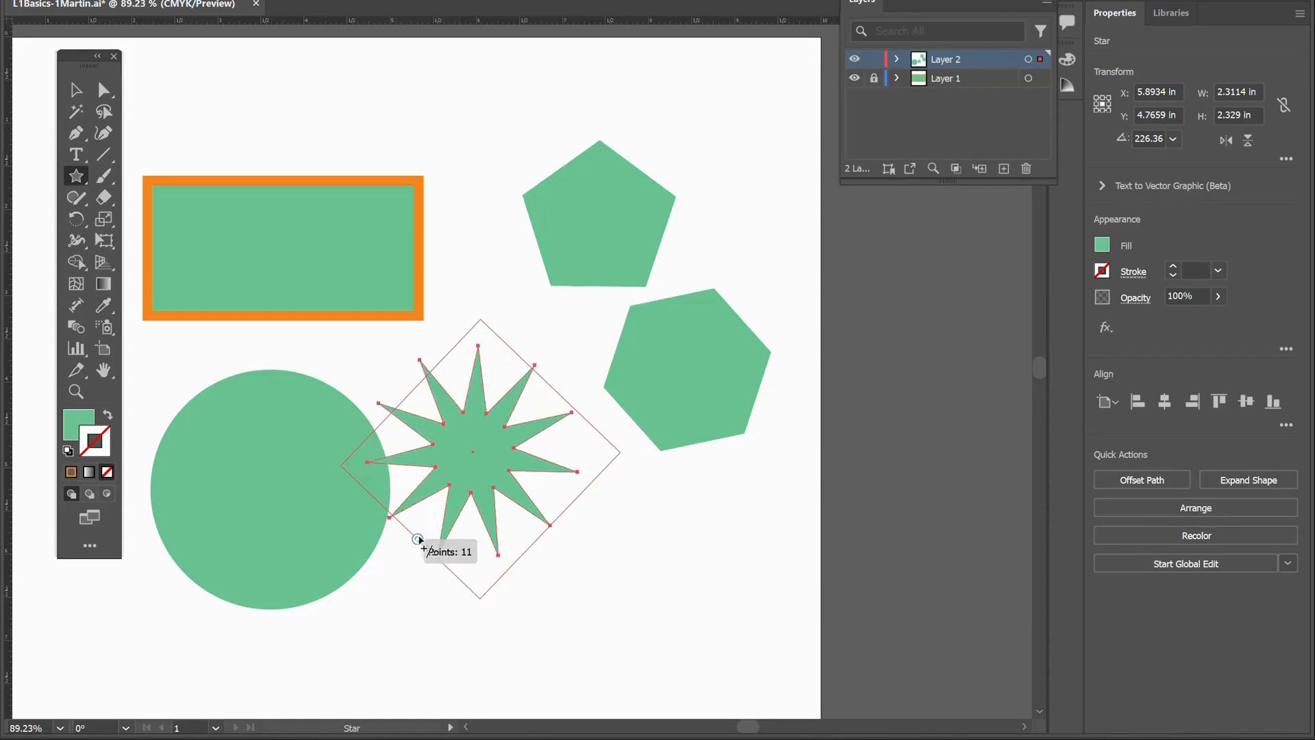
left_click_drag(419, 539, 459, 580)
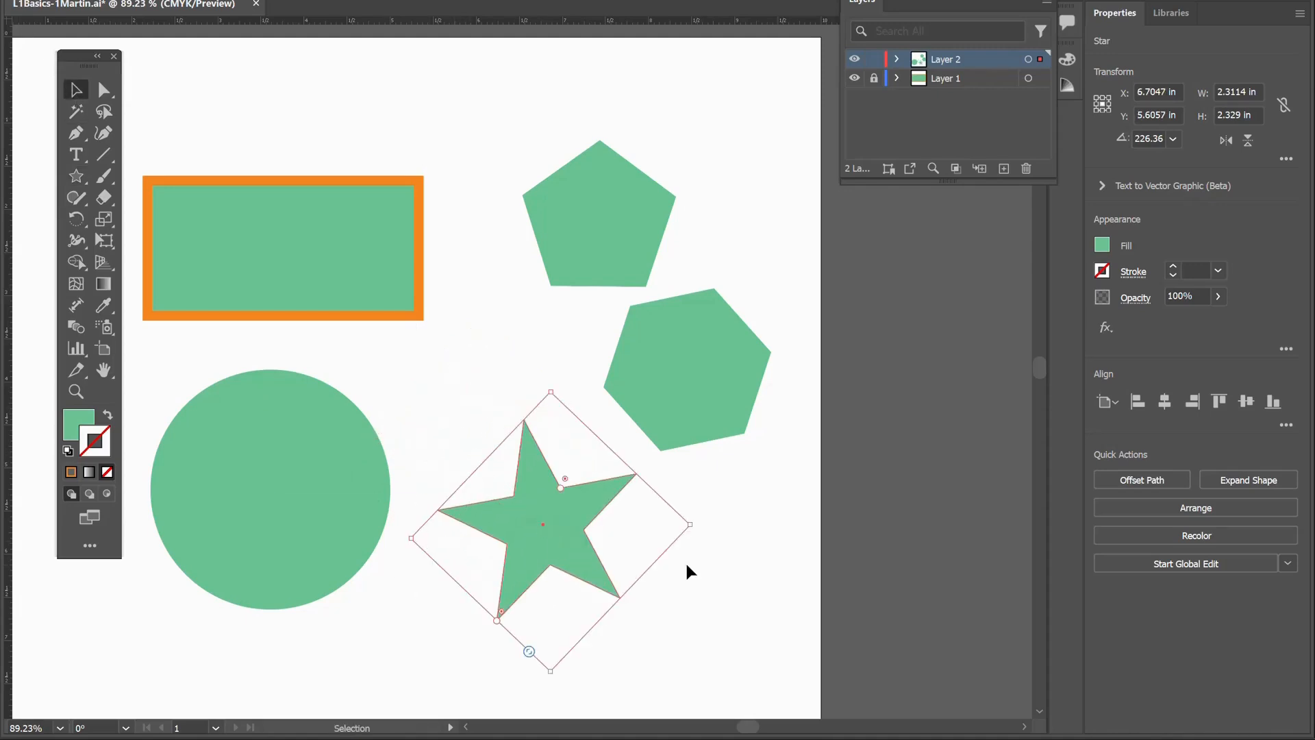
mouse_move(703, 592)
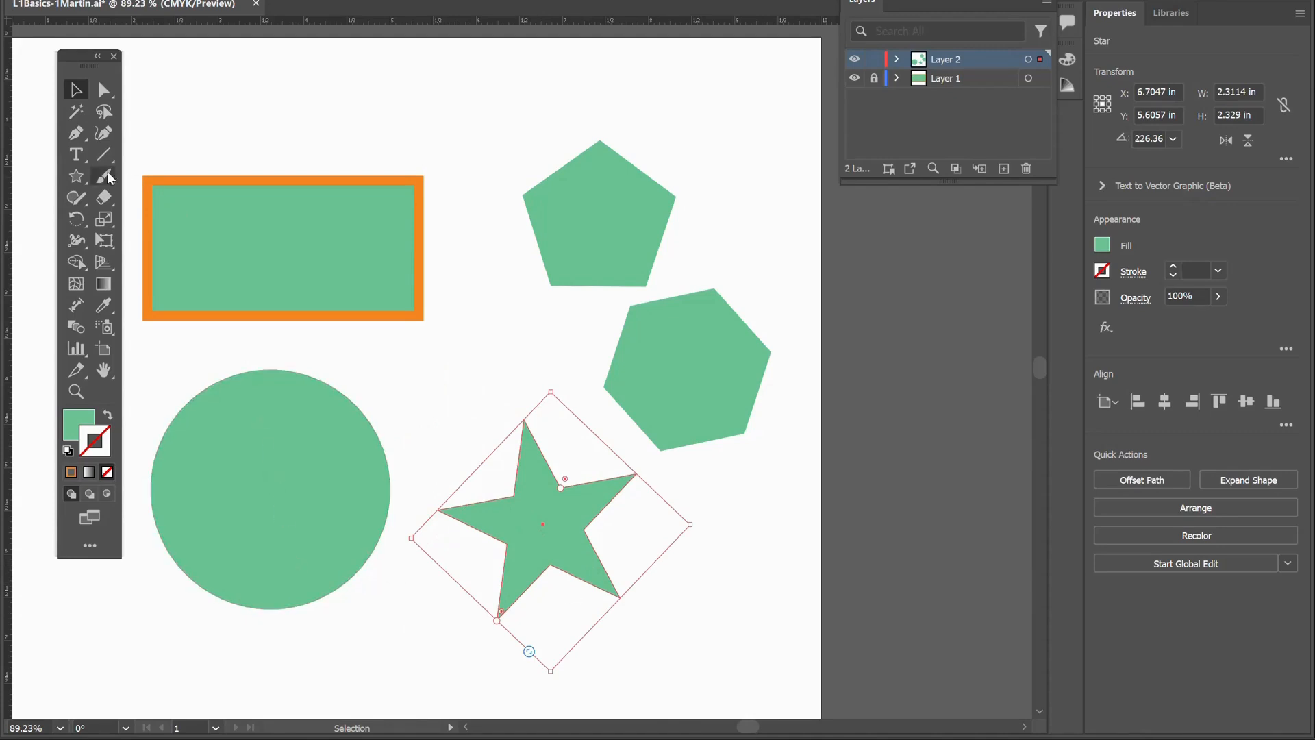
mouse_move(76, 176)
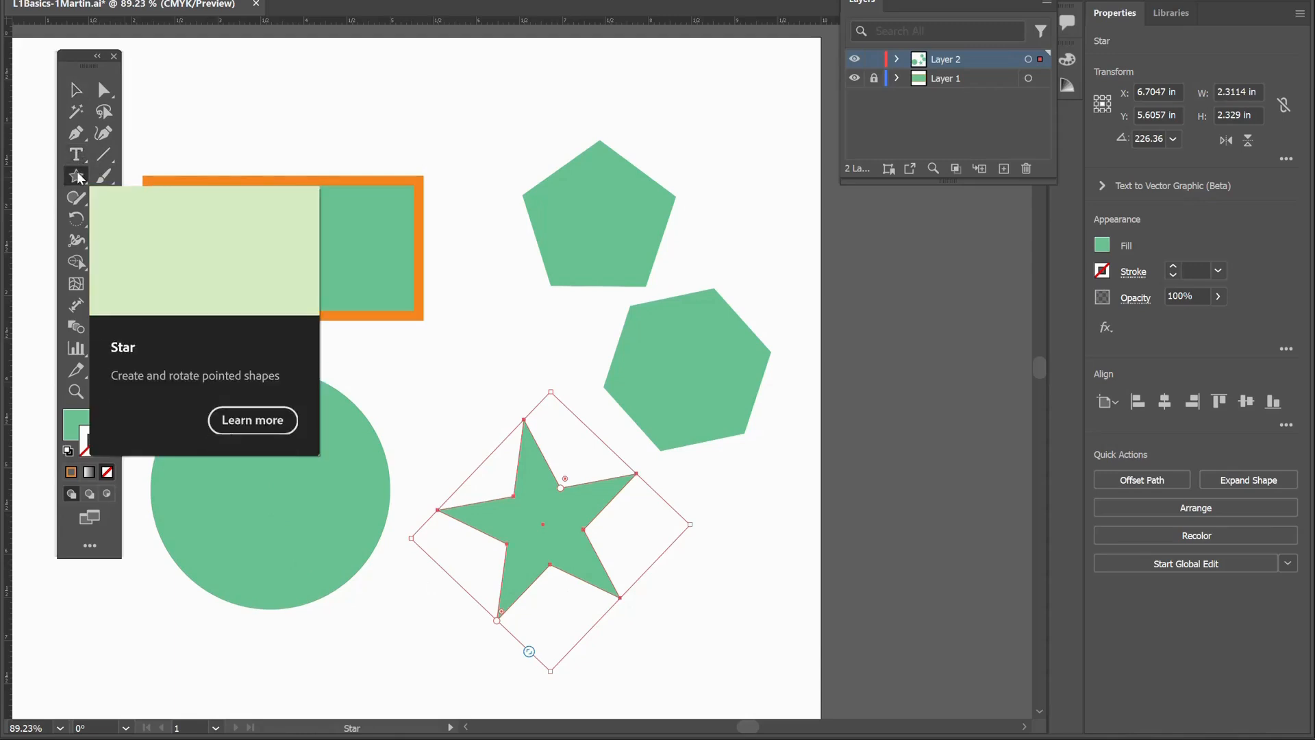
- Draw a small green square with the Rectangle Tool at the top of the artboard
left_click(77, 176)
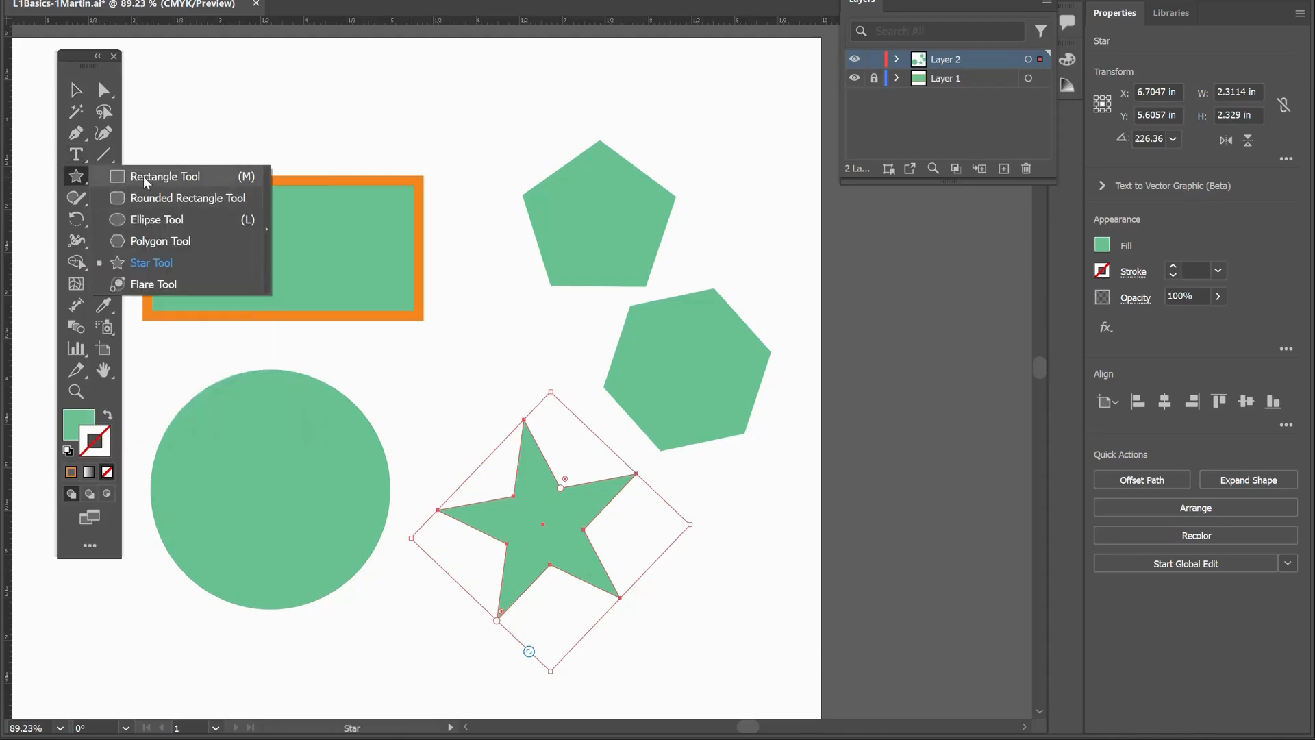
left_click(165, 176)
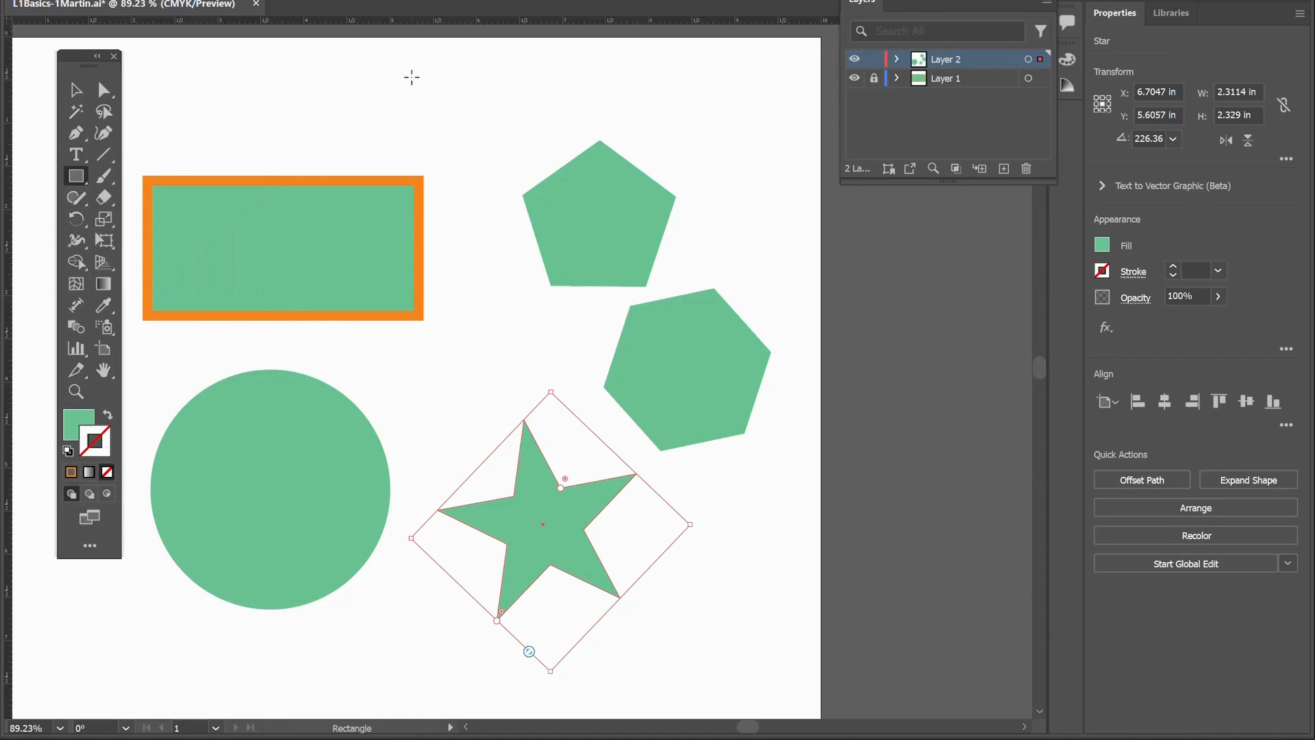
left_click_drag(410, 75, 495, 164)
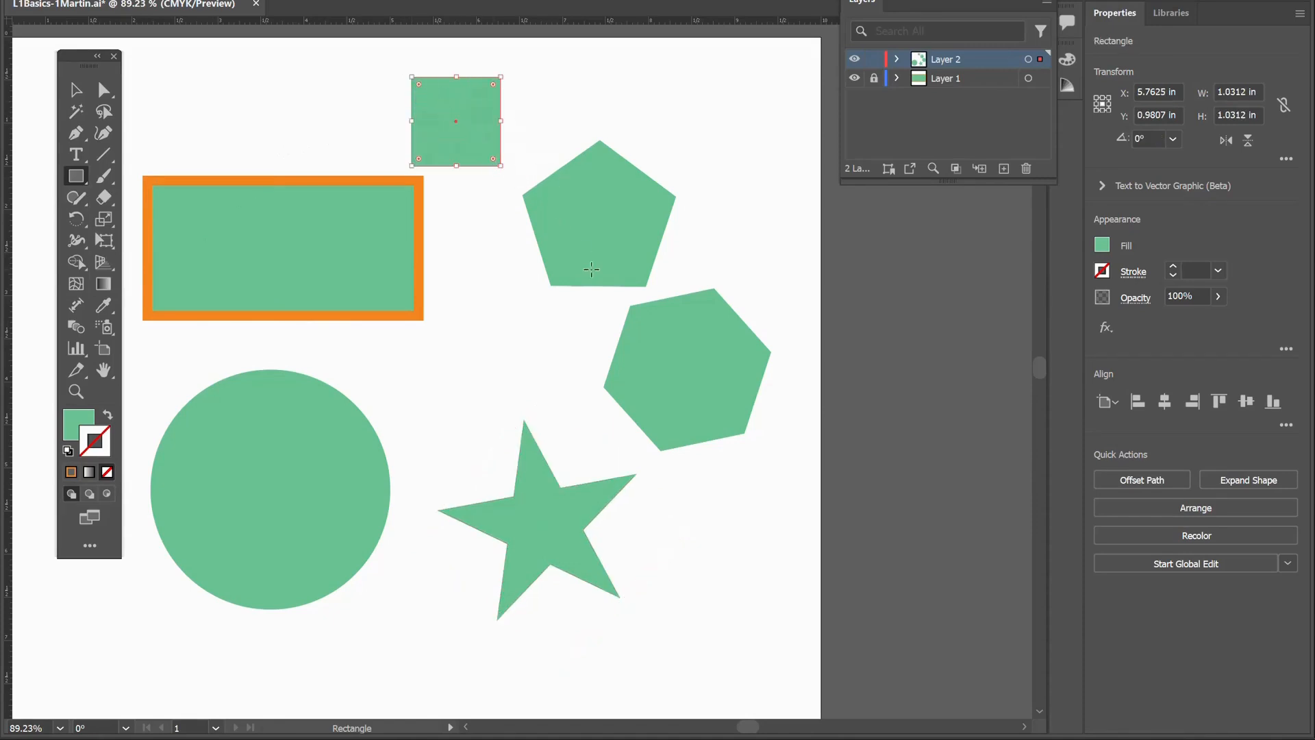
mouse_move(352, 575)
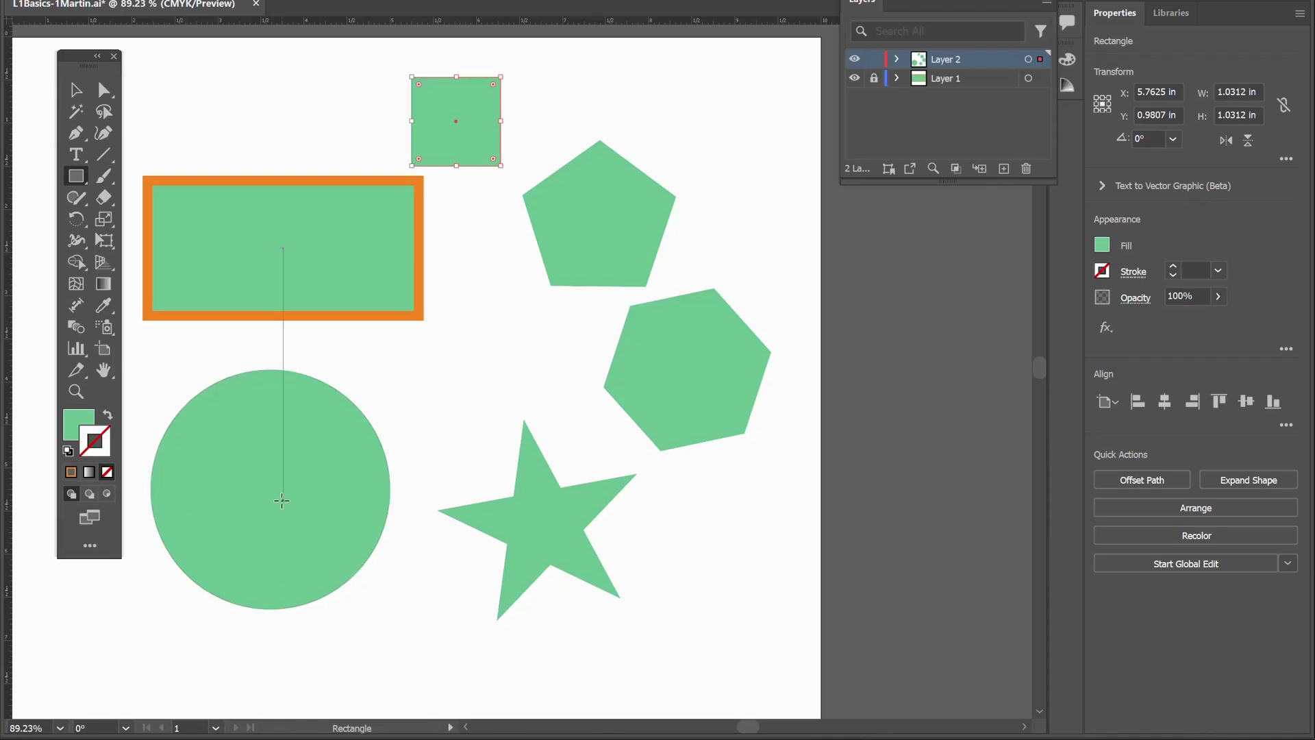
mouse_move(648, 461)
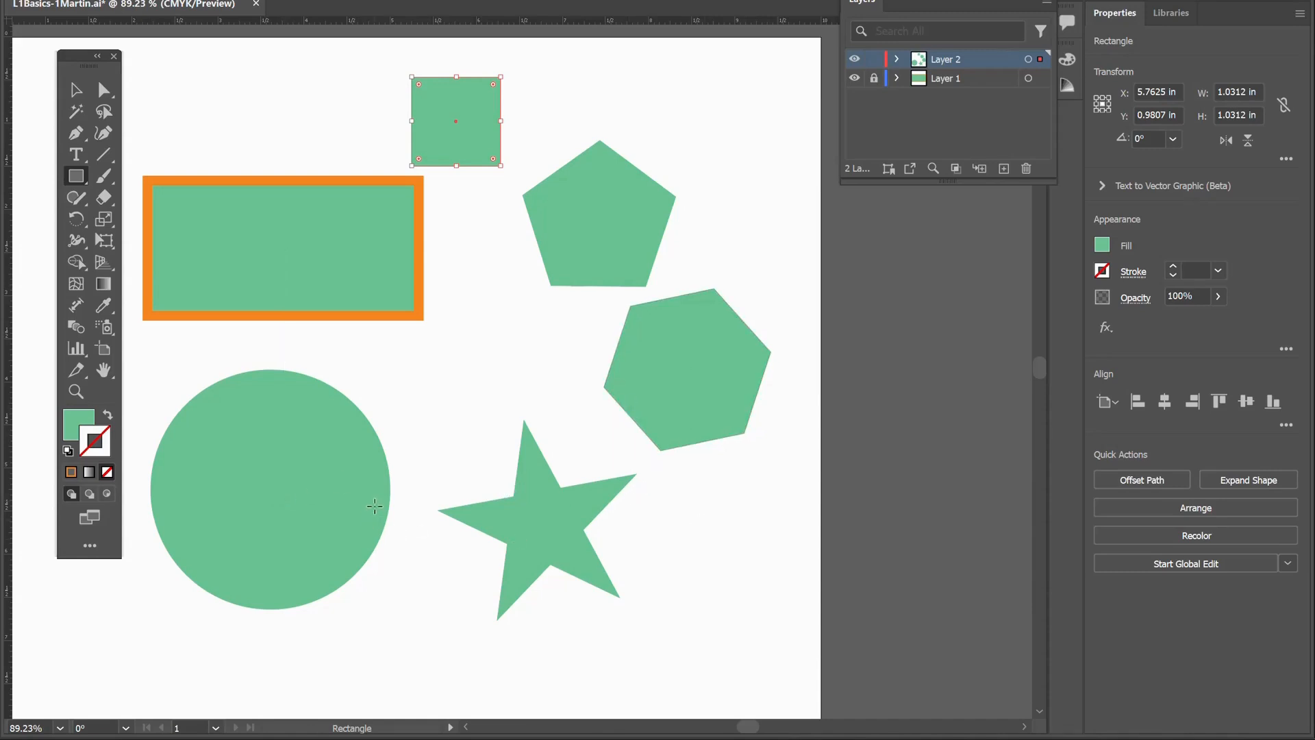
mouse_move(265, 184)
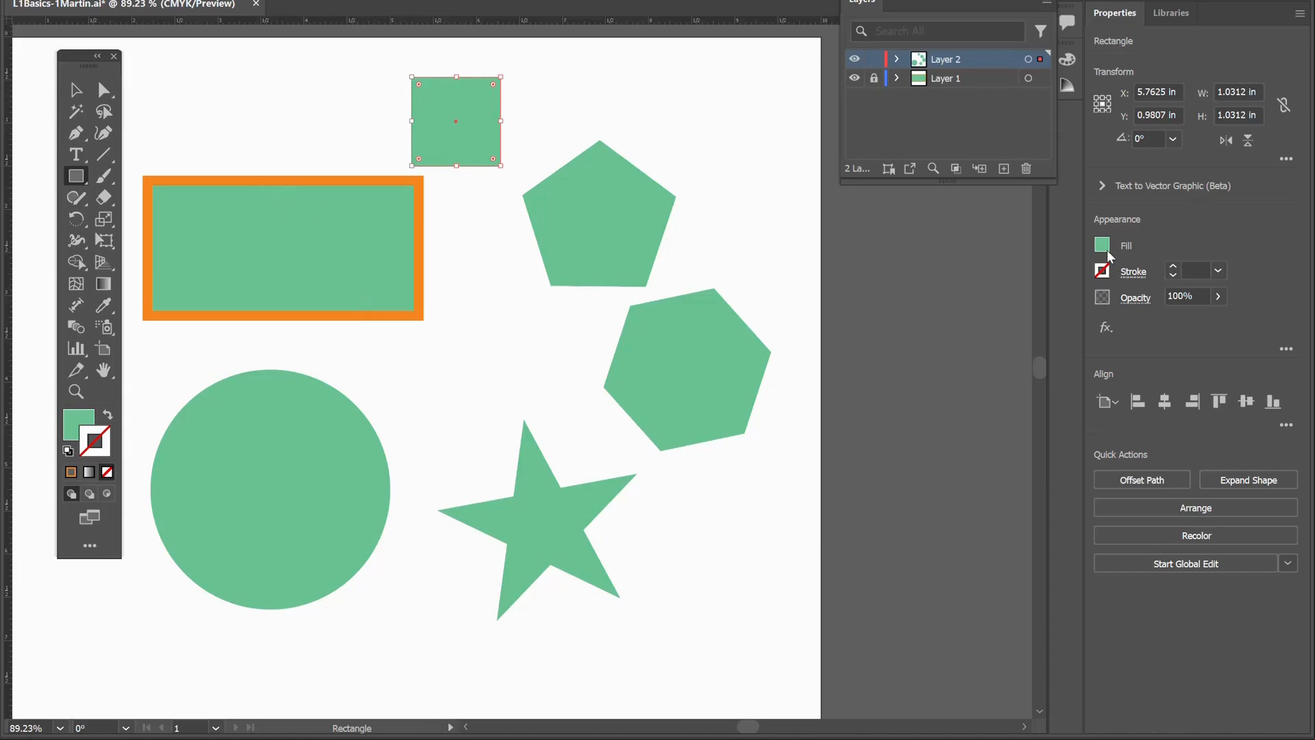
- Change the small square's fill from green to yellow in the Properties panel
left_click(1102, 246)
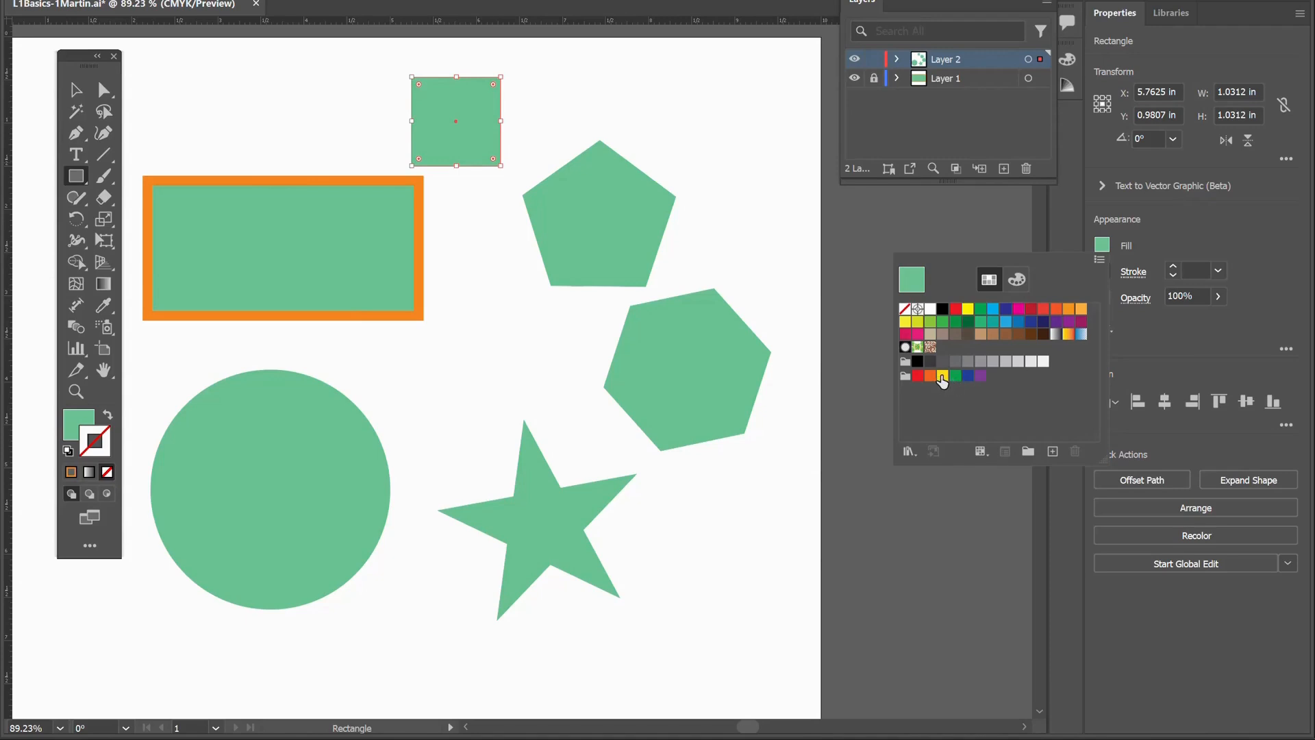
left_click(943, 376)
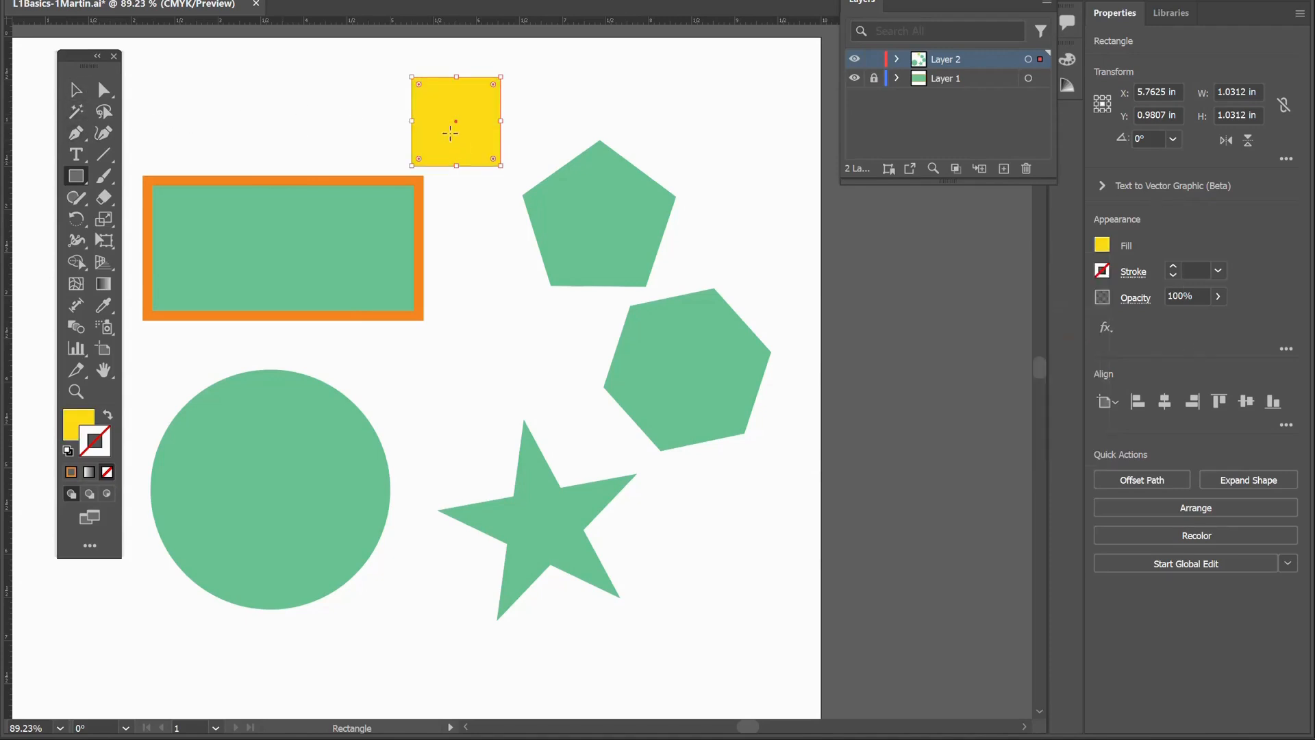
left_click(75, 87)
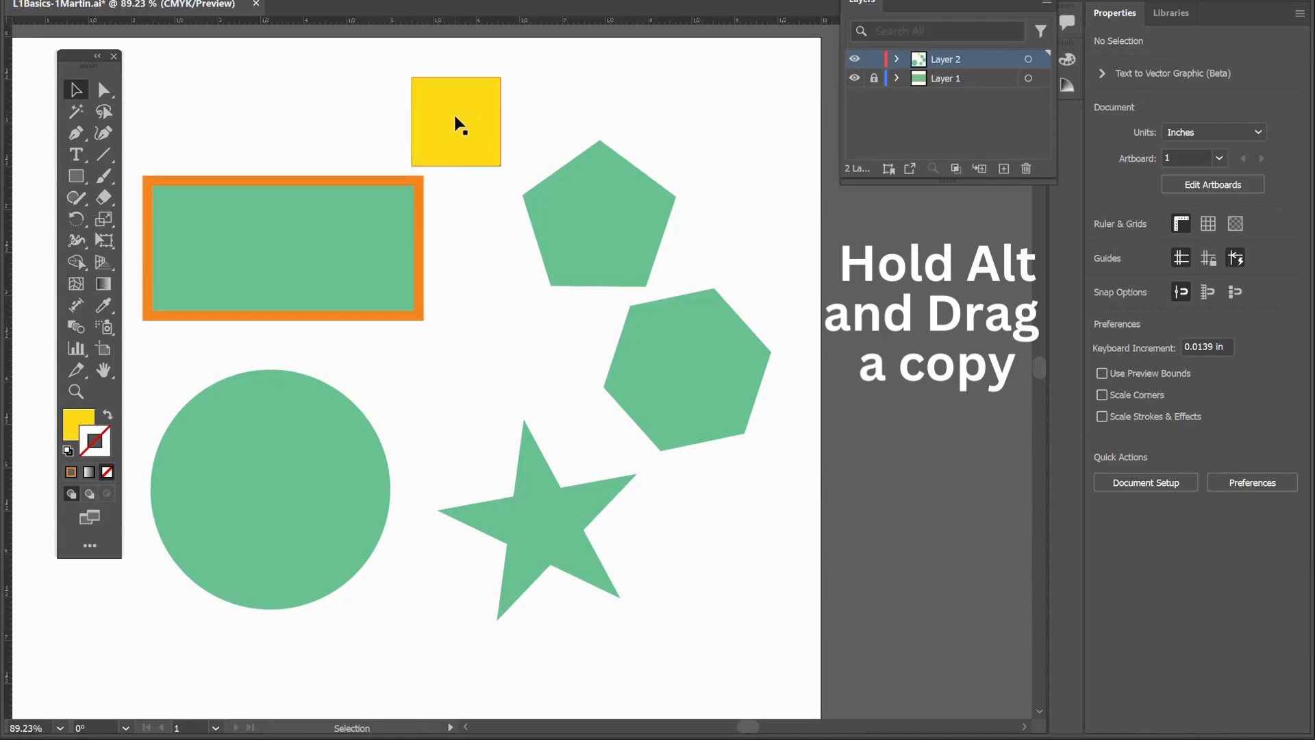
- Alt-drag yellow square copies below the original, beside the star, below and over the circle, and across the top
left_click_drag(456, 122, 493, 292)
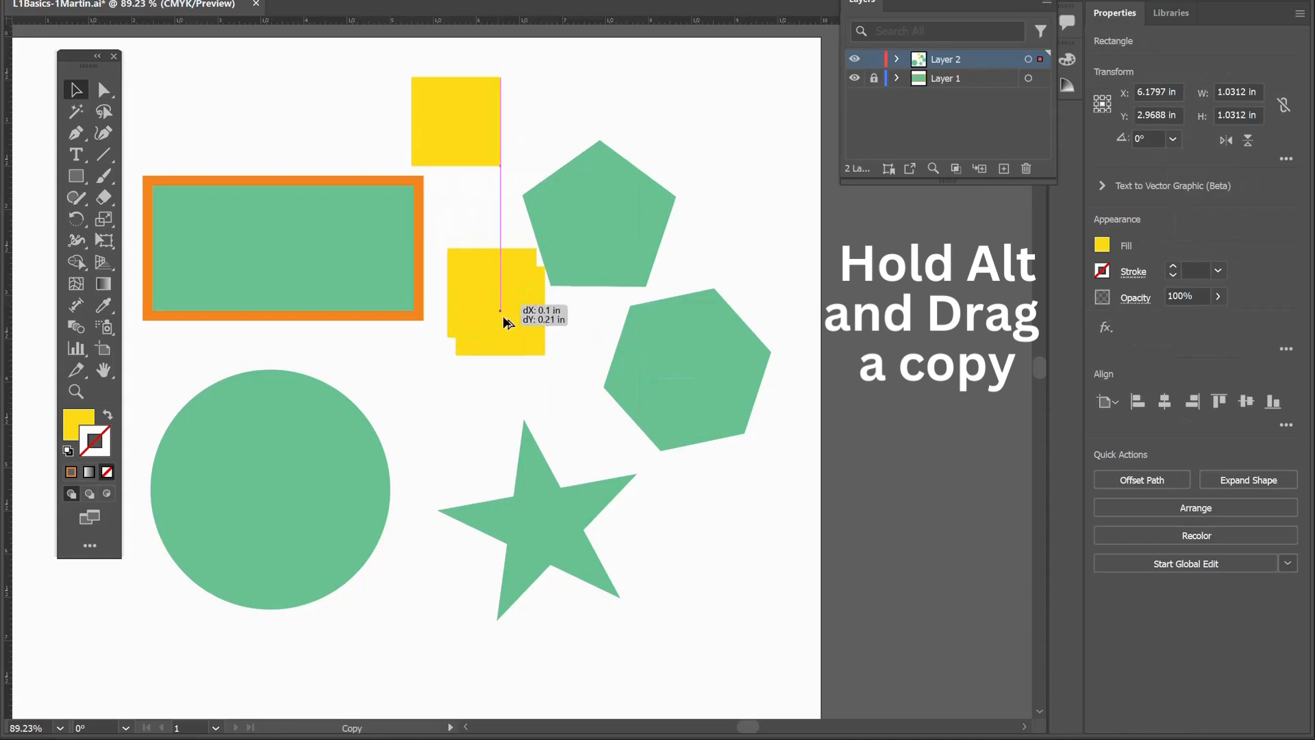
left_click_drag(494, 300, 694, 524)
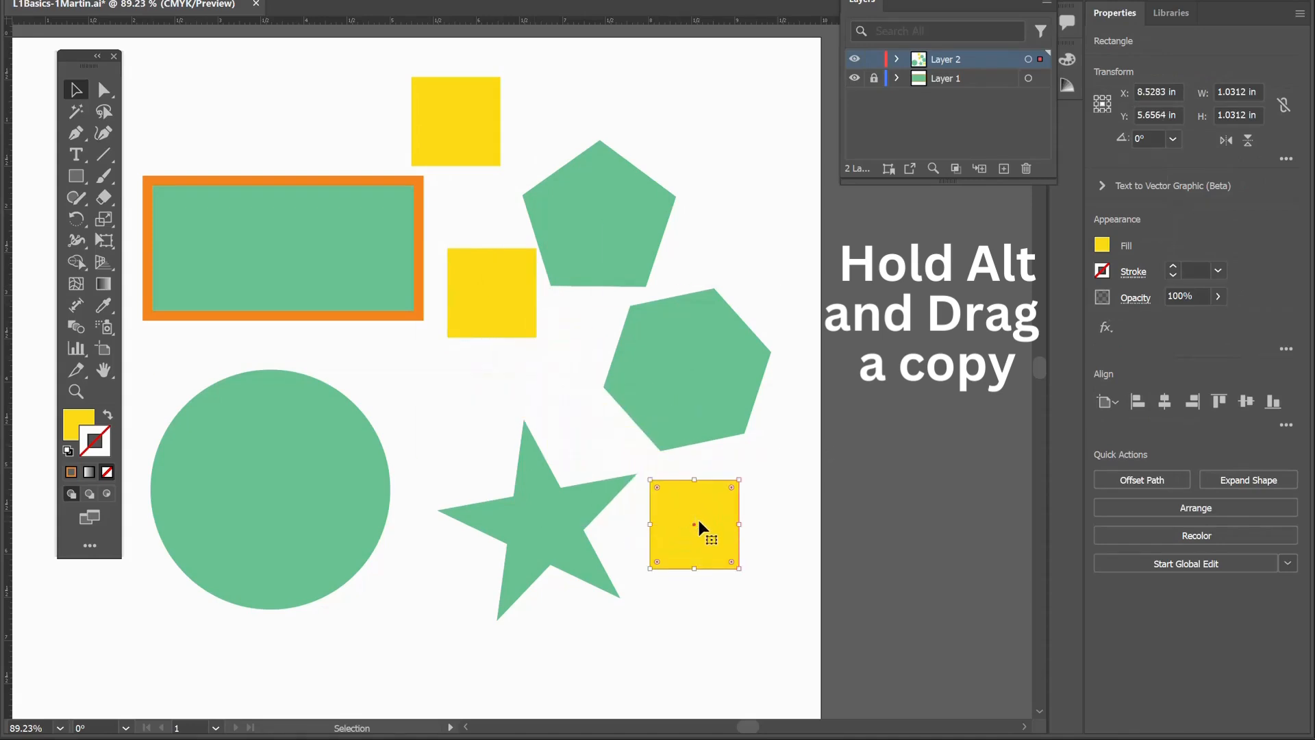
left_click_drag(691, 524, 430, 595)
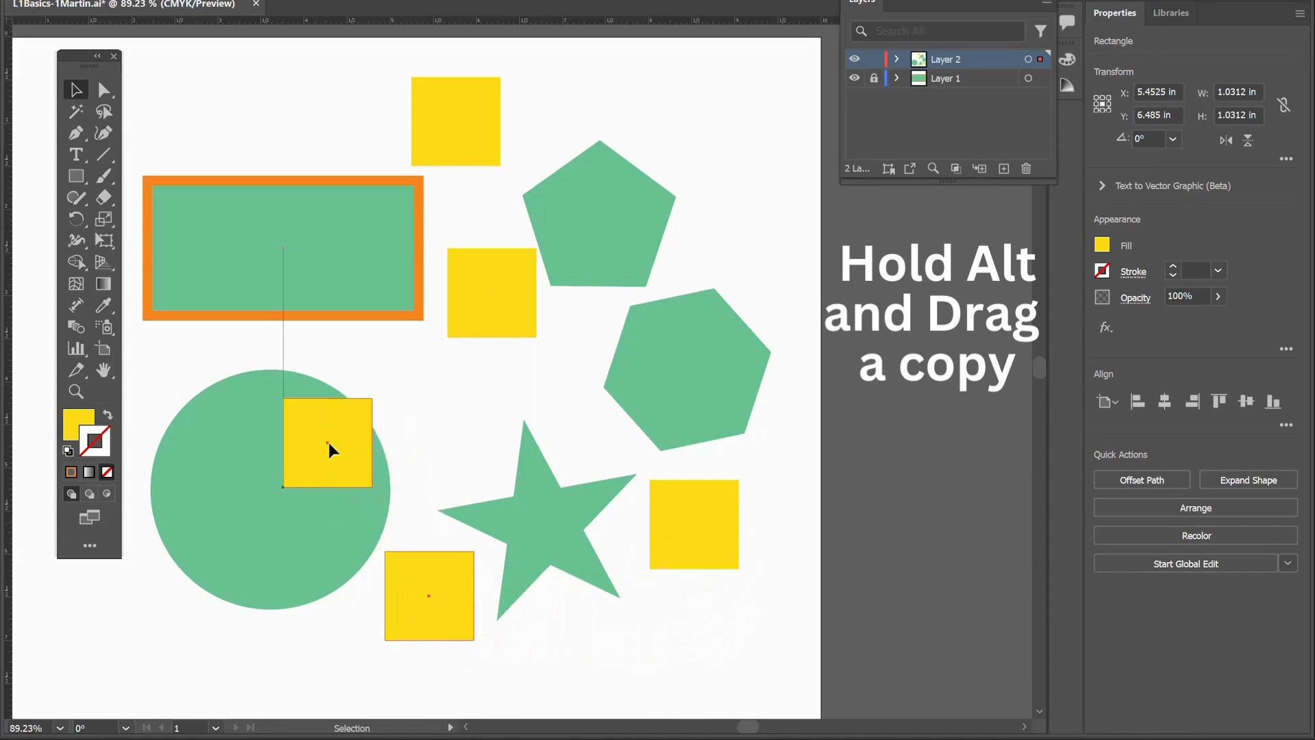
left_click_drag(327, 442, 306, 126)
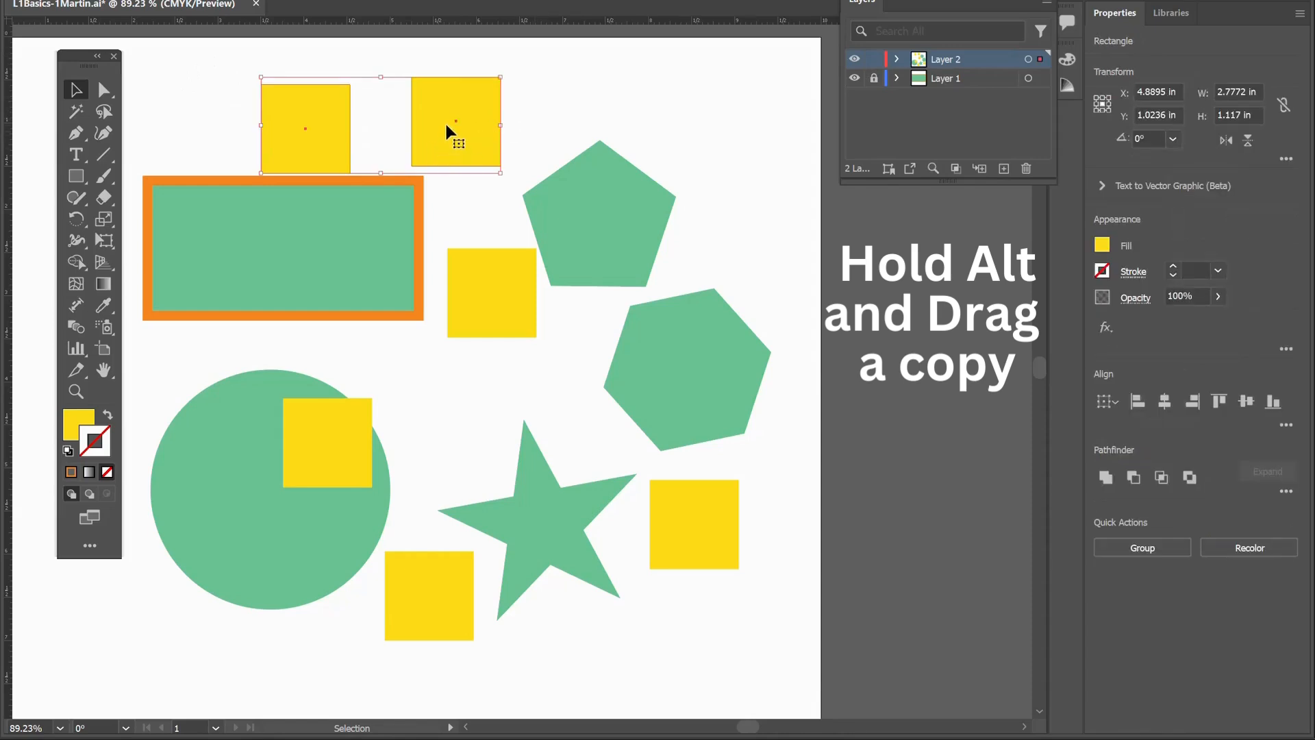
left_click_drag(456, 126, 729, 96)
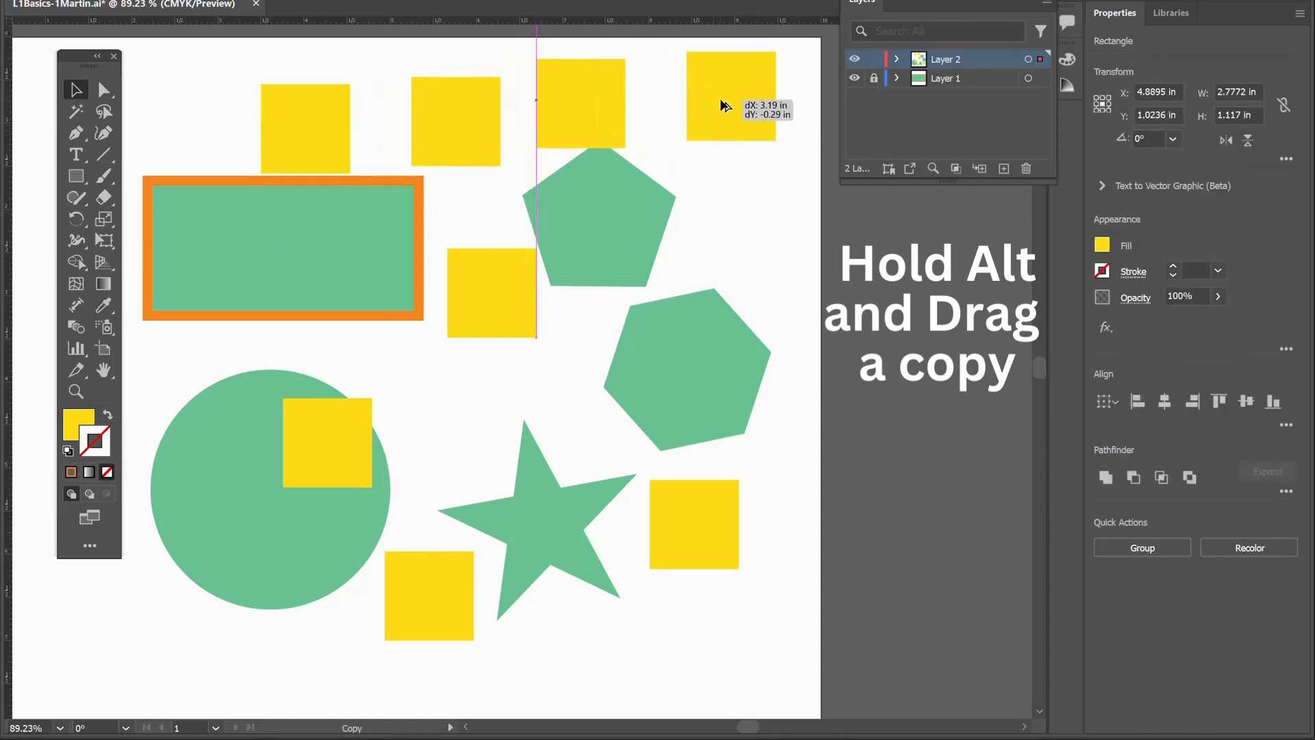
left_click_drag(729, 94, 579, 101)
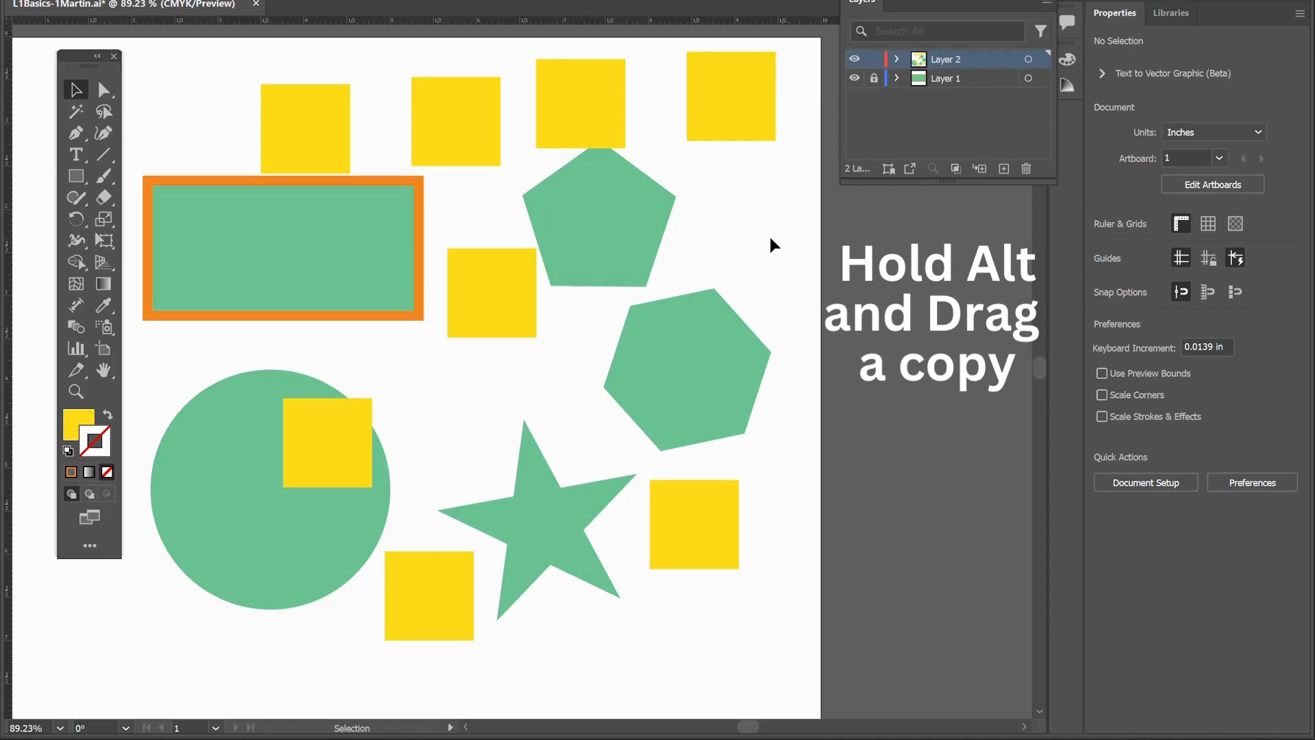
mouse_move(774, 254)
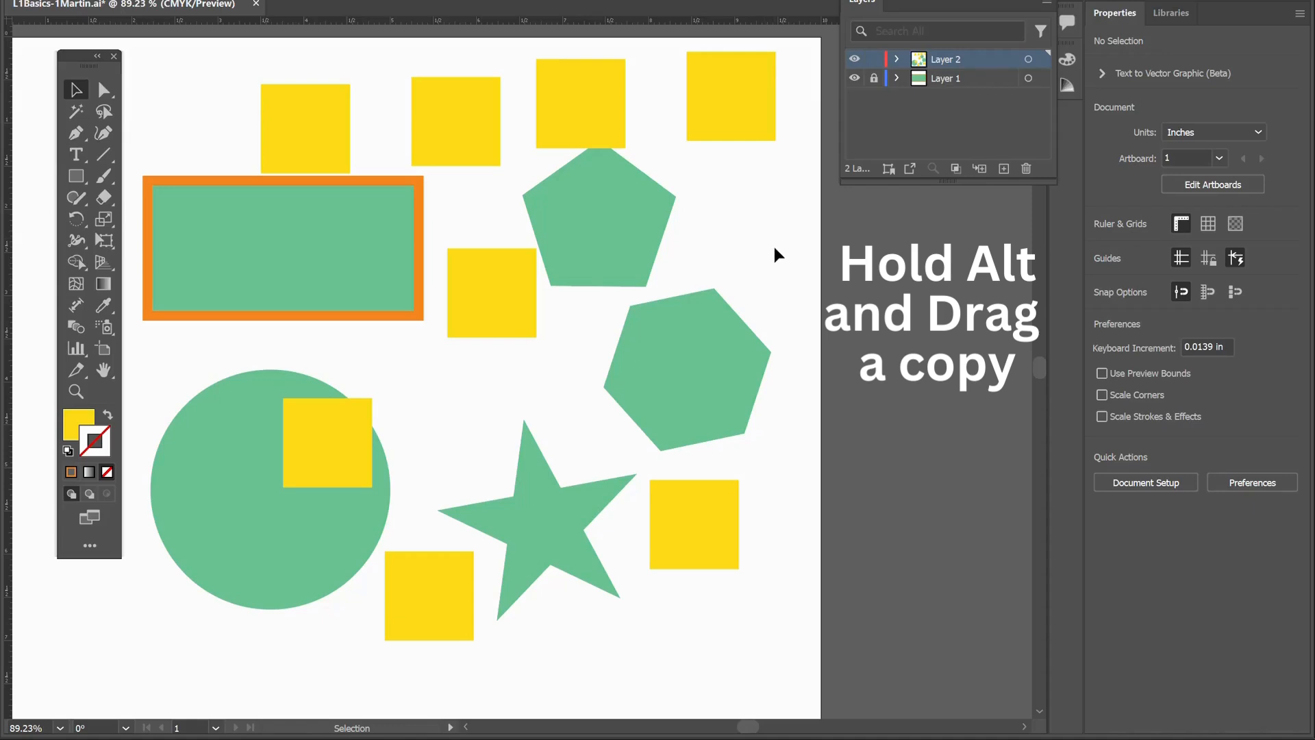
mouse_move(773, 260)
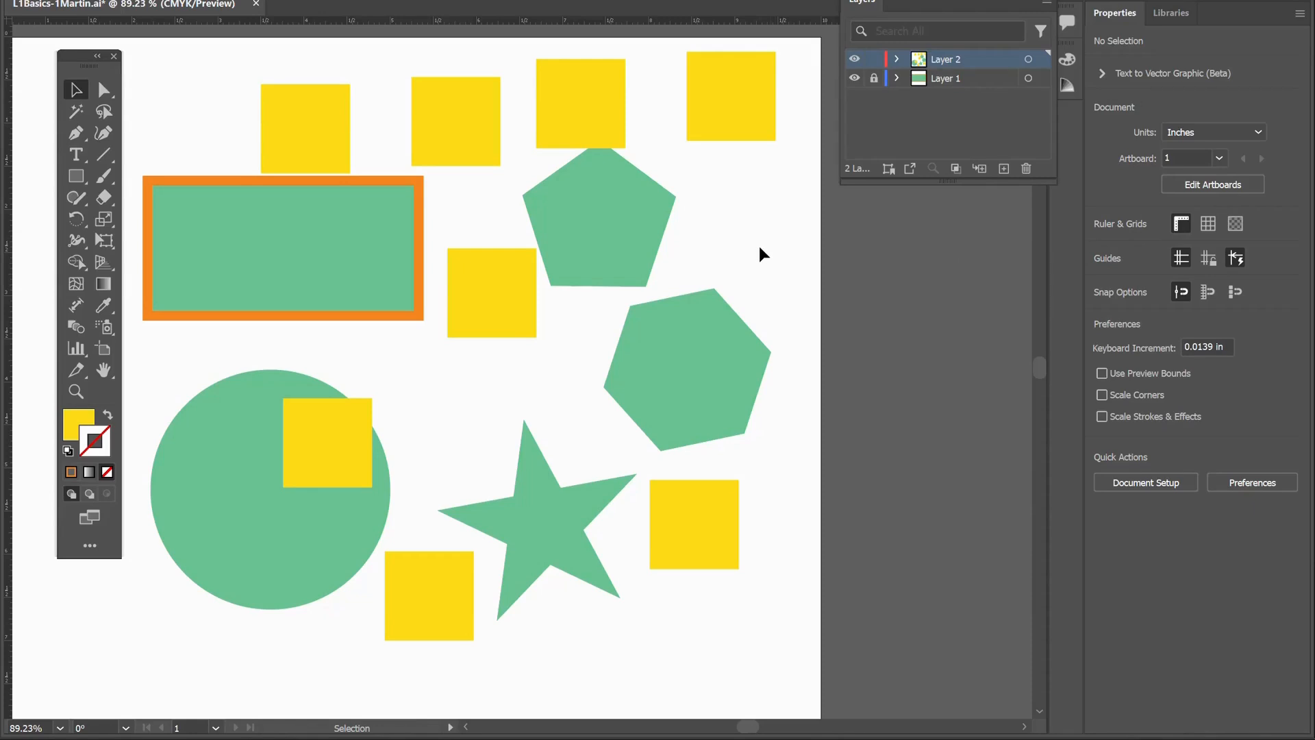
mouse_move(758, 258)
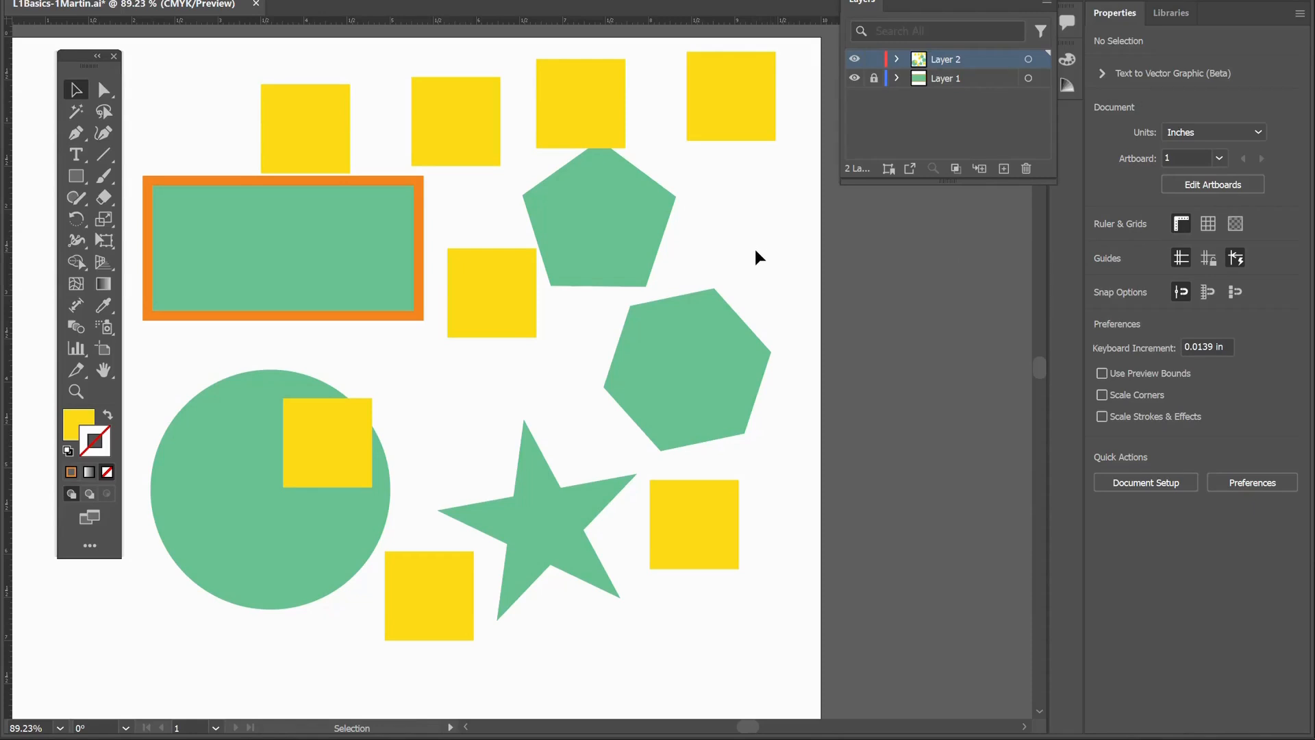
mouse_move(780, 236)
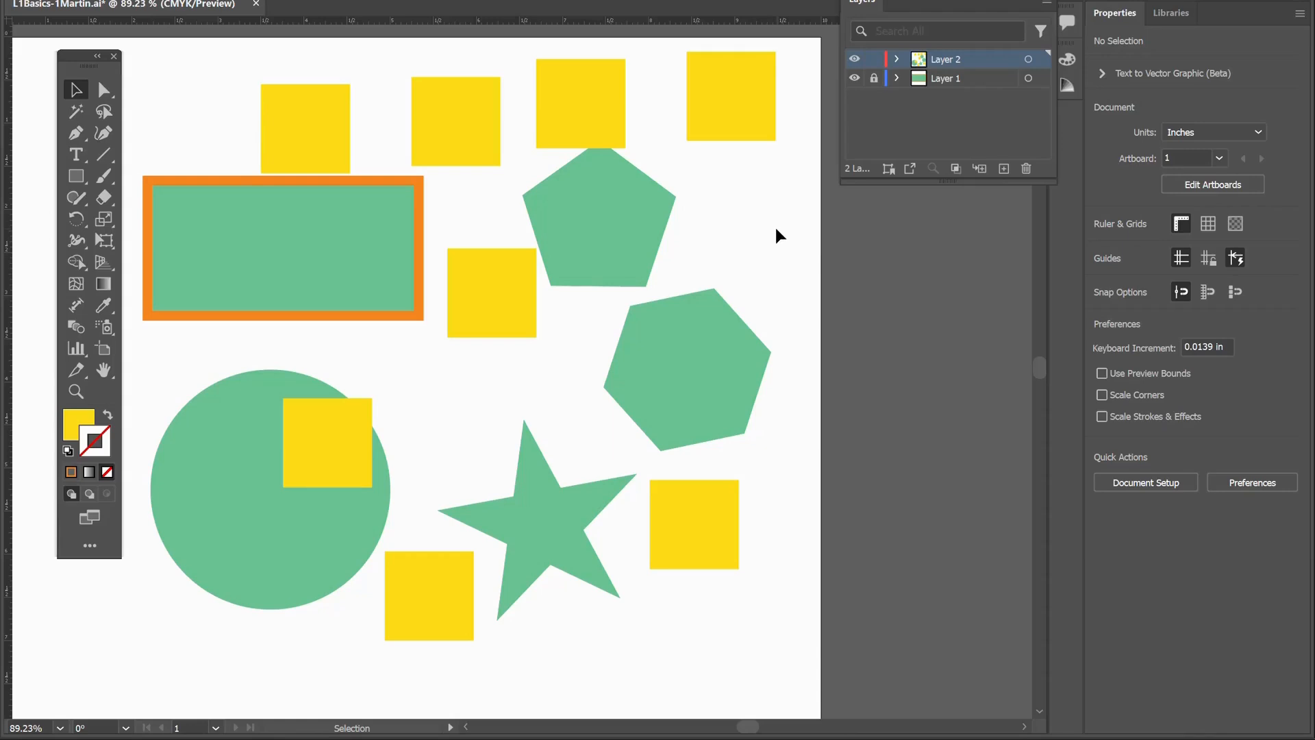
mouse_move(93, 44)
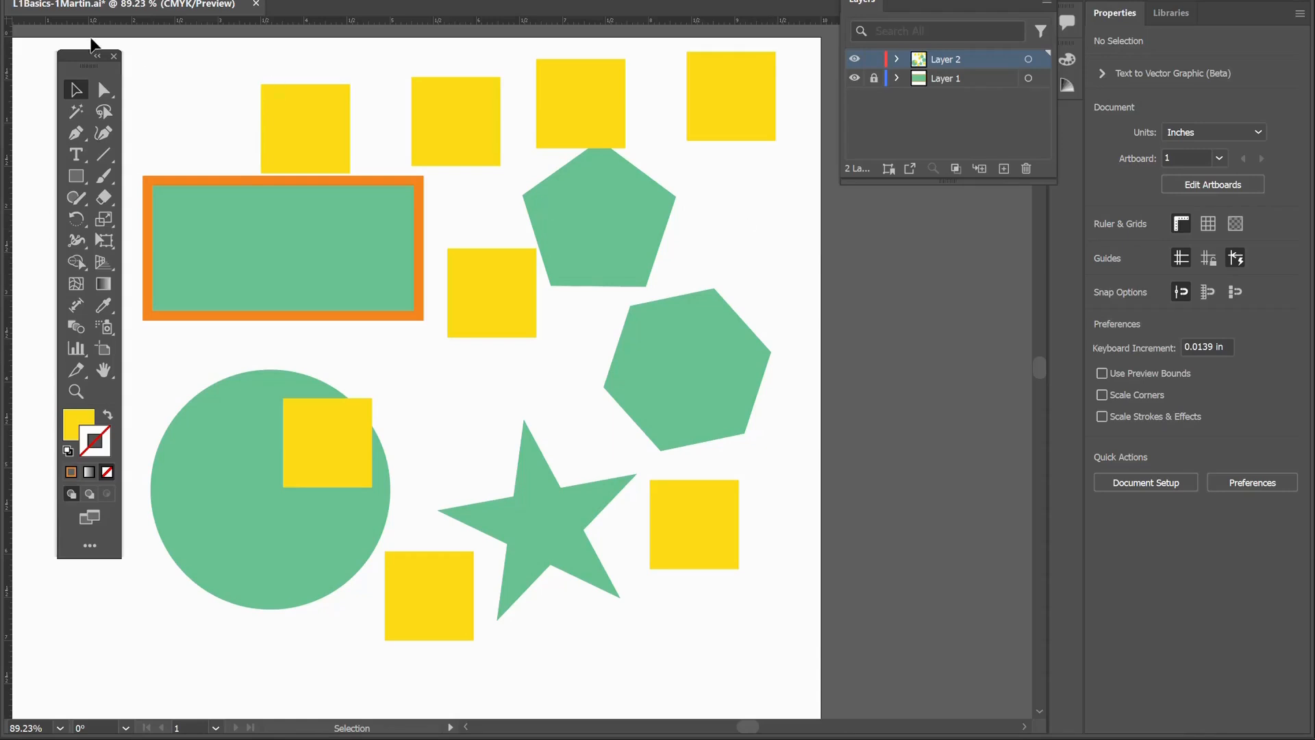
mouse_move(76, 89)
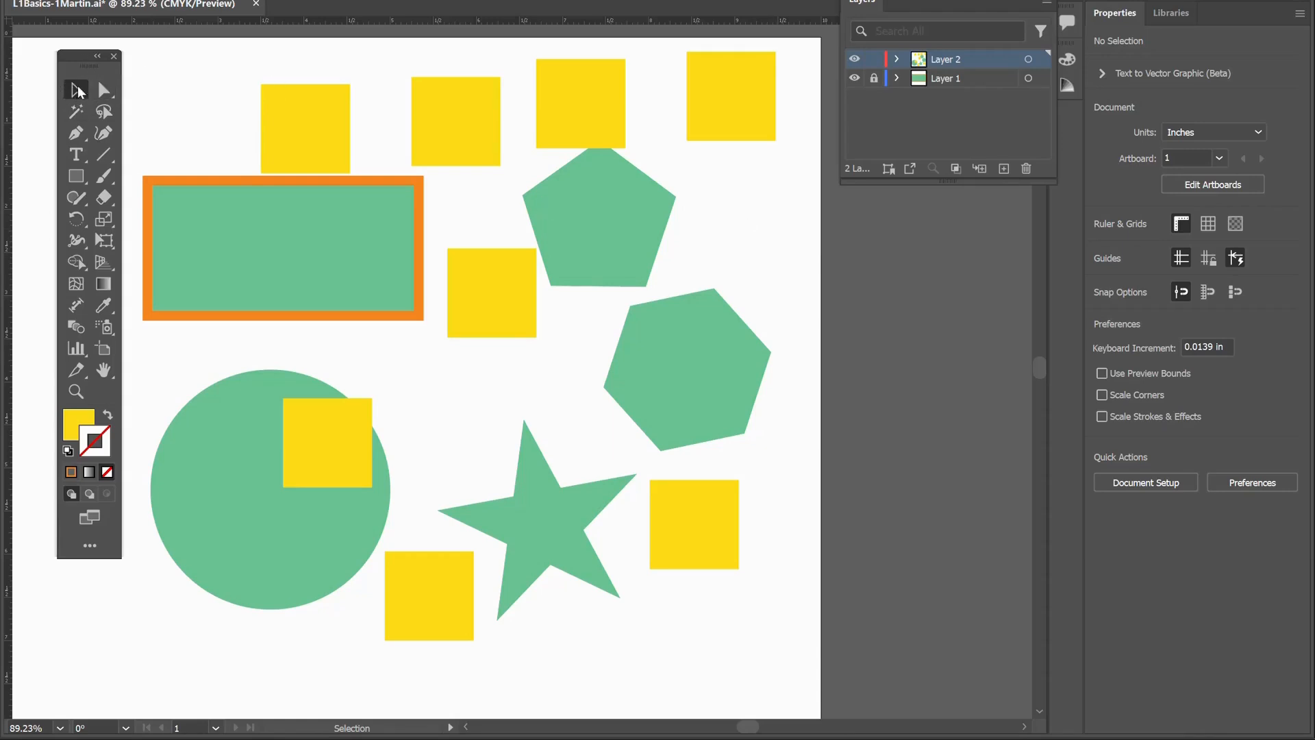
mouse_move(824, 412)
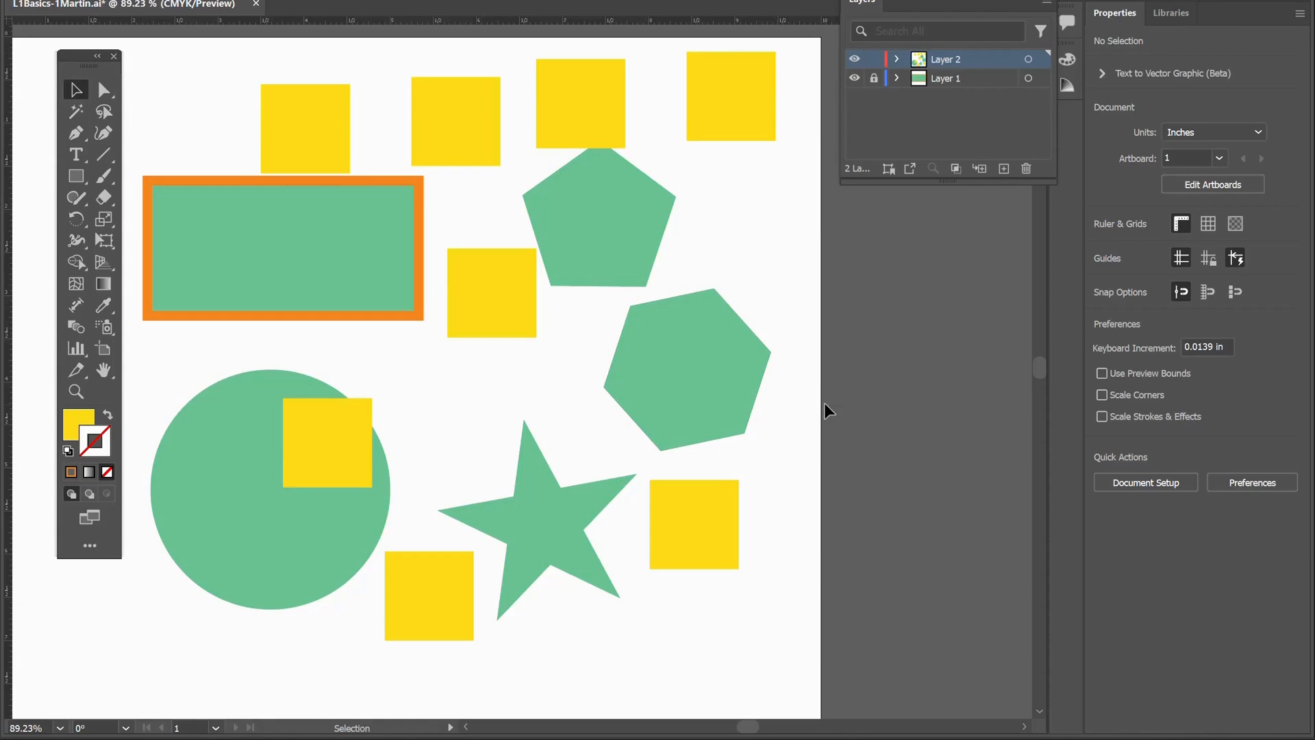
- Save the document via File > Save
left_click(52, 5)
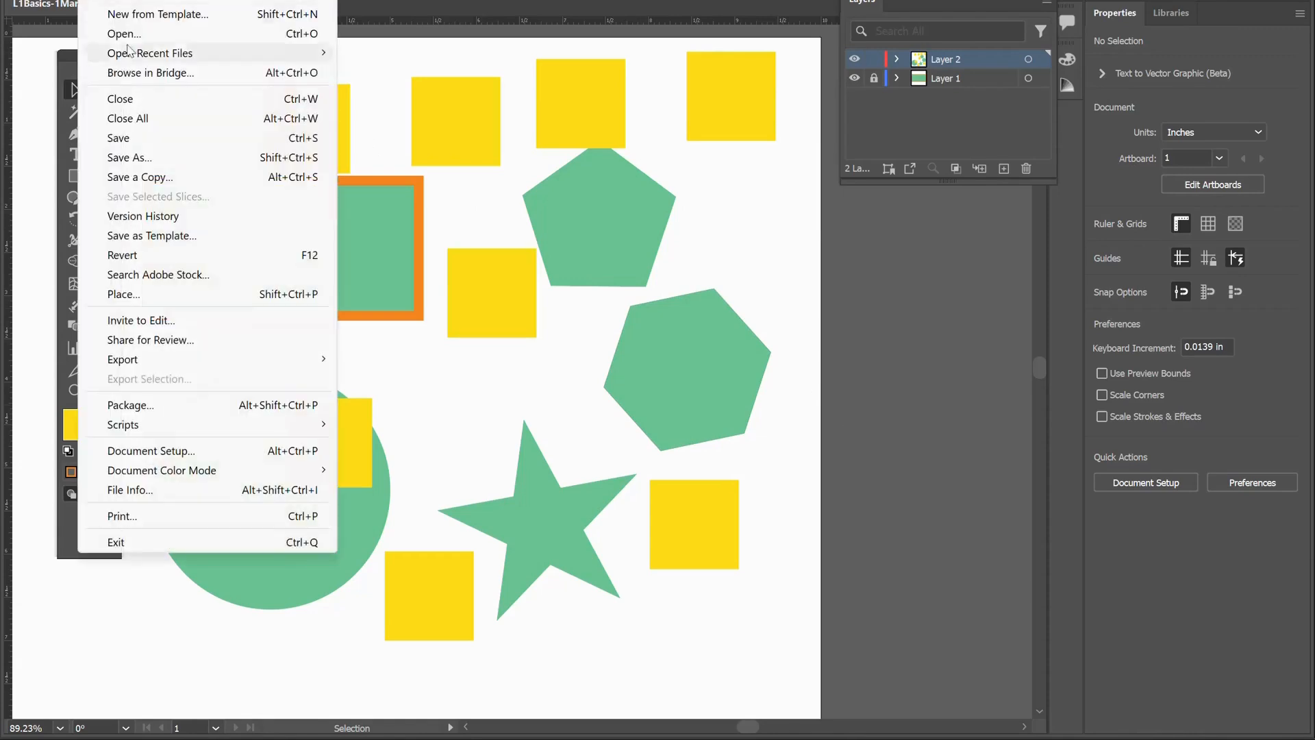
mouse_move(118, 137)
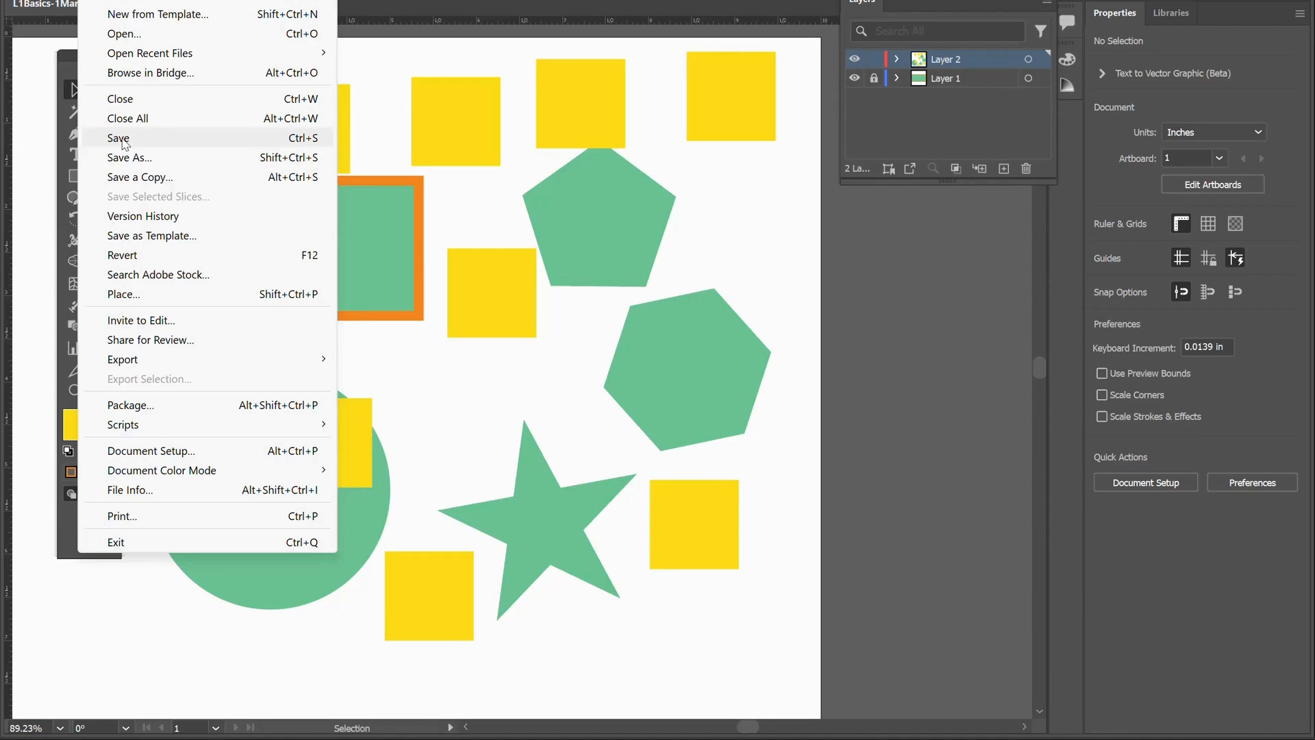
left_click(119, 138)
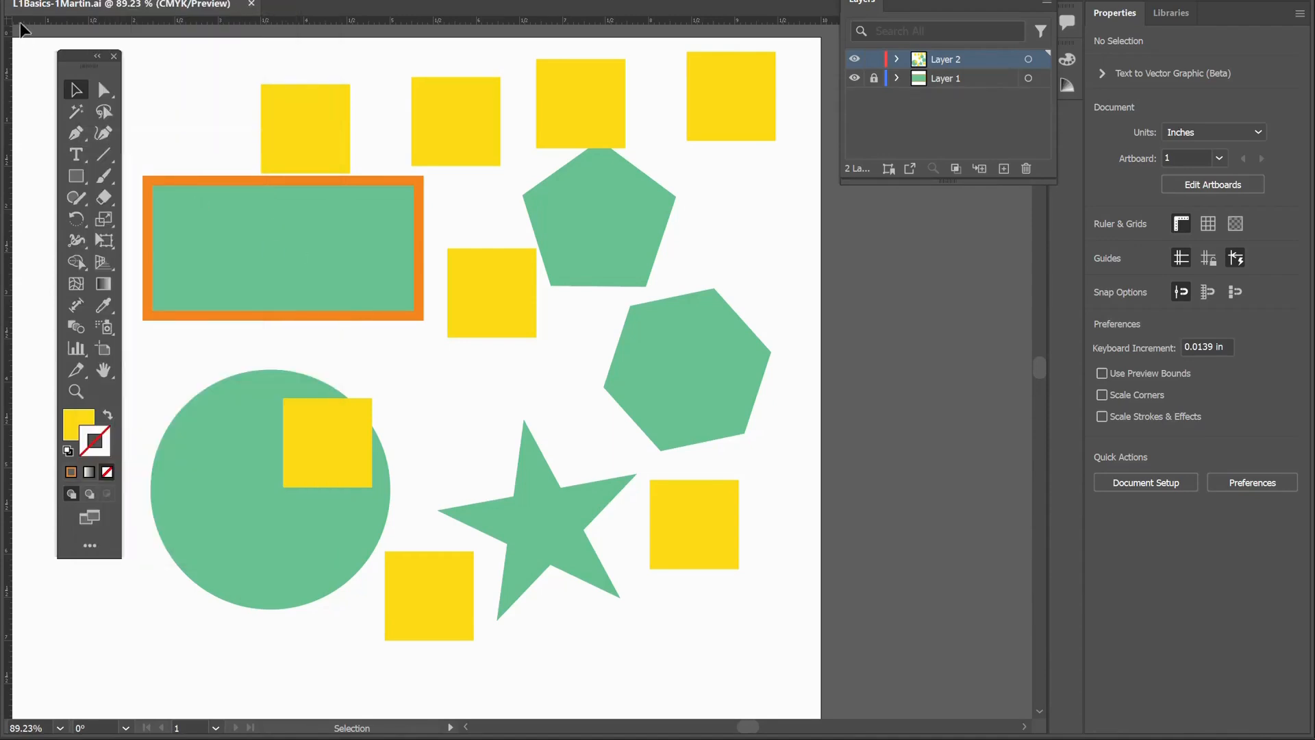
mouse_move(36, 31)
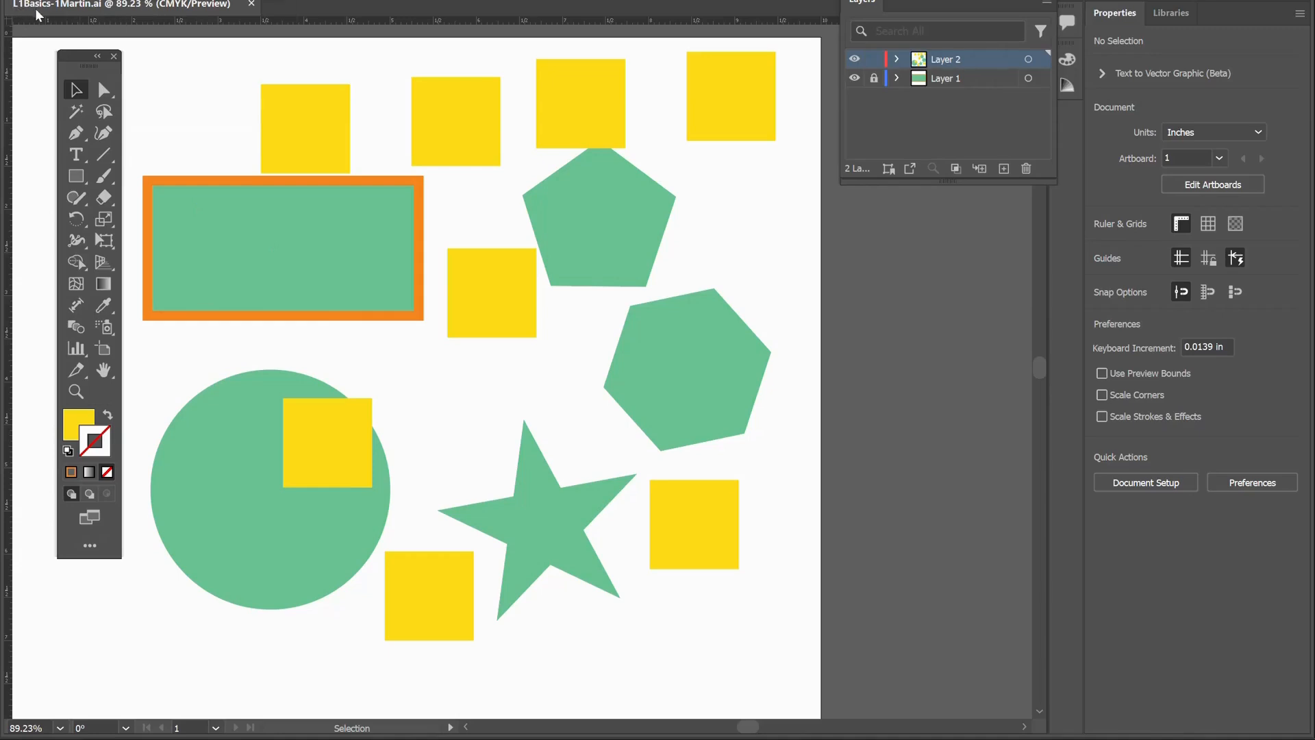
mouse_move(113, 22)
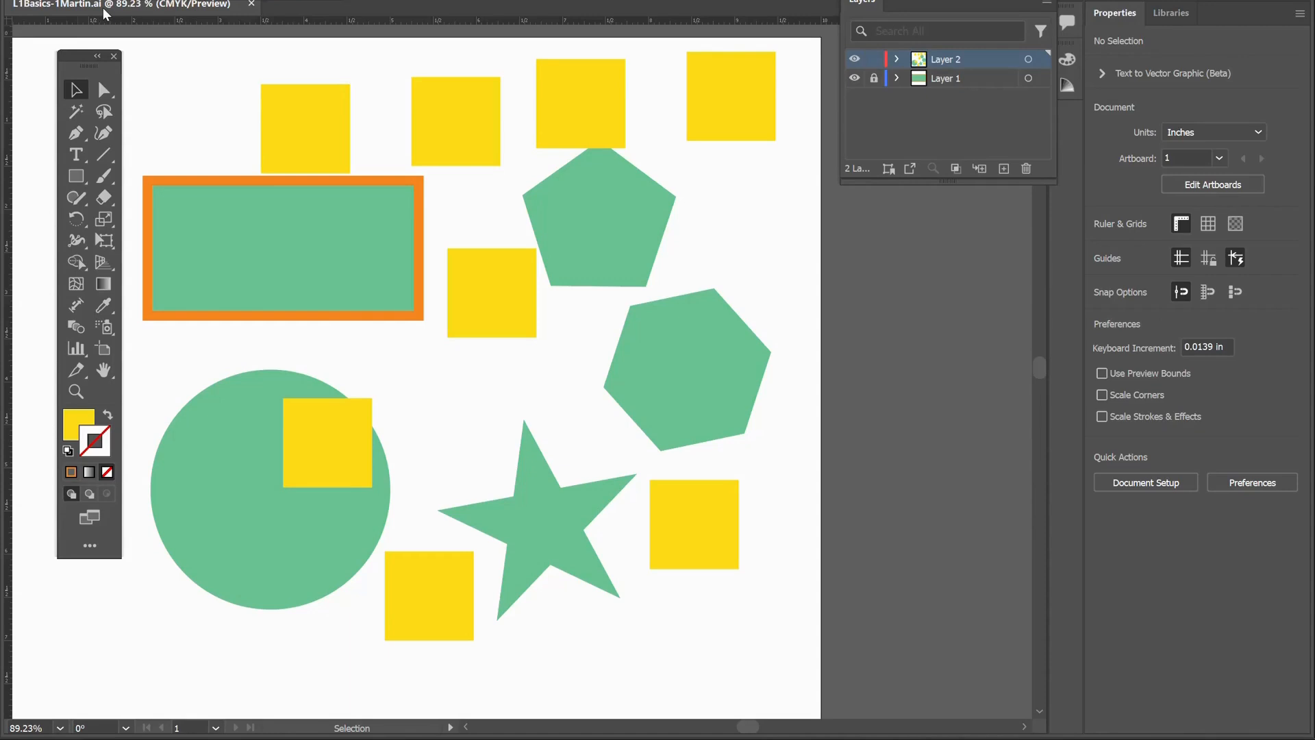
mouse_move(478, 333)
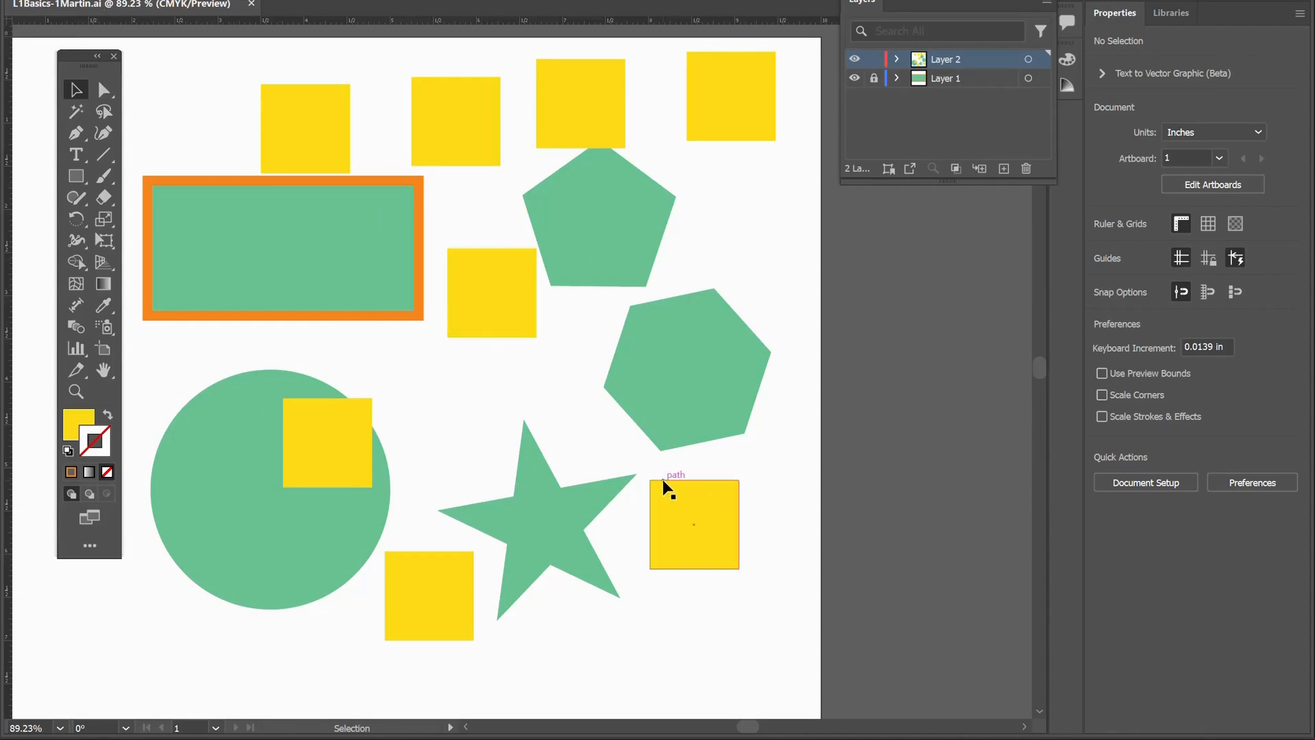
mouse_move(881, 506)
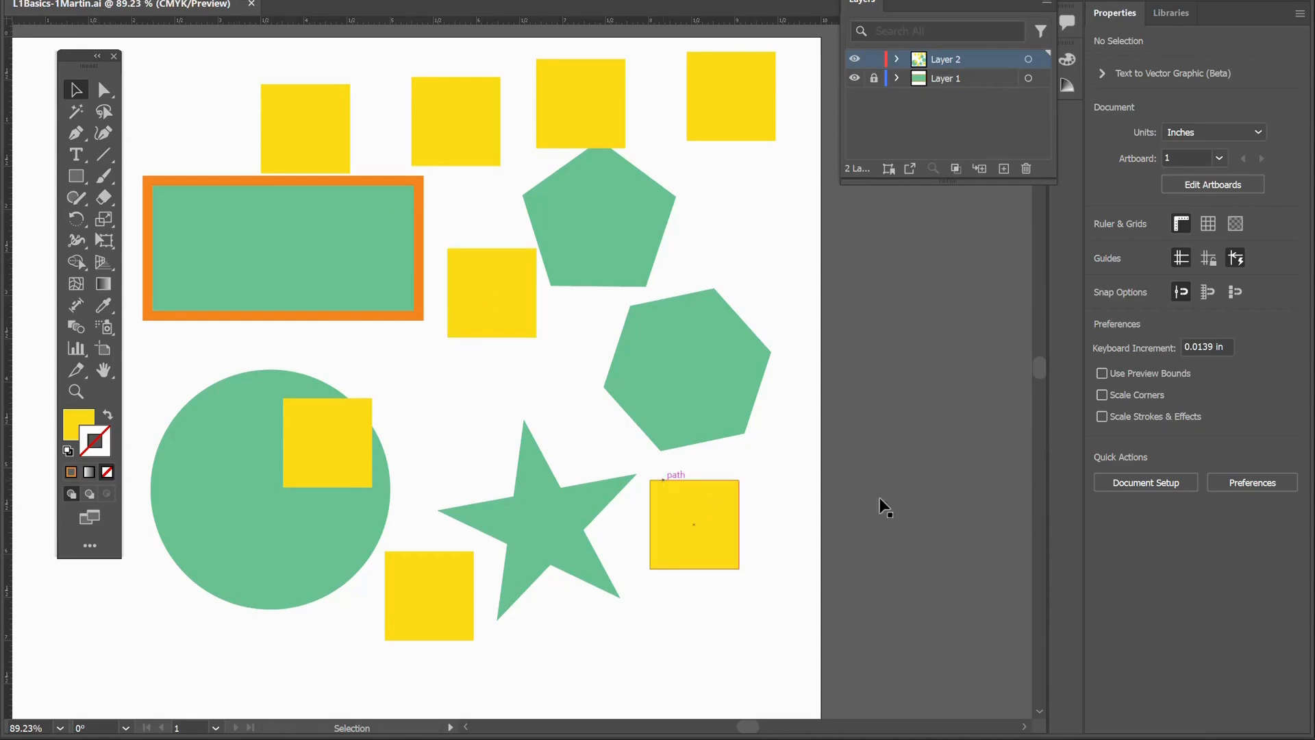